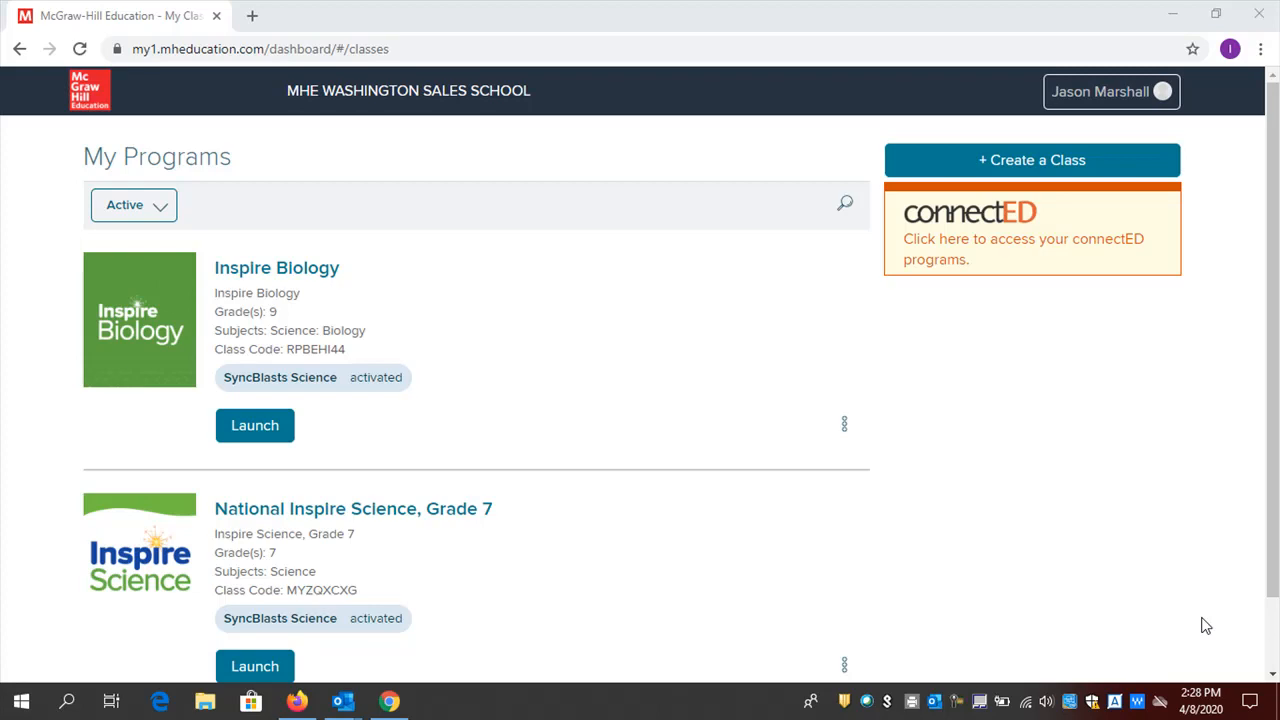
mouse_move(1207, 524)
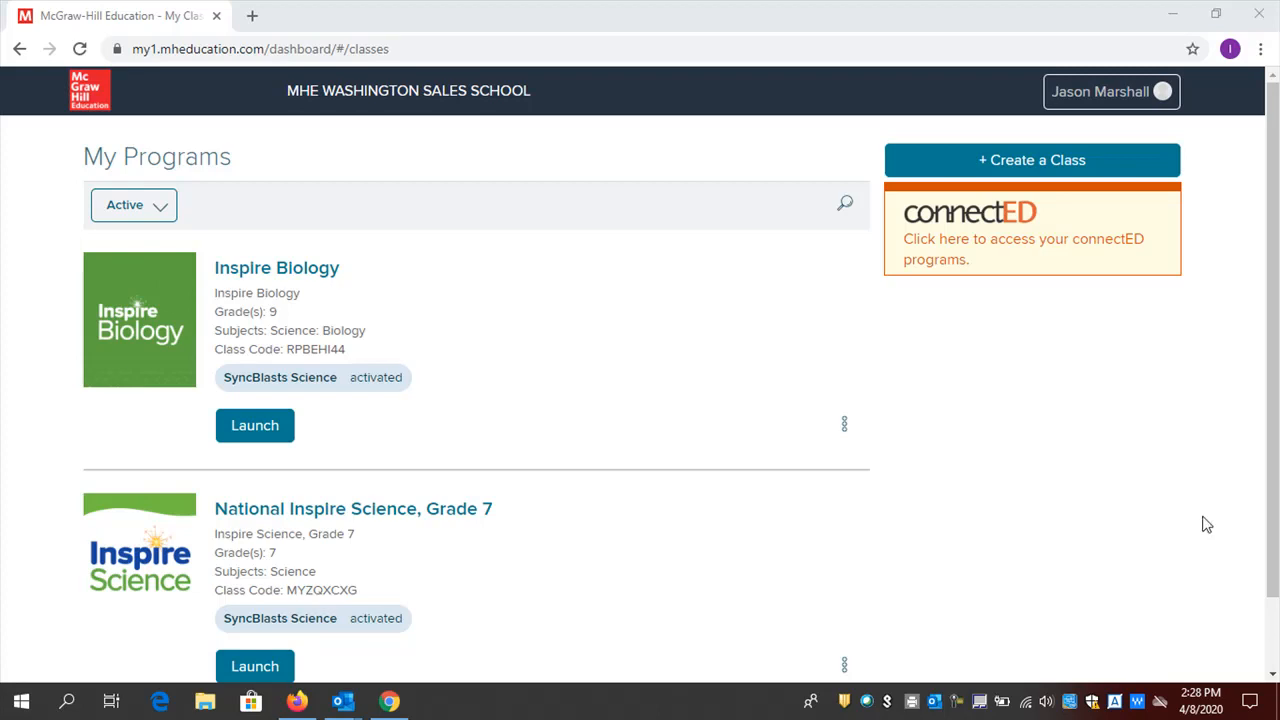
mouse_move(1272, 258)
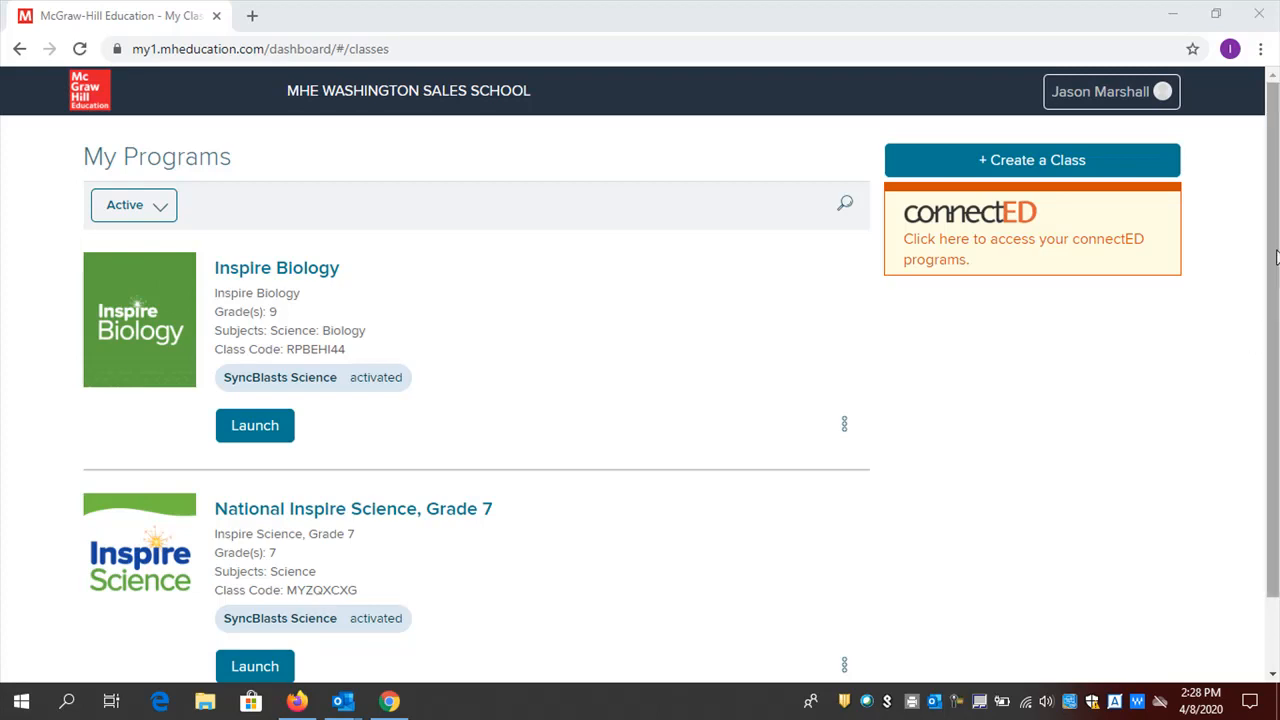
Launch SyncBlasts from the National Inspire Science, Grade 7 class dashboard
scroll("down", 3)
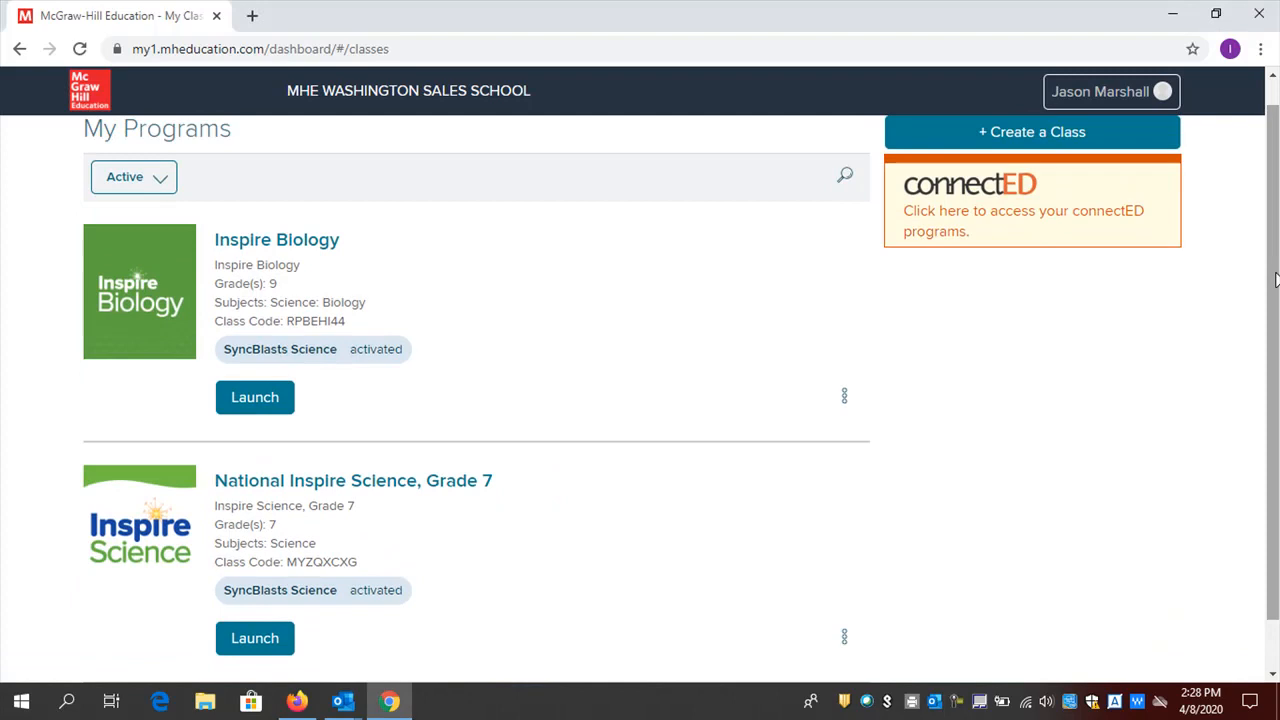
mouse_move(172, 366)
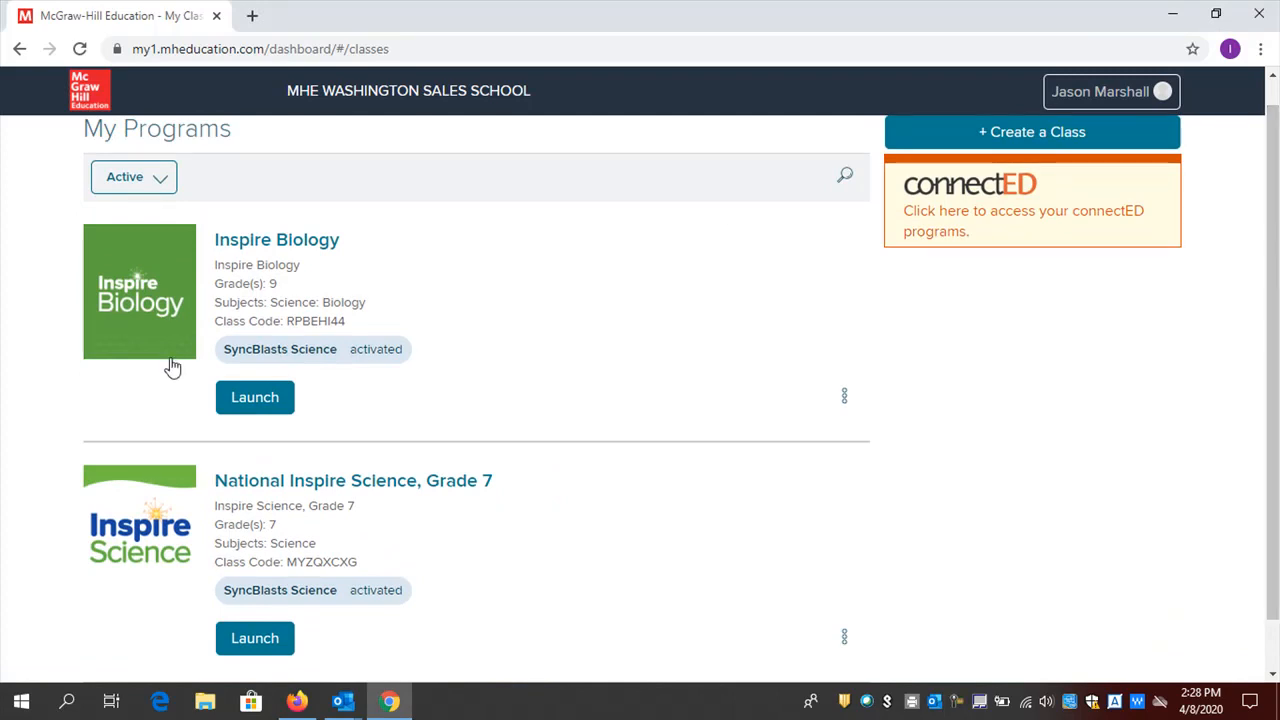
mouse_move(143, 471)
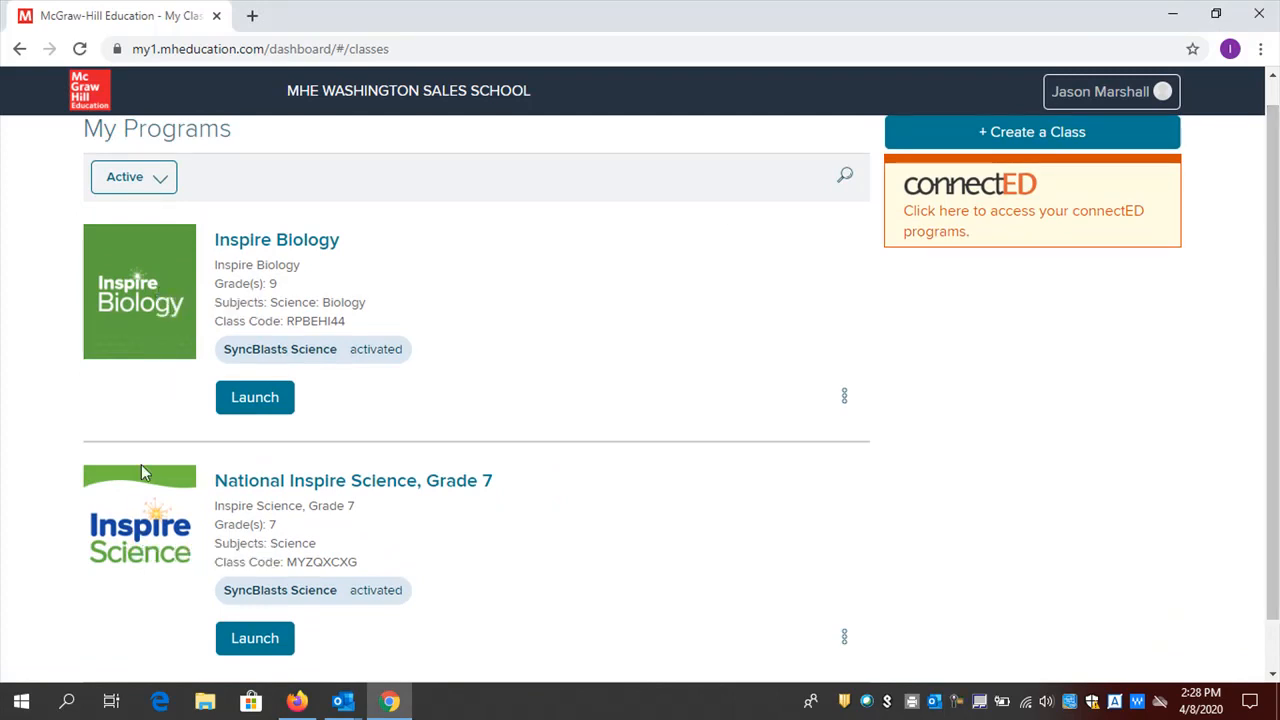
mouse_move(155, 315)
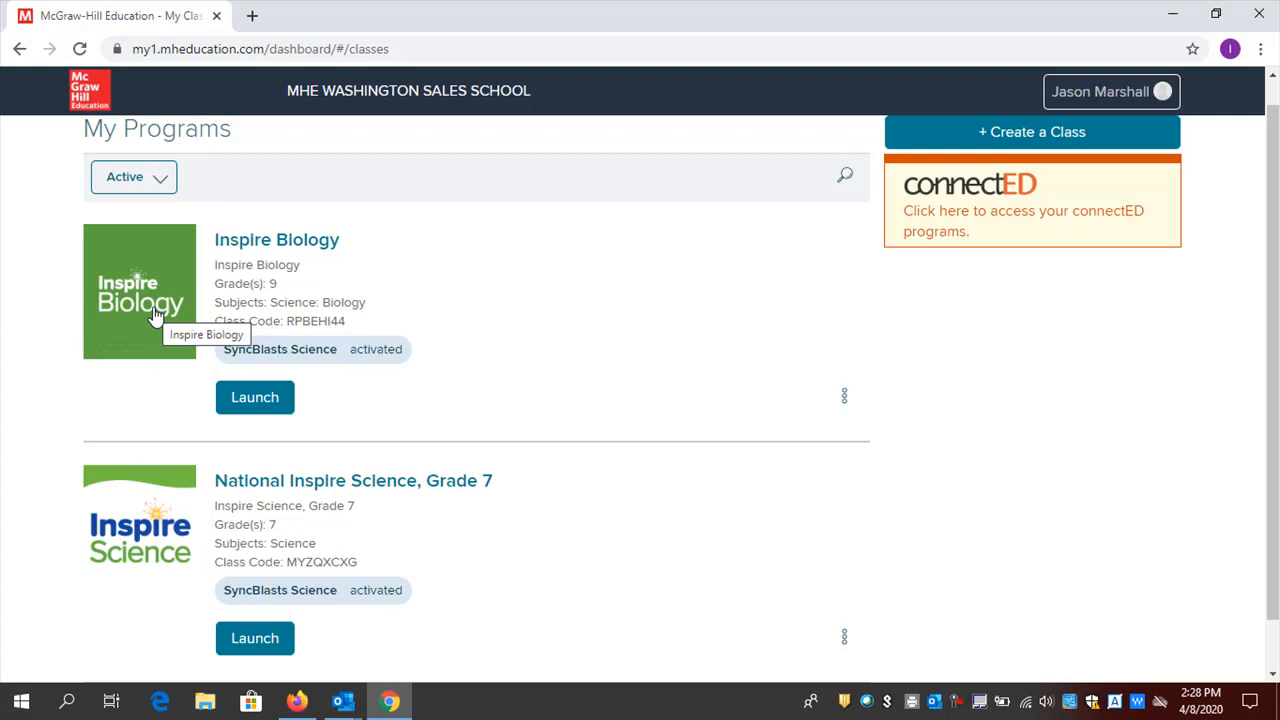
mouse_move(143, 532)
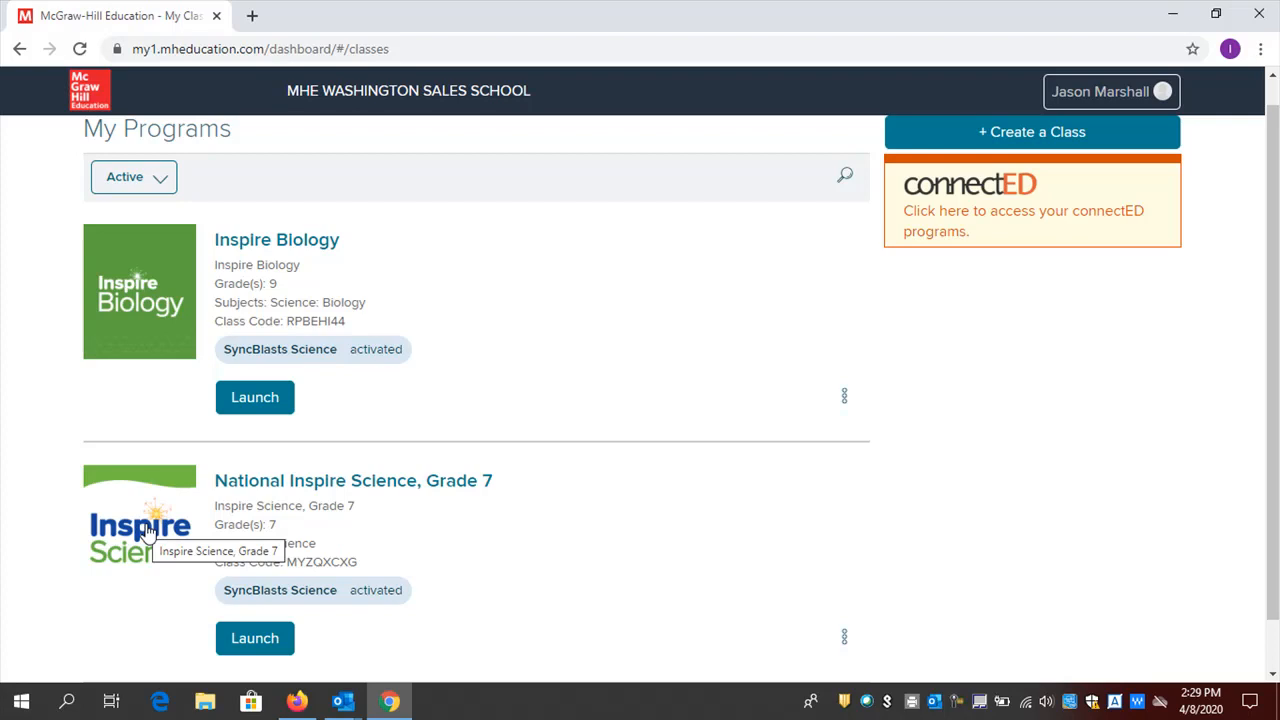
mouse_move(265, 480)
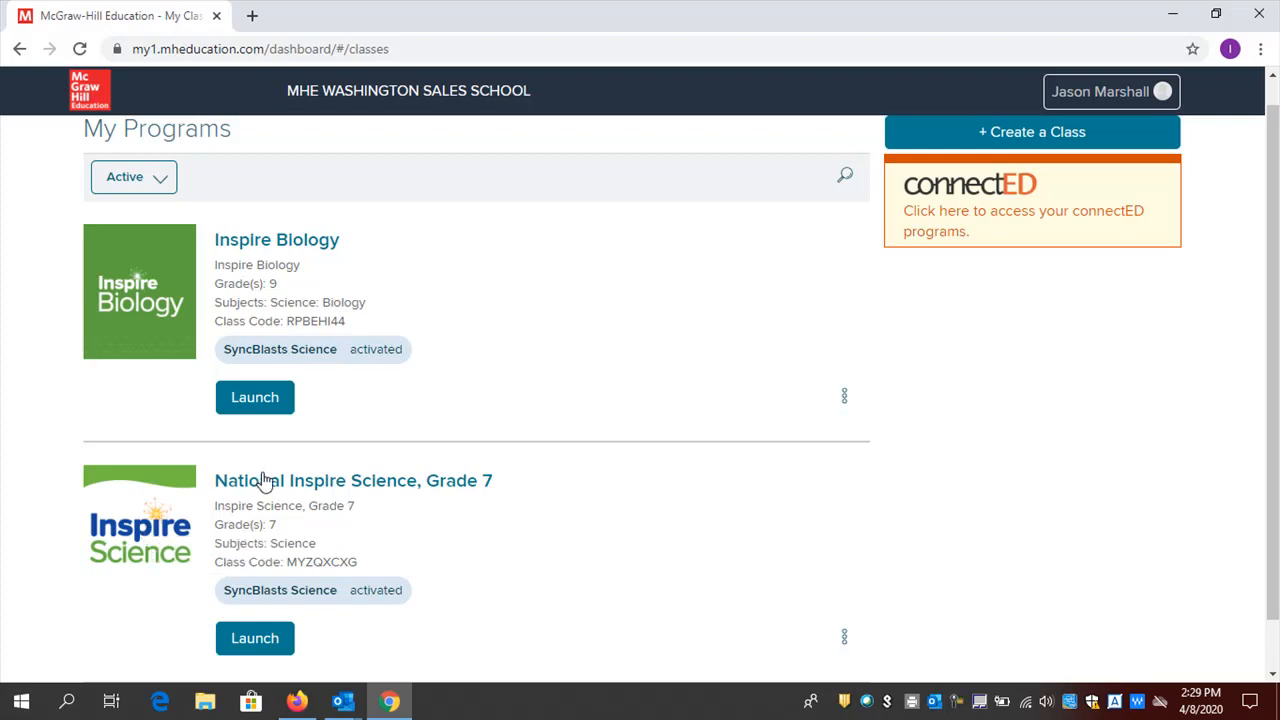
mouse_move(158, 513)
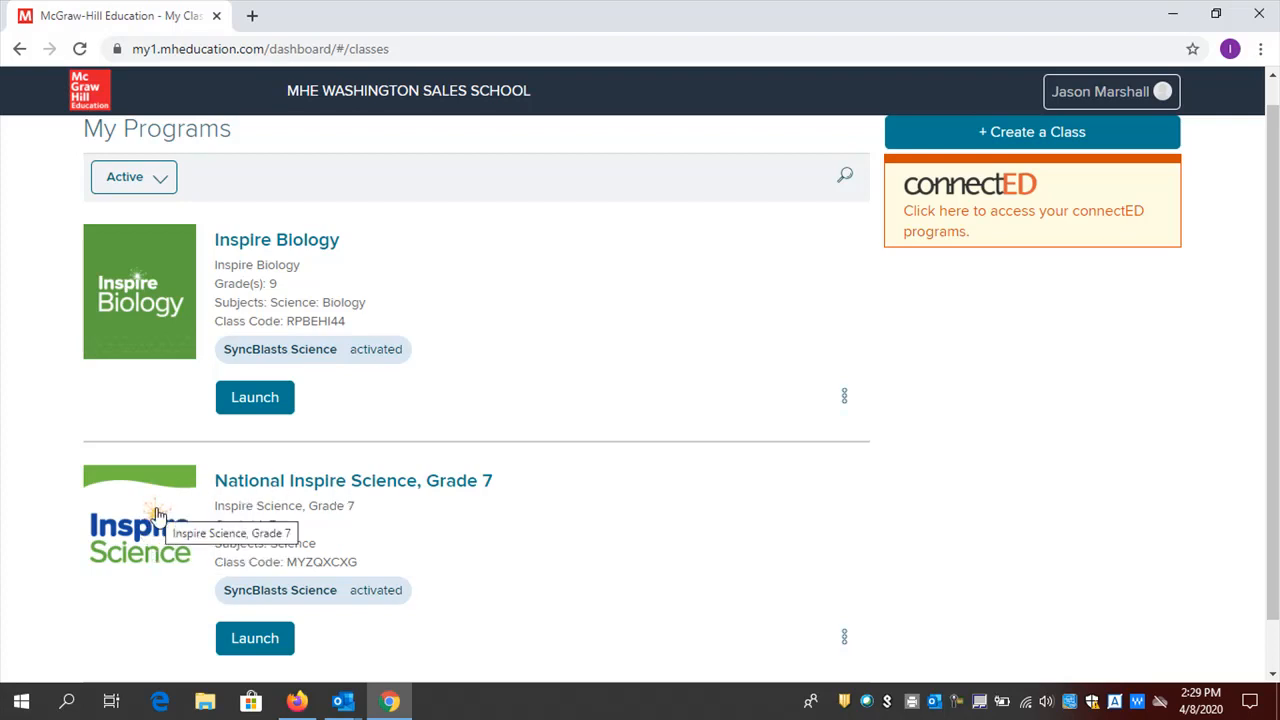
mouse_move(258, 638)
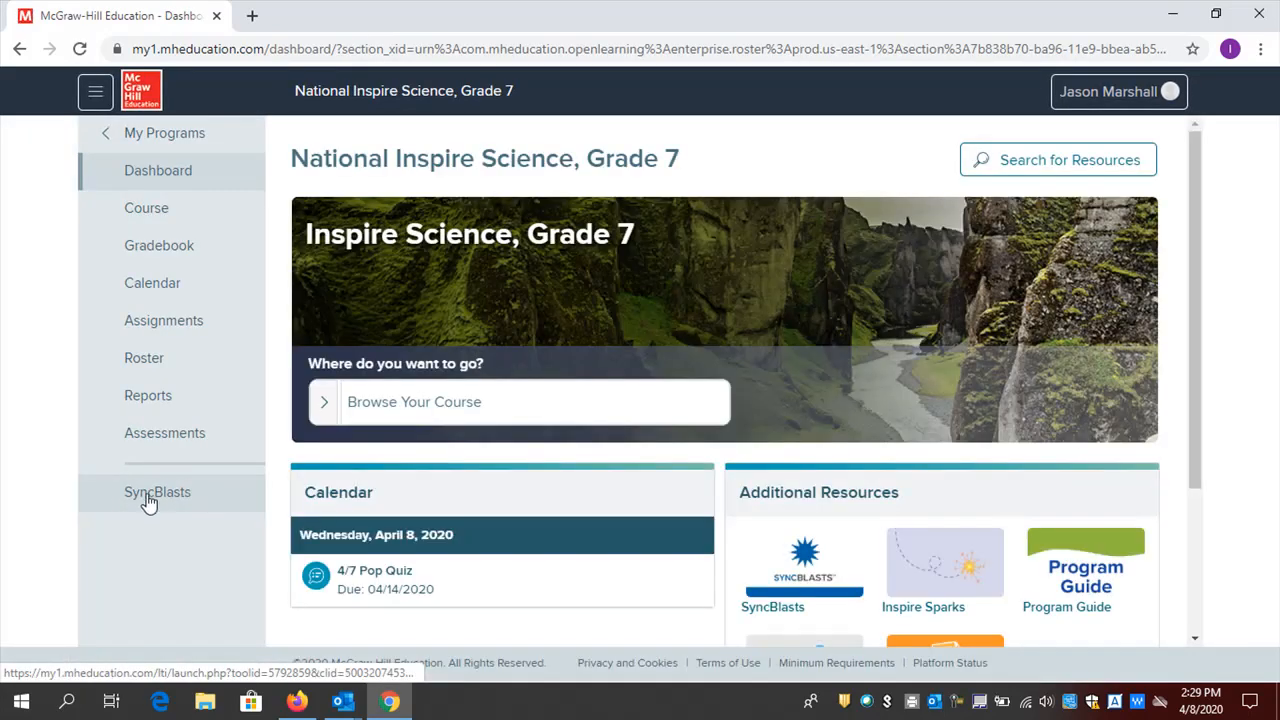
mouse_move(168, 498)
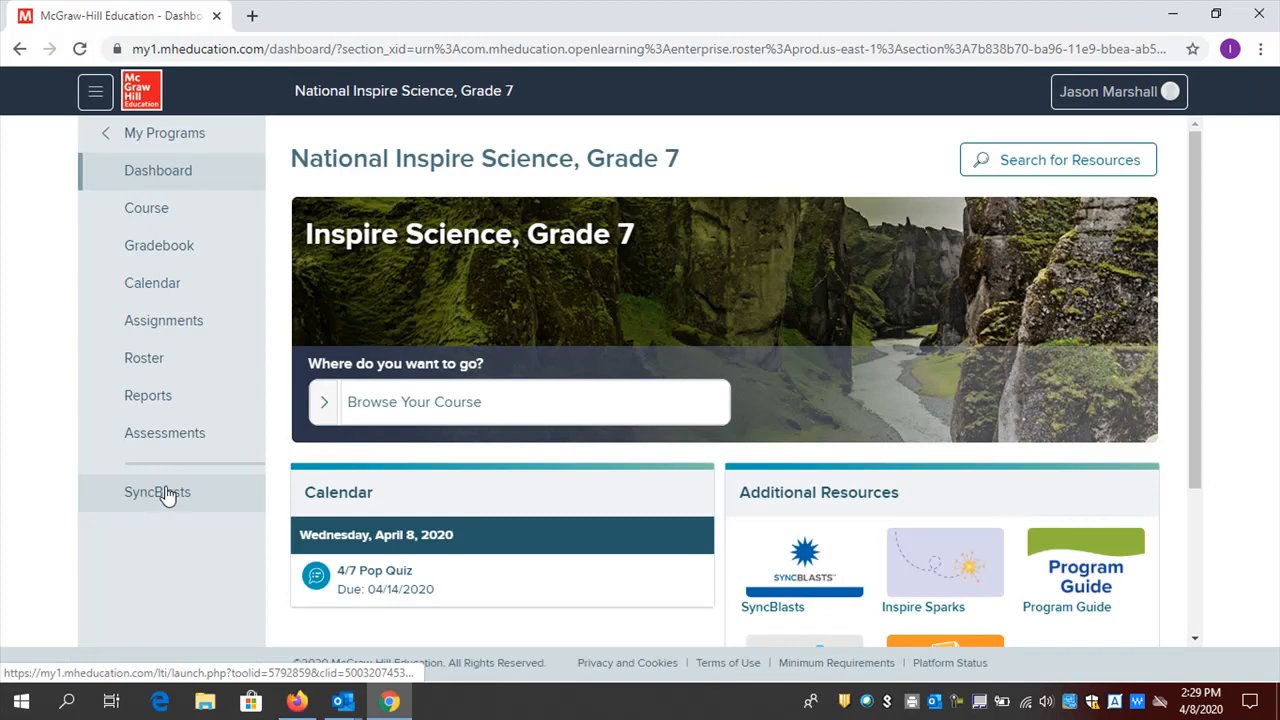
left_click(157, 492)
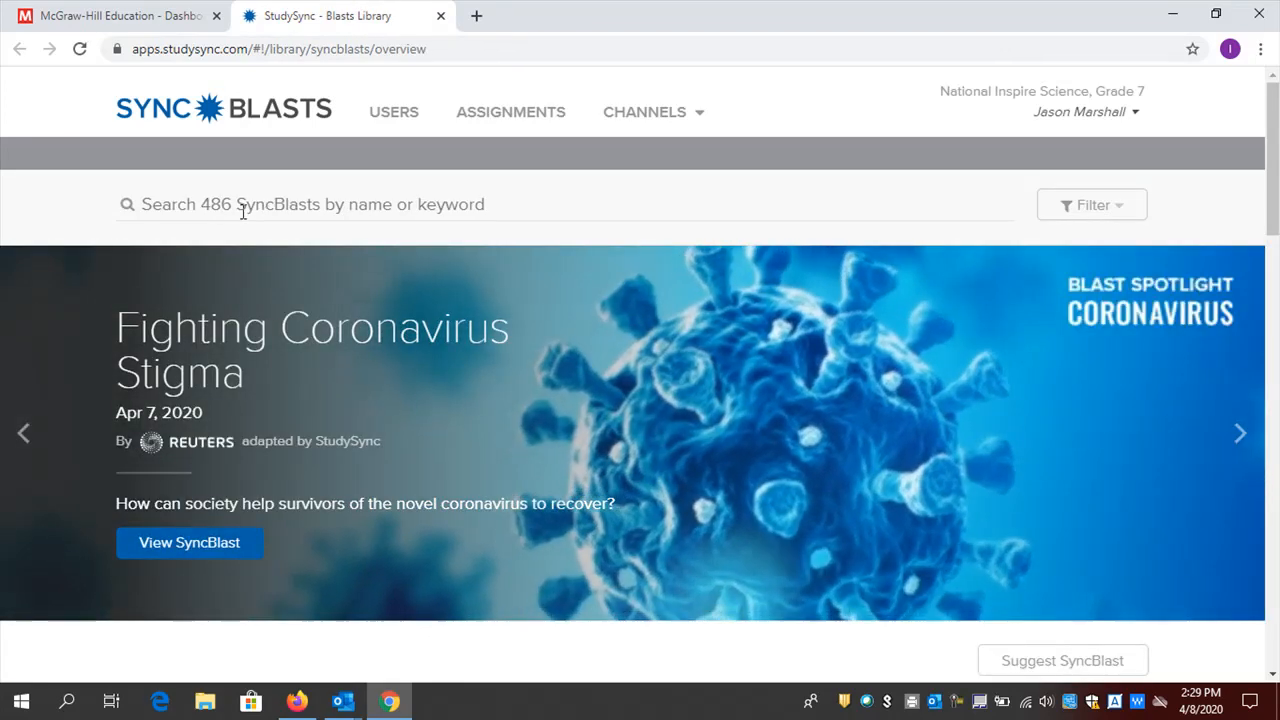
mouse_move(275, 208)
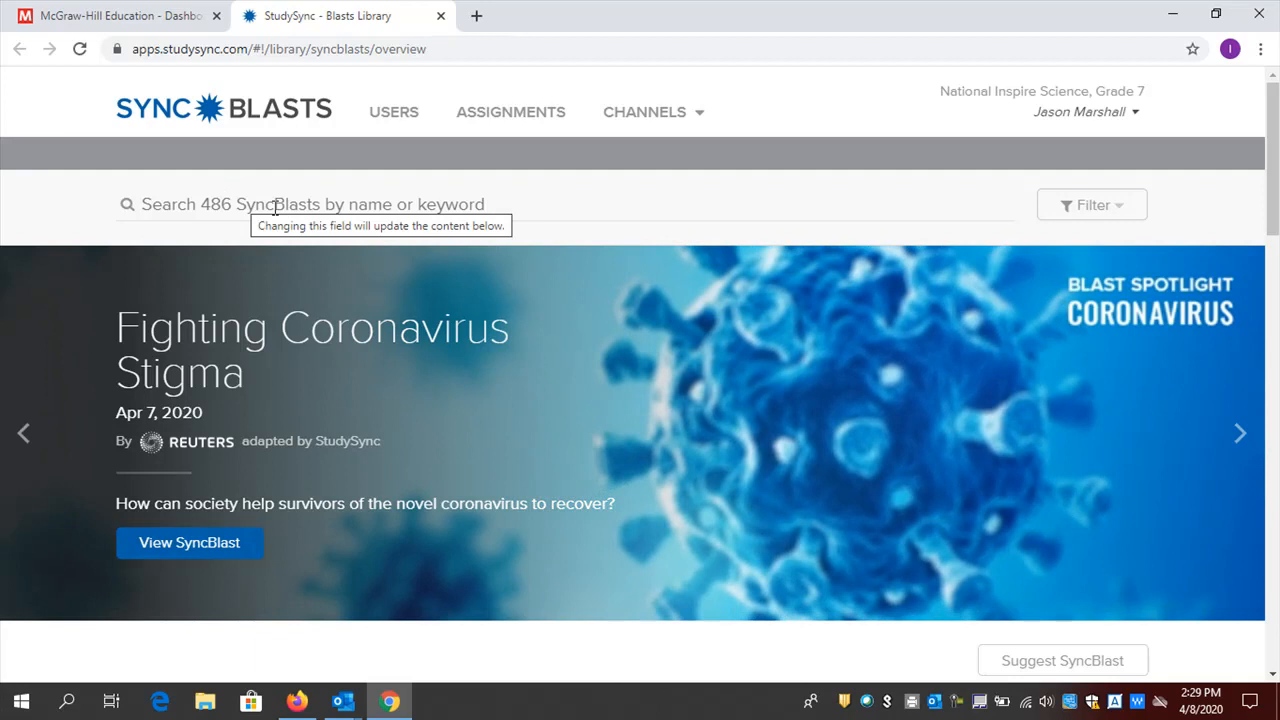
mouse_move(556, 196)
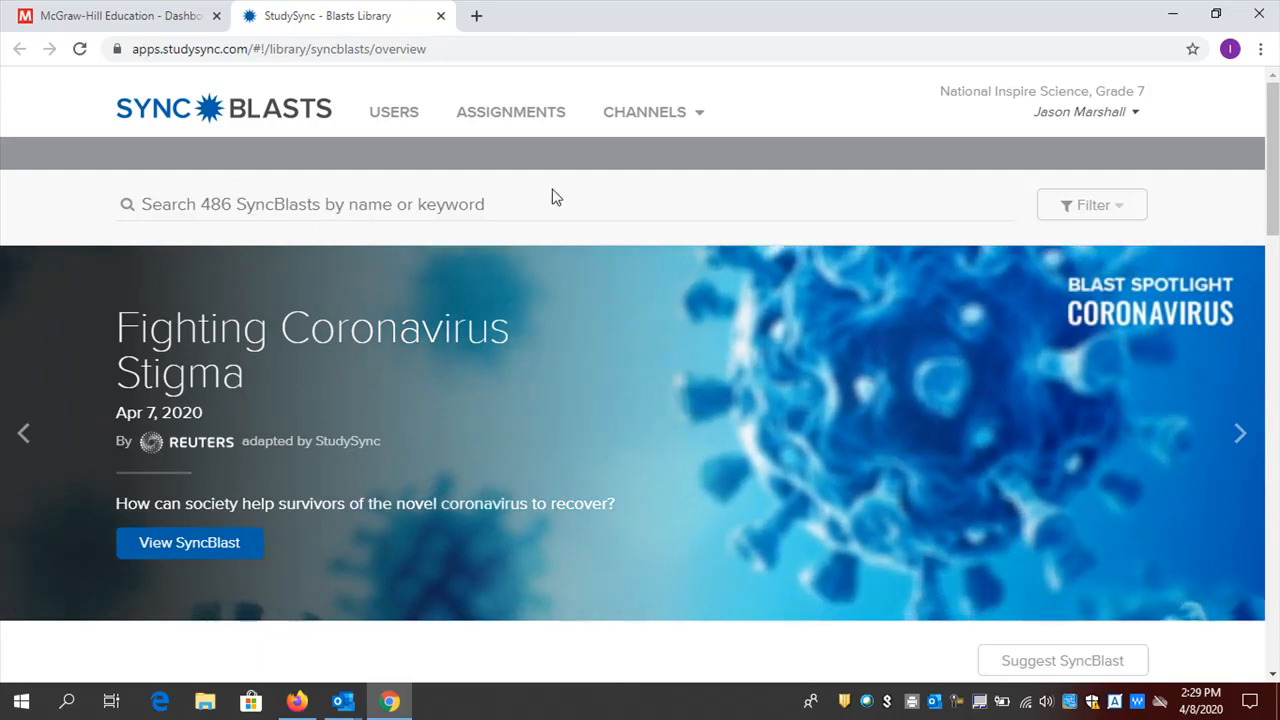
Show the Channels menu of available SyncBlast channels
left_click(647, 111)
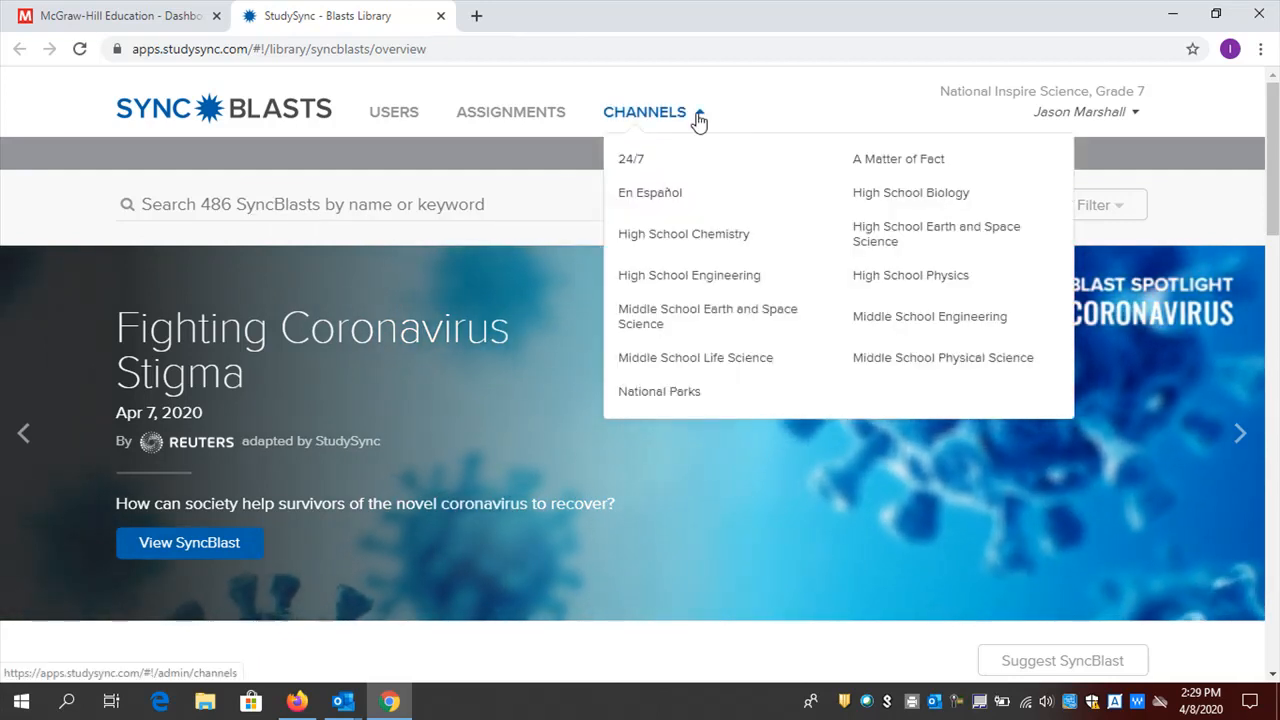
mouse_move(662, 196)
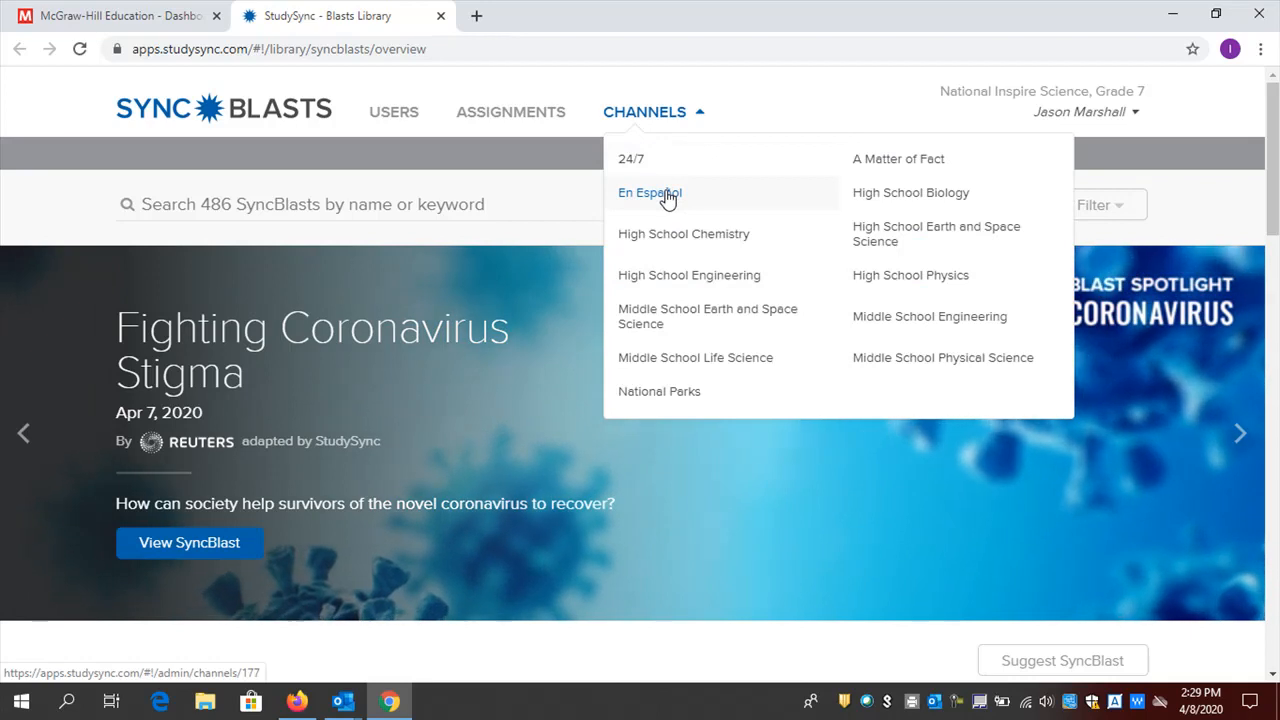
mouse_move(672, 281)
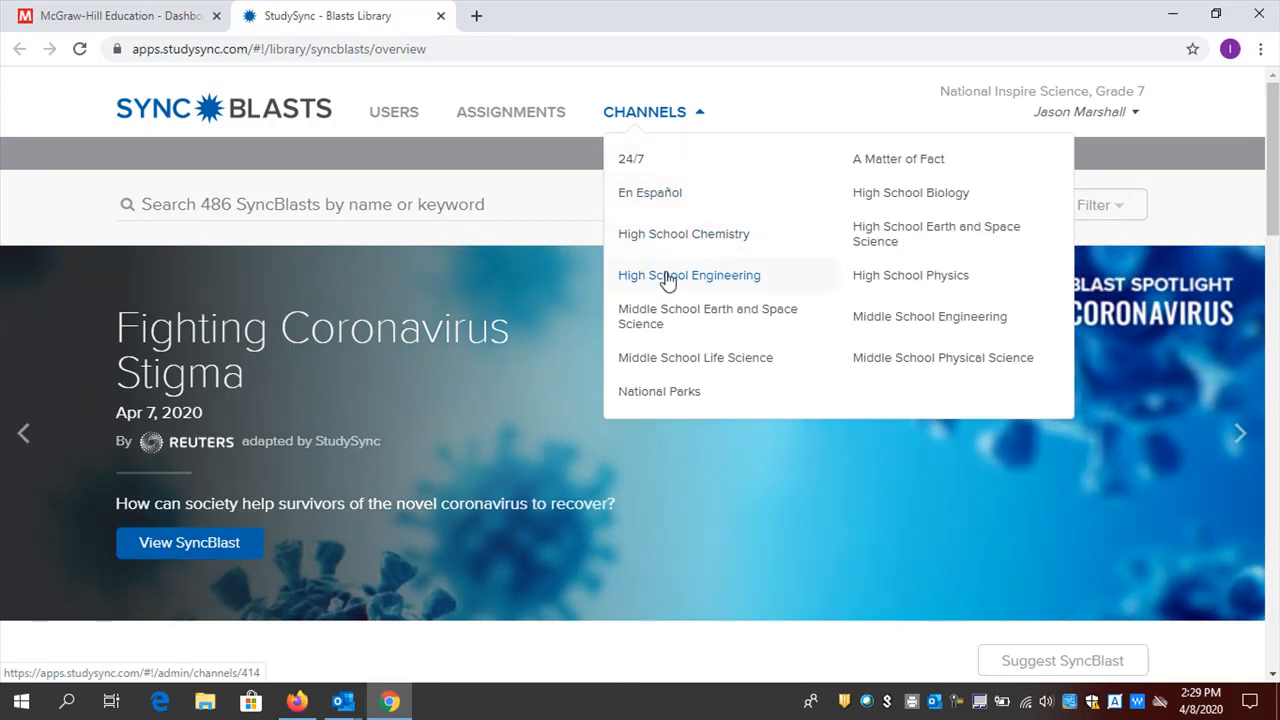
mouse_move(659, 392)
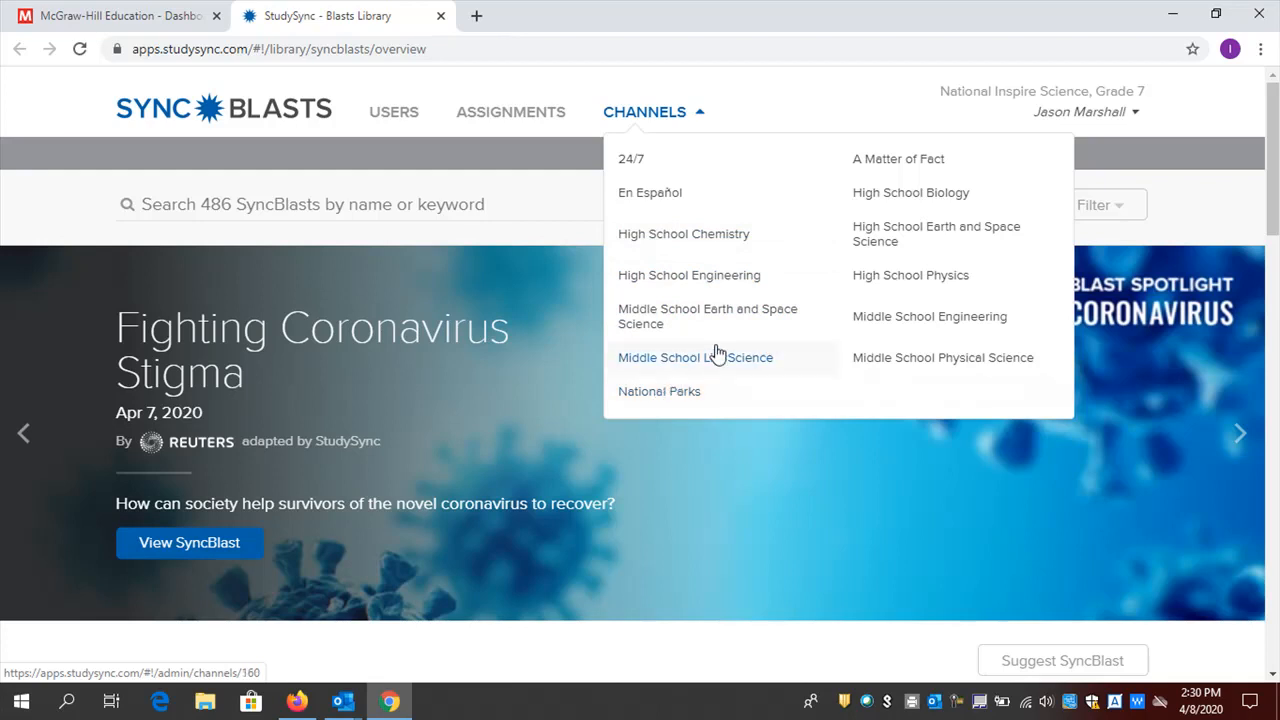
mouse_move(828, 275)
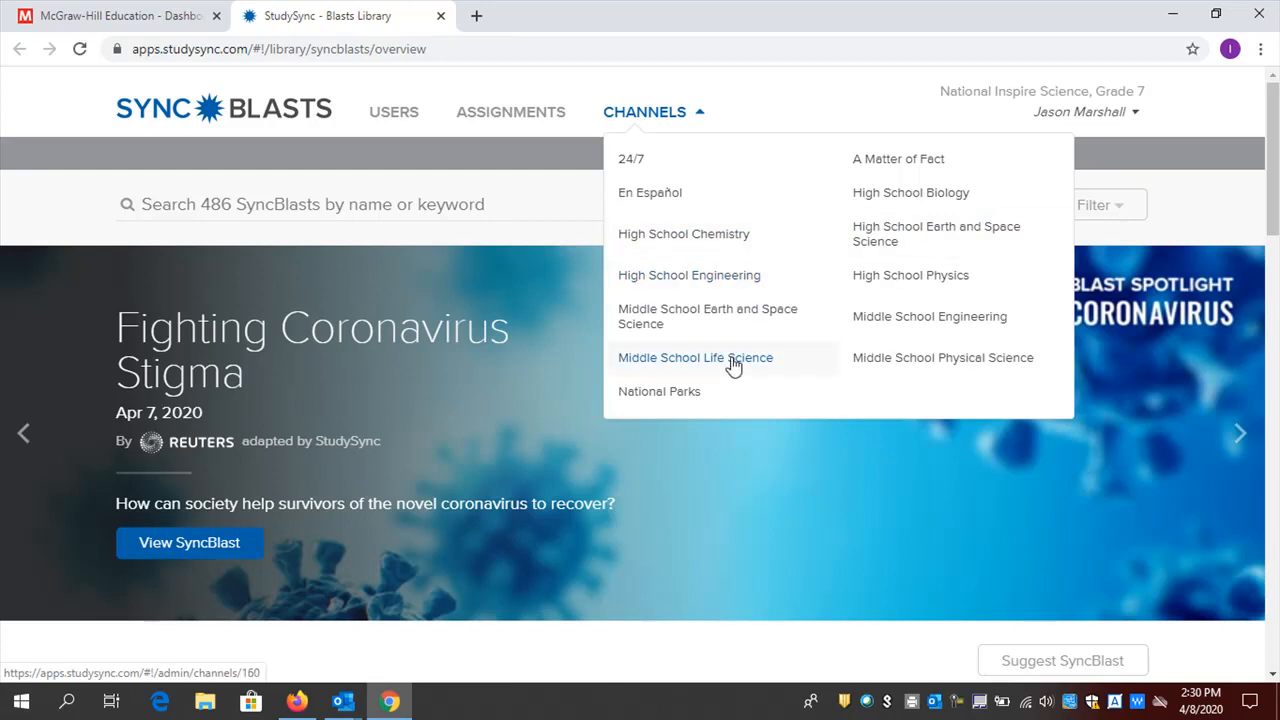
Browse the Middle School Life Science channel's featured, latest and full SyncBlast listings
left_click(695, 357)
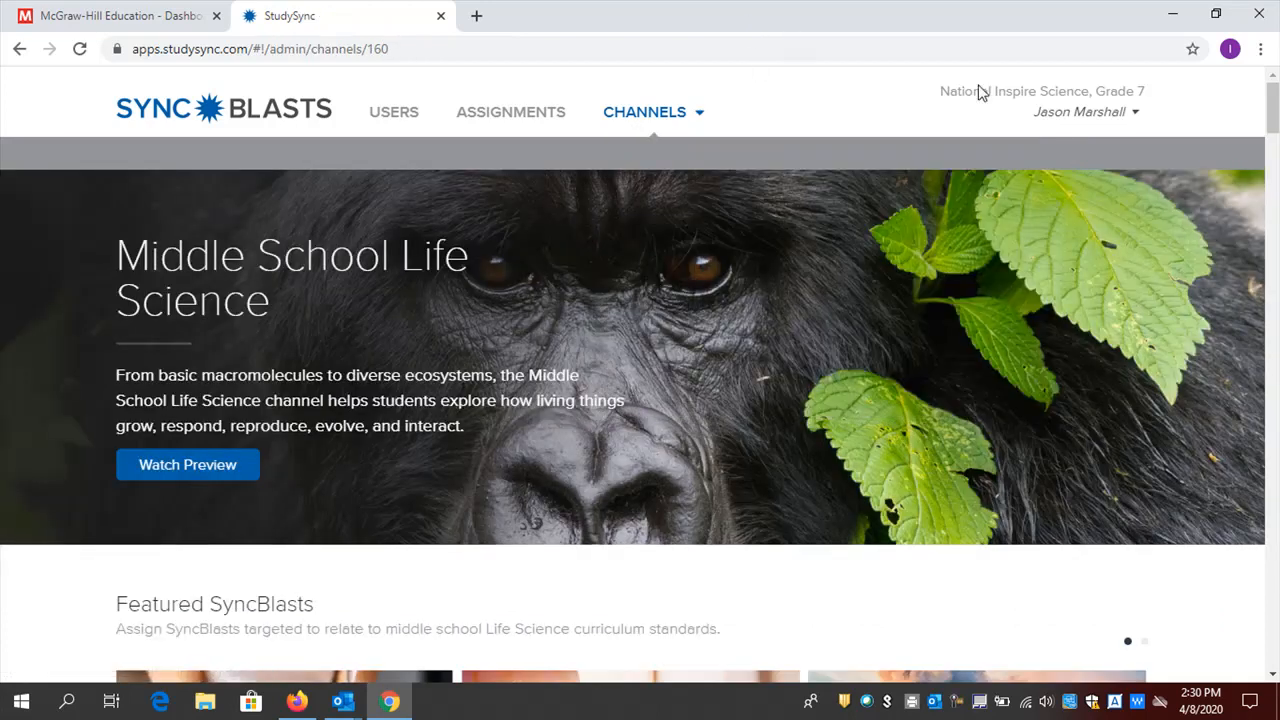
scroll("down", 3)
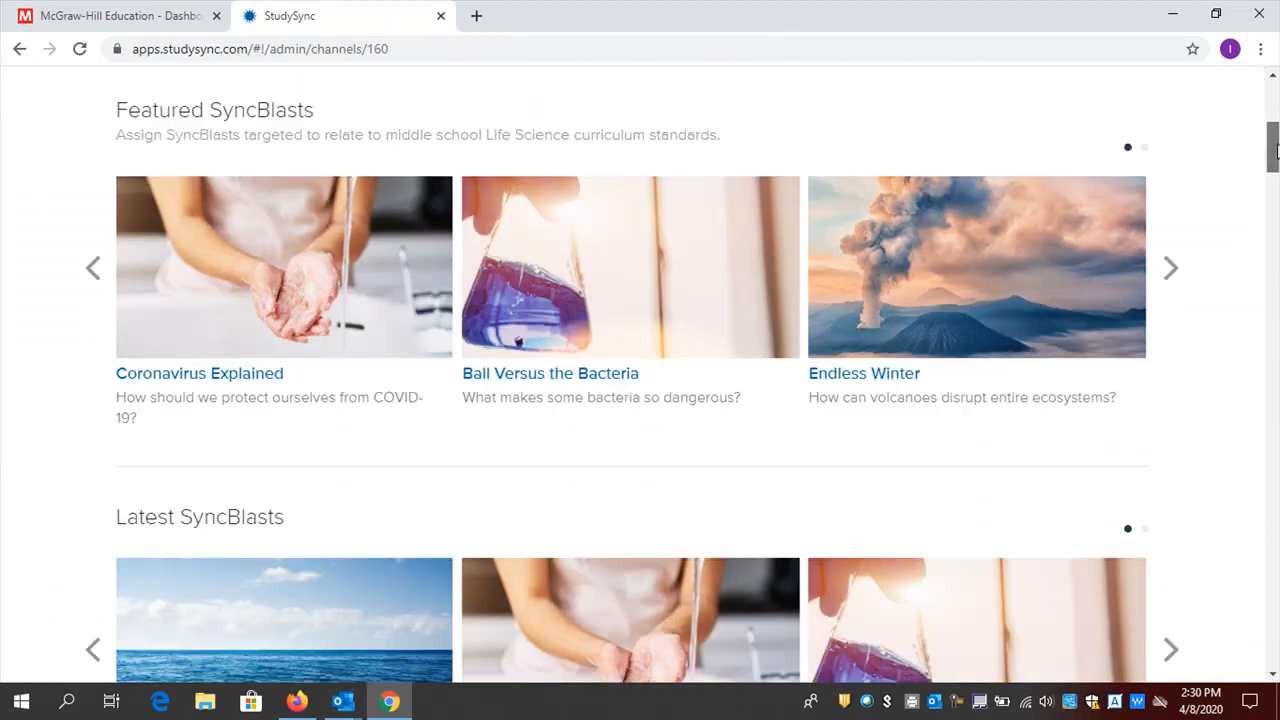
scroll("down", 3)
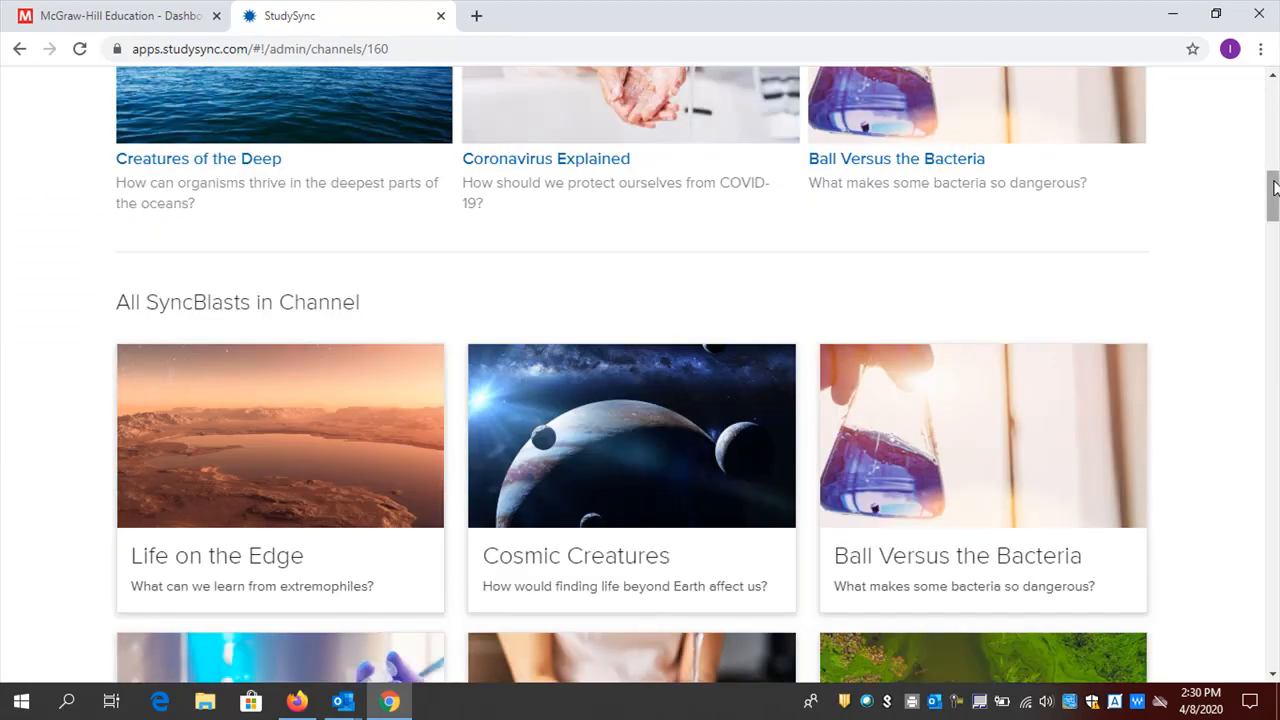
scroll("down", 3)
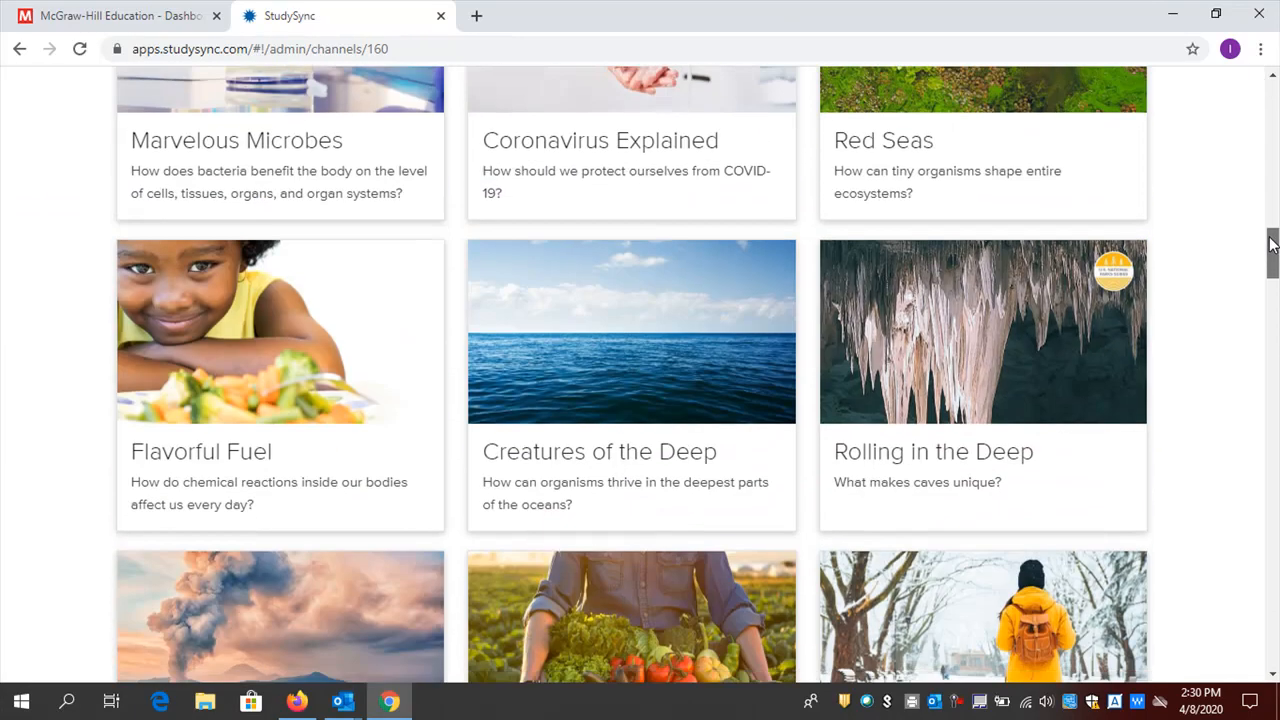
scroll("down", 3)
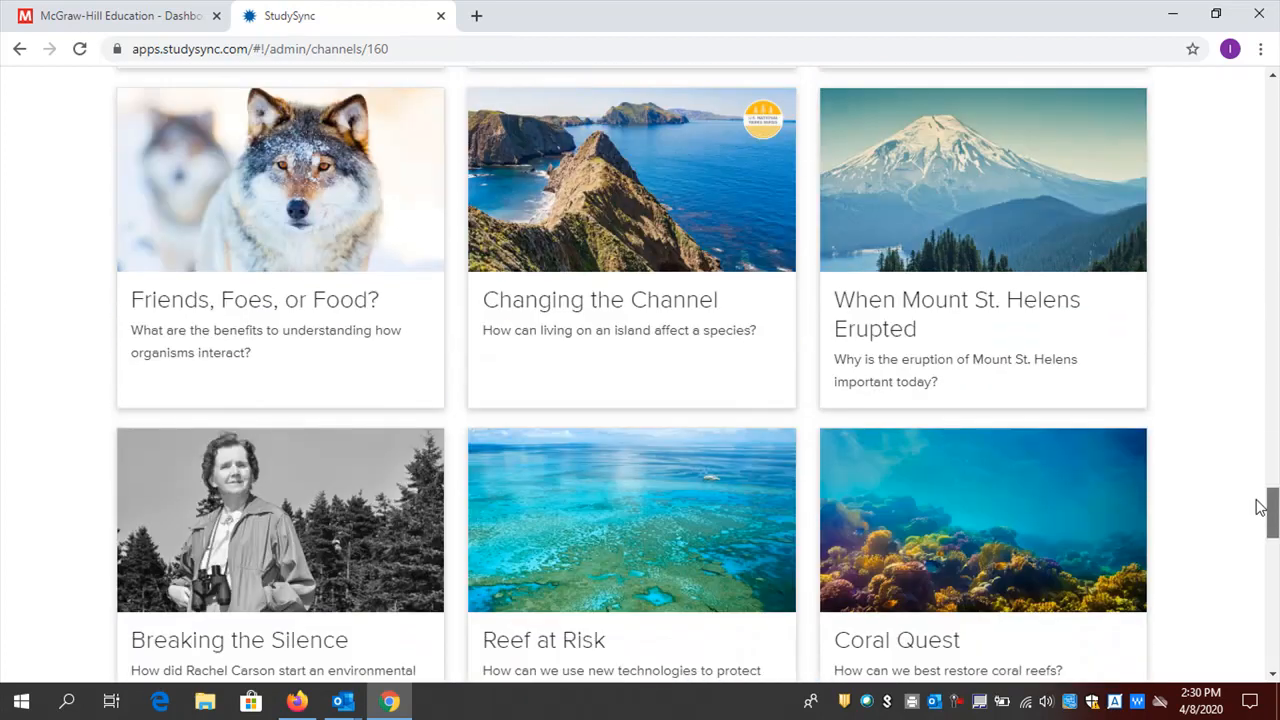
scroll("up", 3)
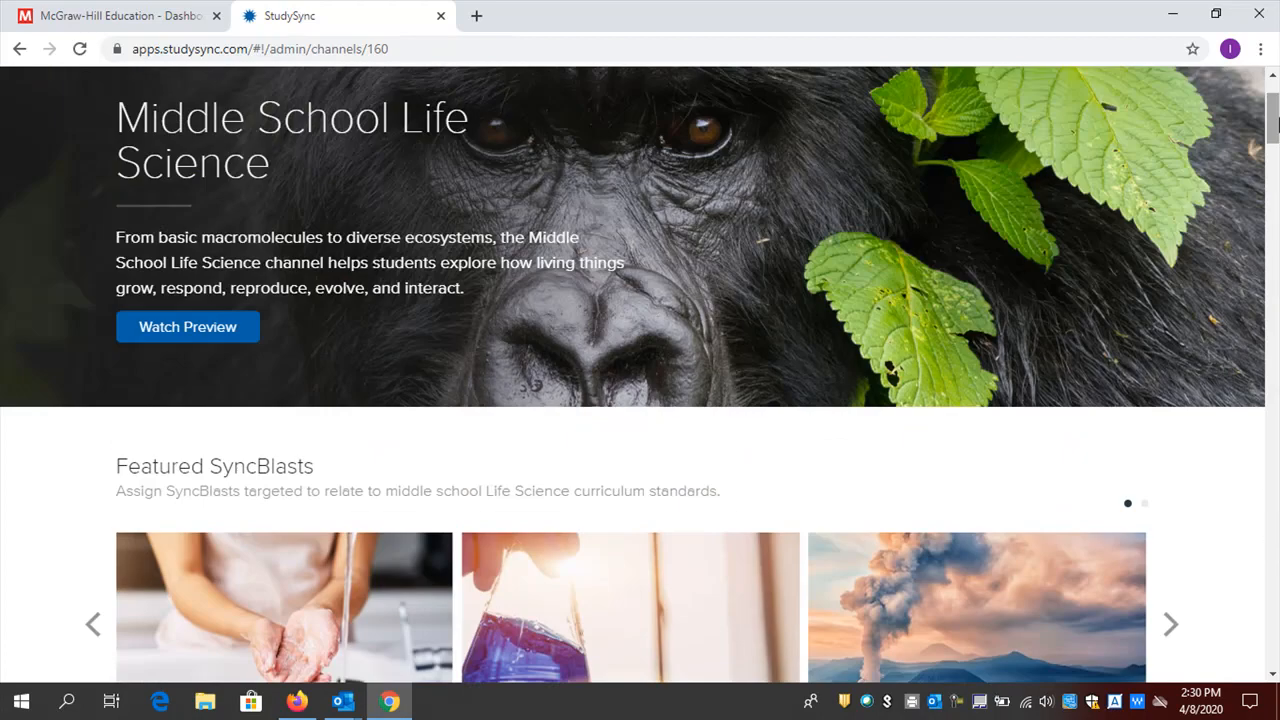
scroll("down", 3)
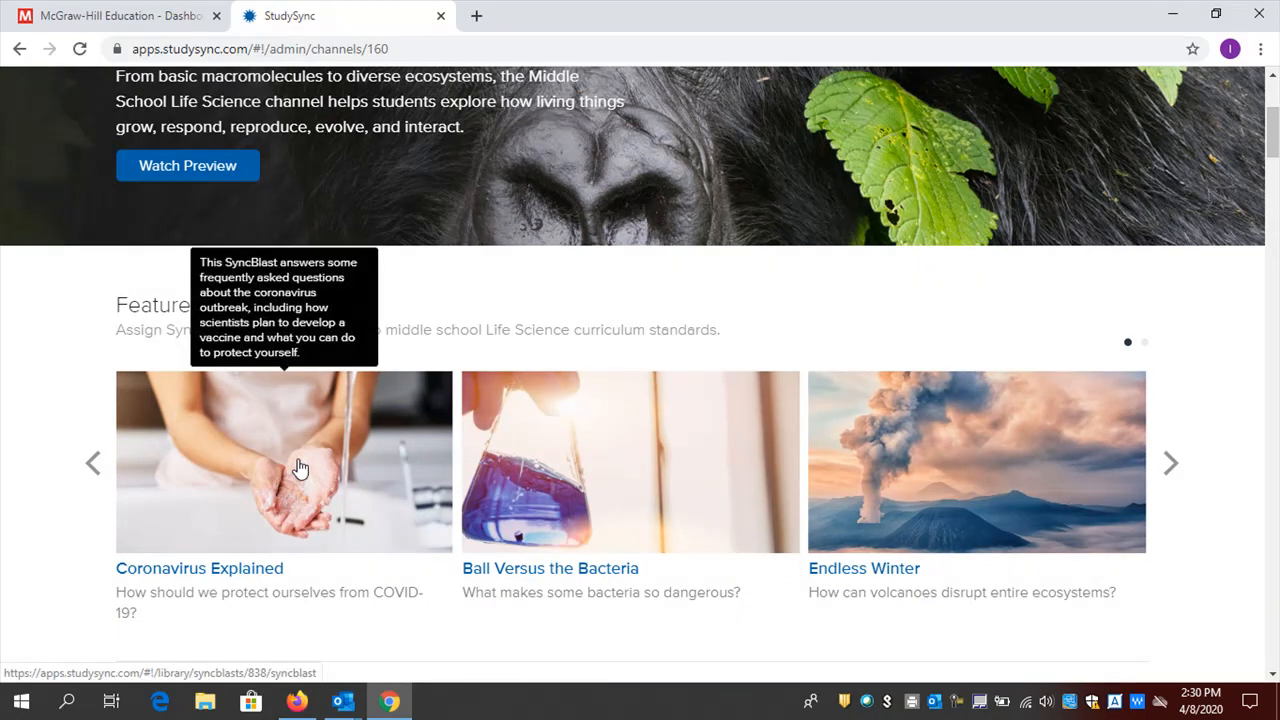
mouse_move(572, 258)
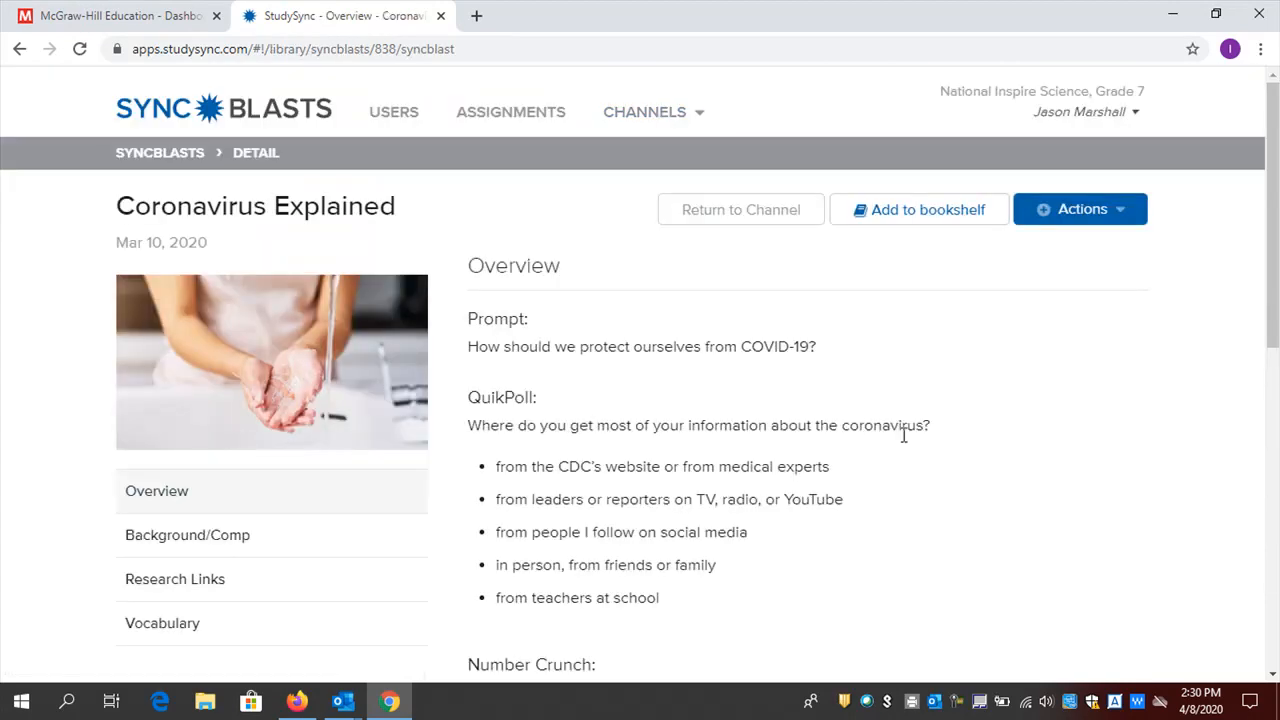
mouse_move(1148, 376)
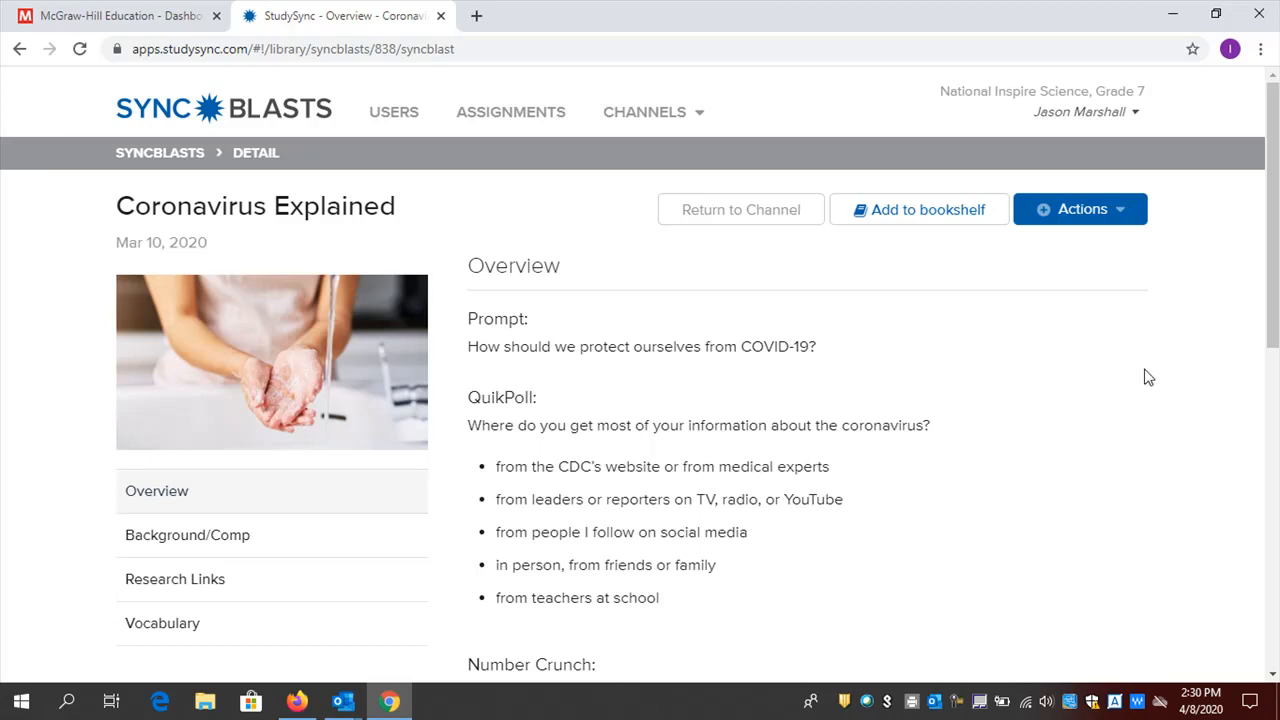
Read down the Coronavirus Explained Overview page
scroll("down", 3)
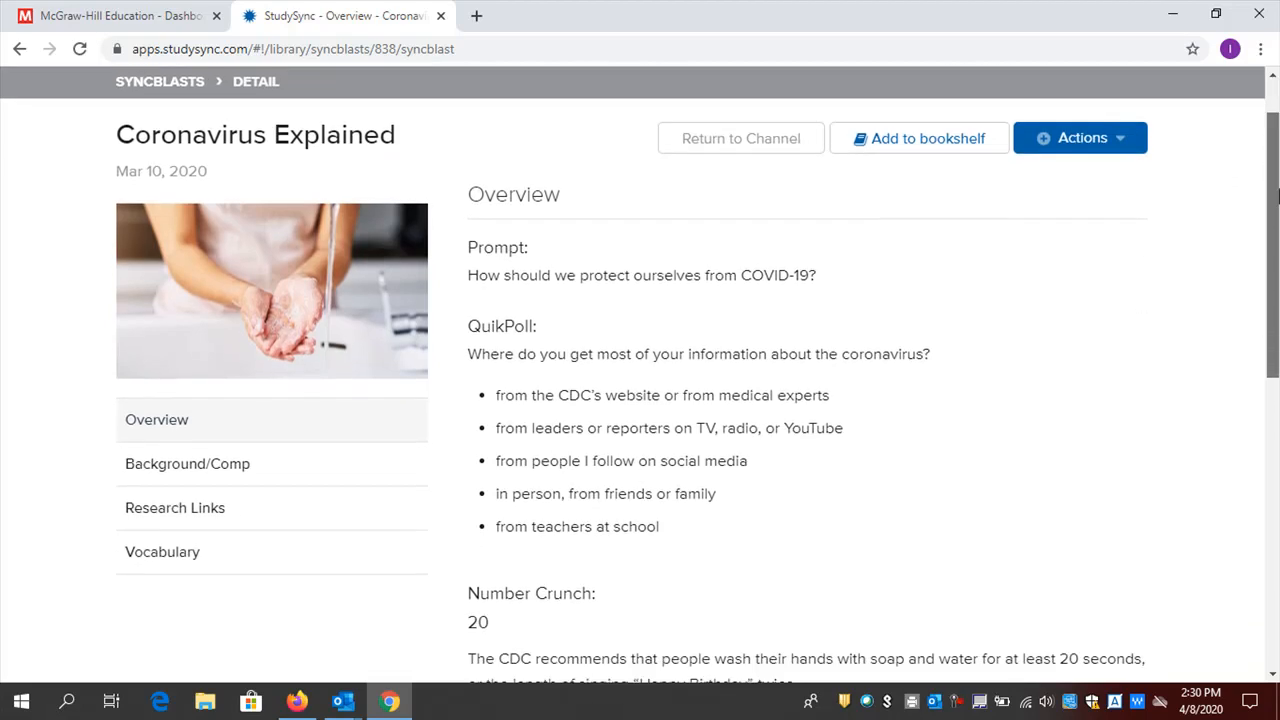
scroll("down", 3)
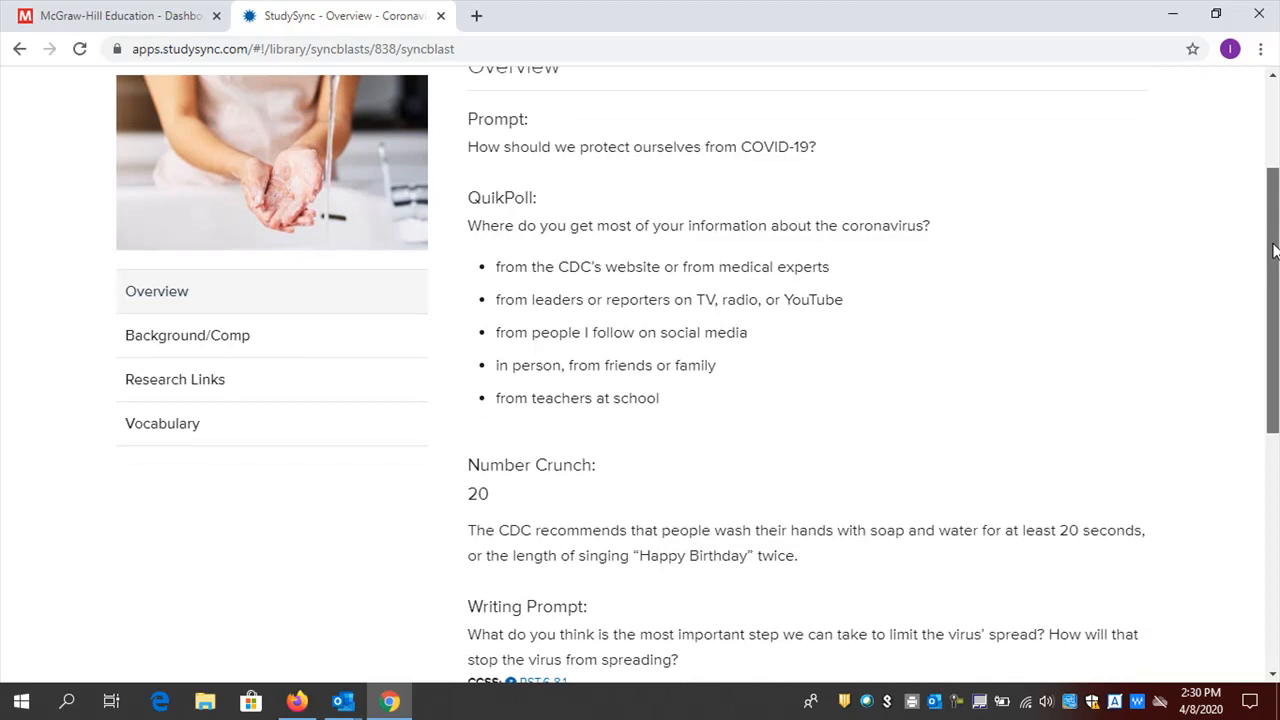
scroll("down", 3)
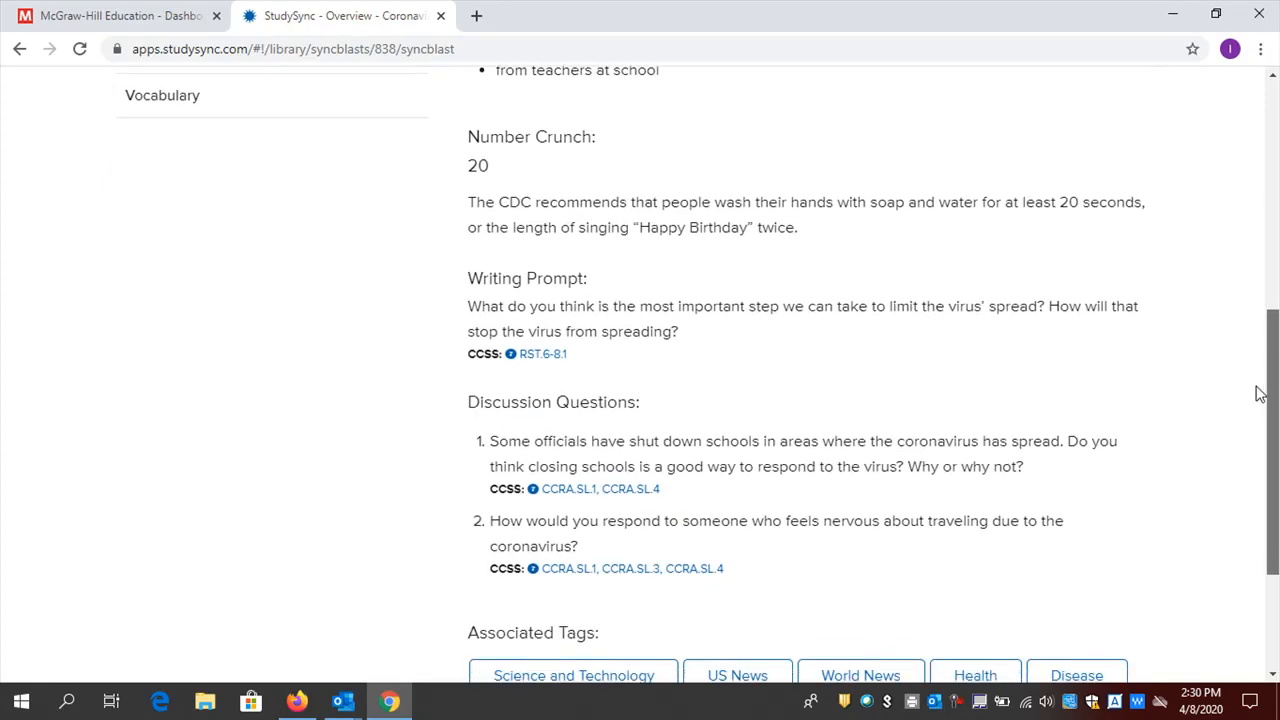
mouse_move(1275, 455)
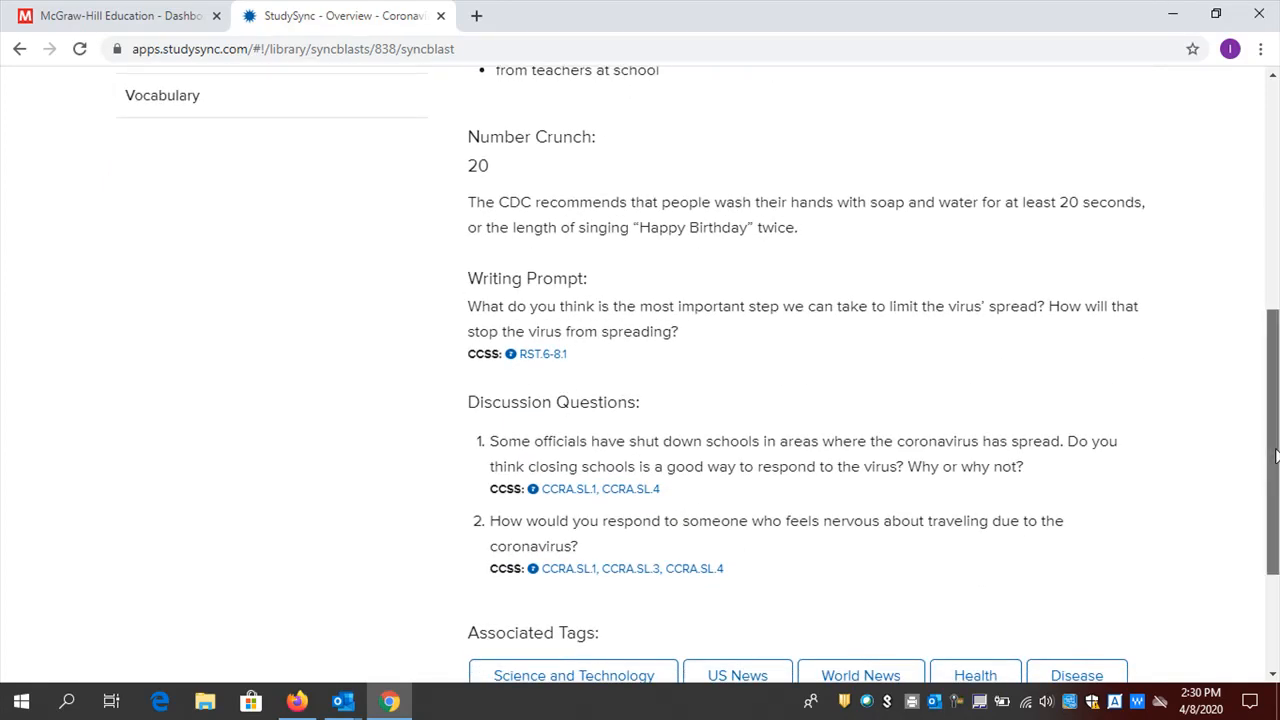
scroll("down", 3)
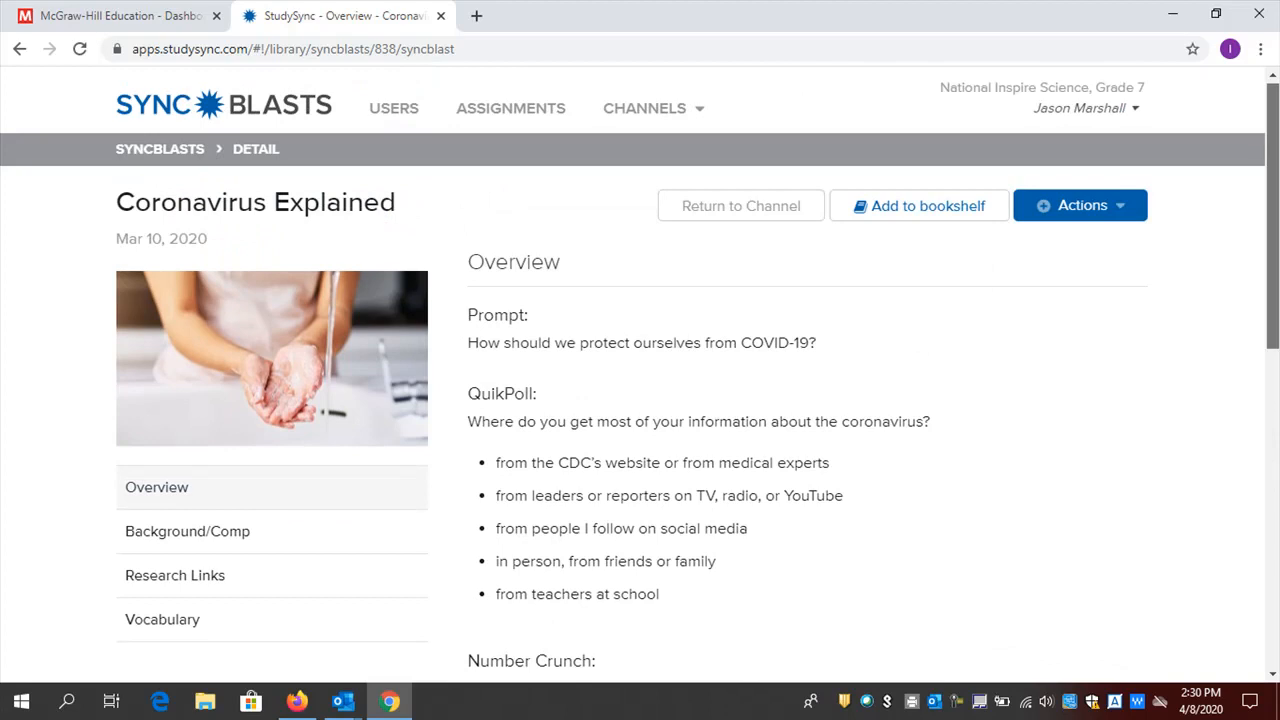
scroll("down", 3)
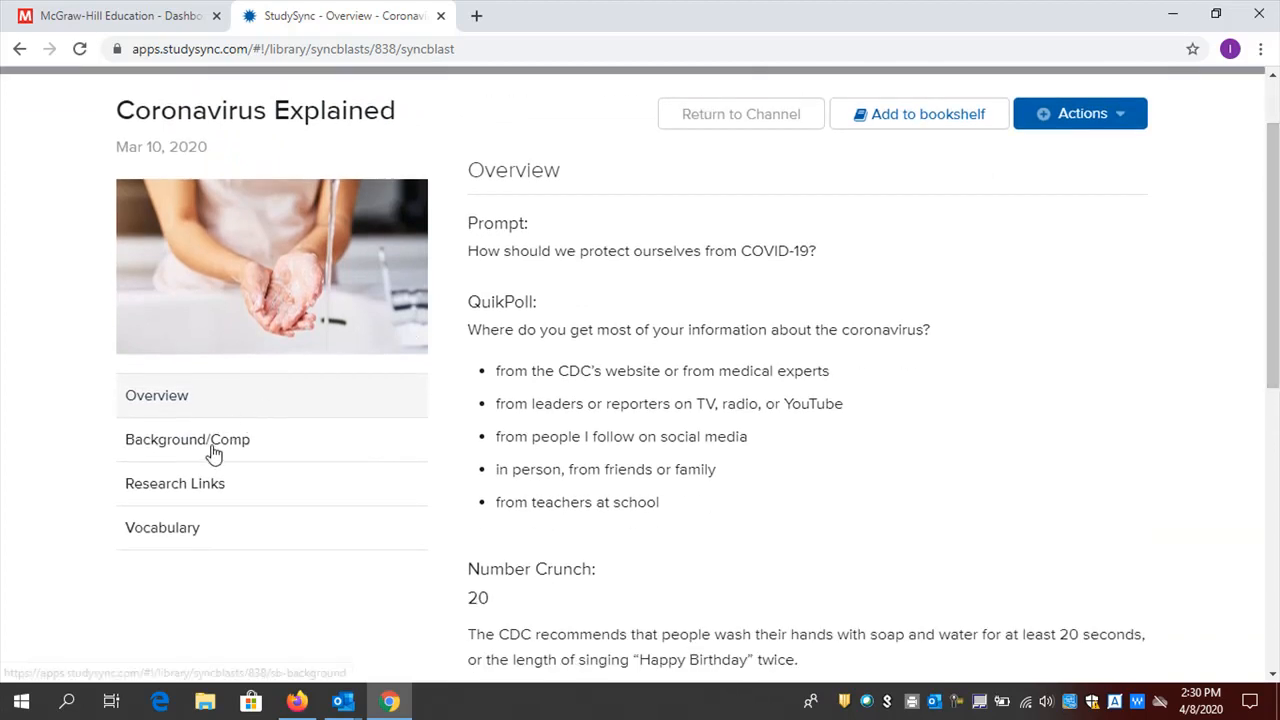
View the Background reading, trying Lexile 750L before settling on Lexile 950L
left_click(187, 439)
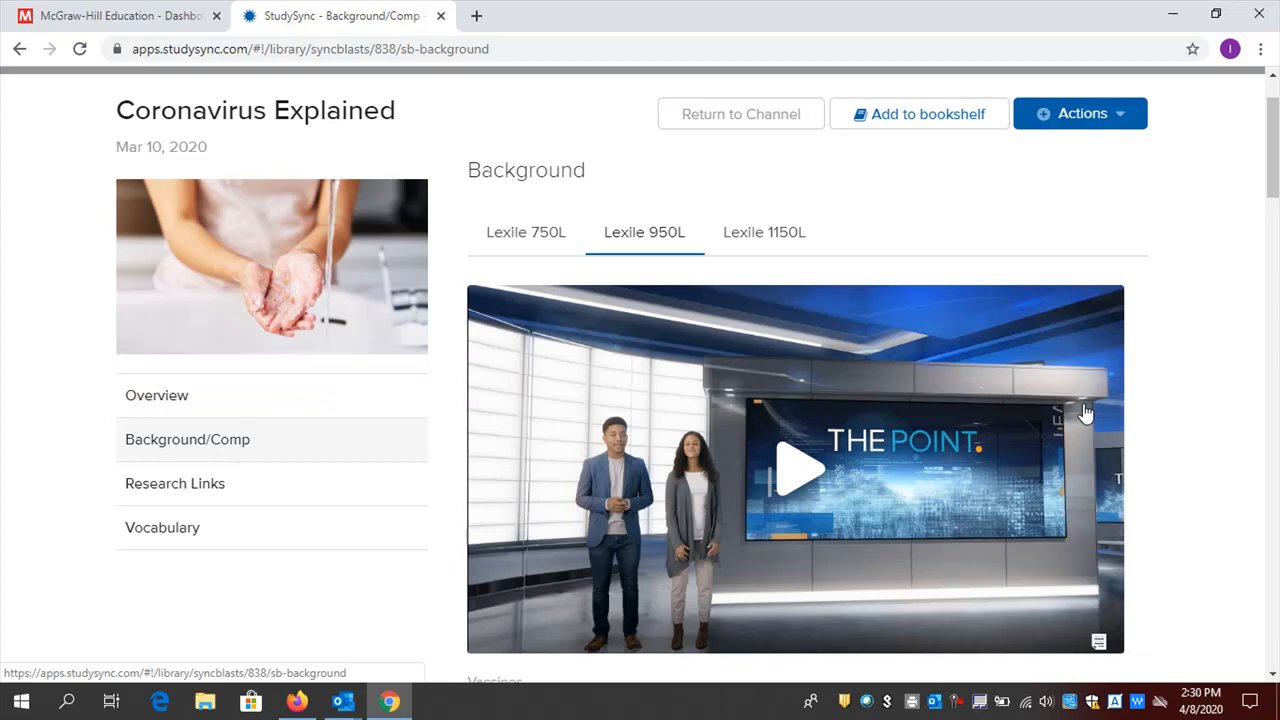
scroll("down", 3)
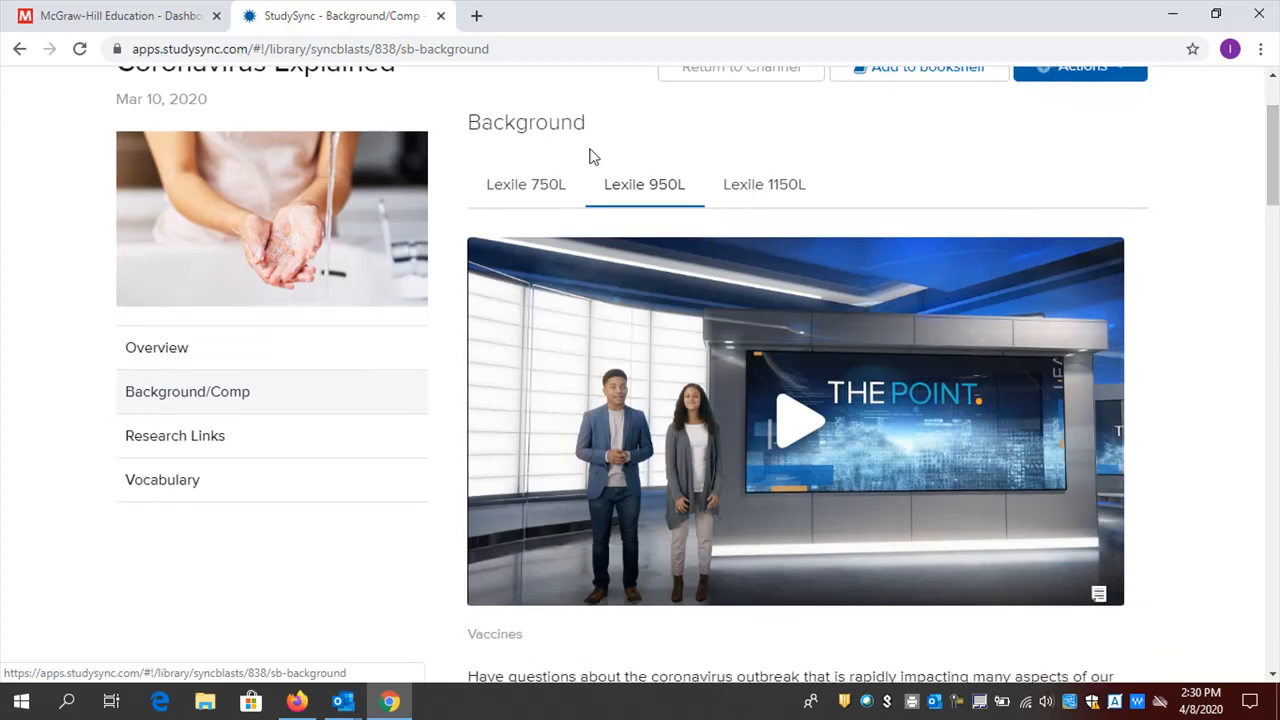
left_click(525, 184)
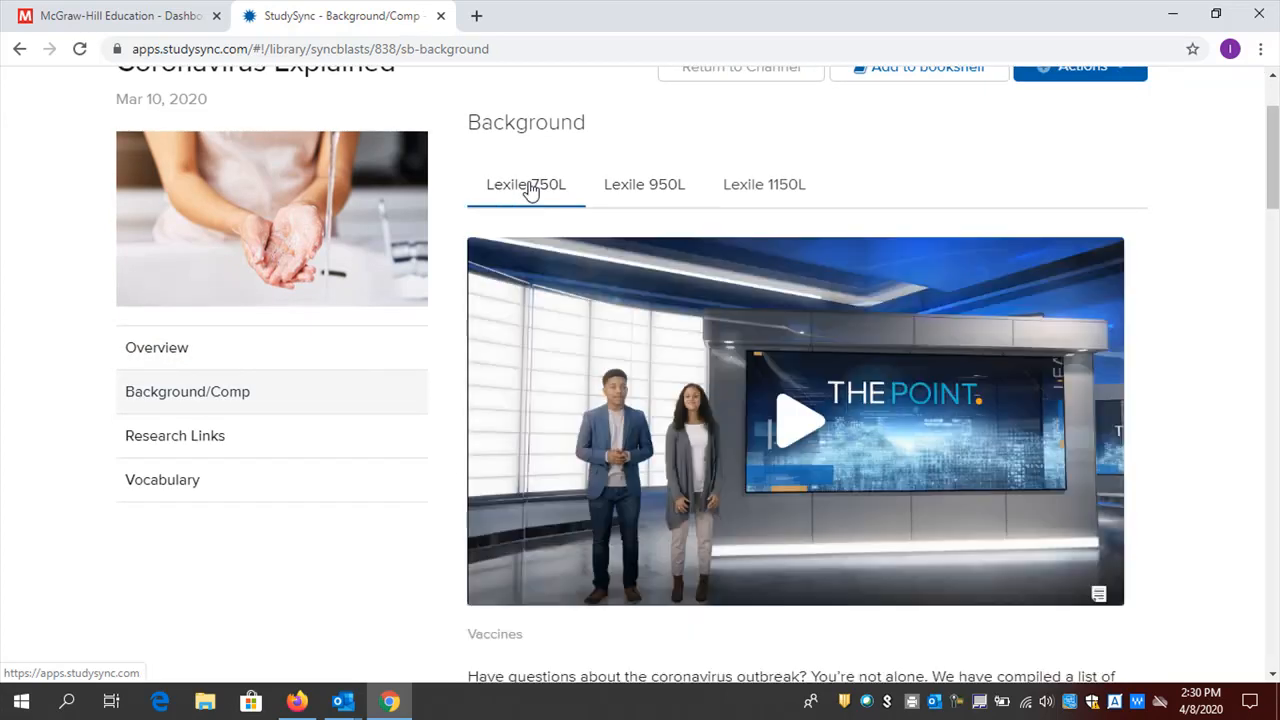
left_click(644, 184)
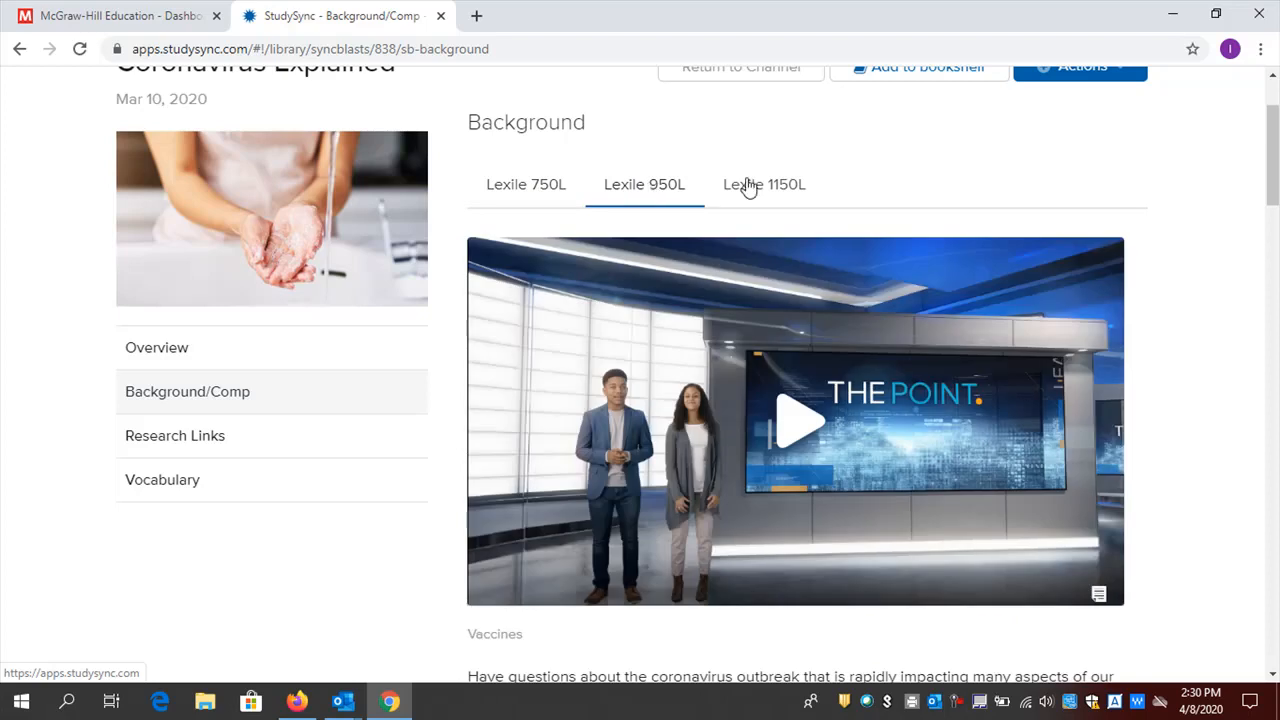
mouse_move(198, 437)
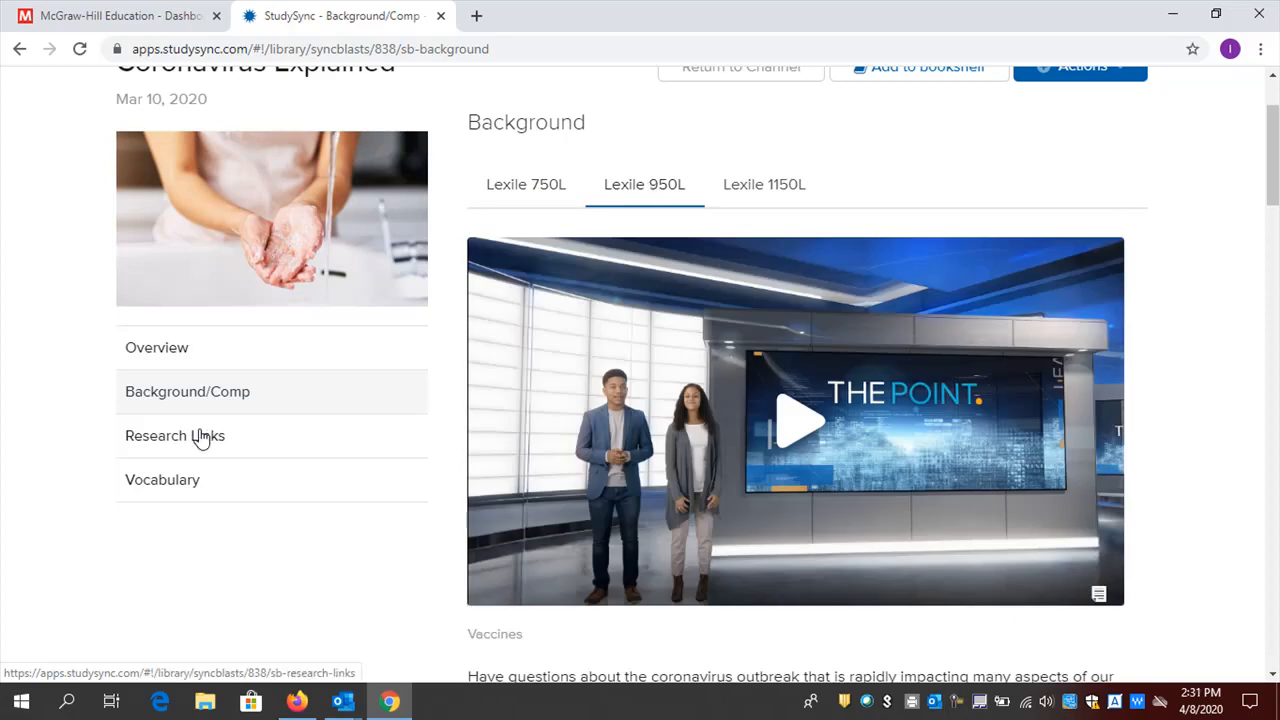
Review the four CDC, NPR, Time and Seattle Times research links, then move to Vocabulary
left_click(174, 436)
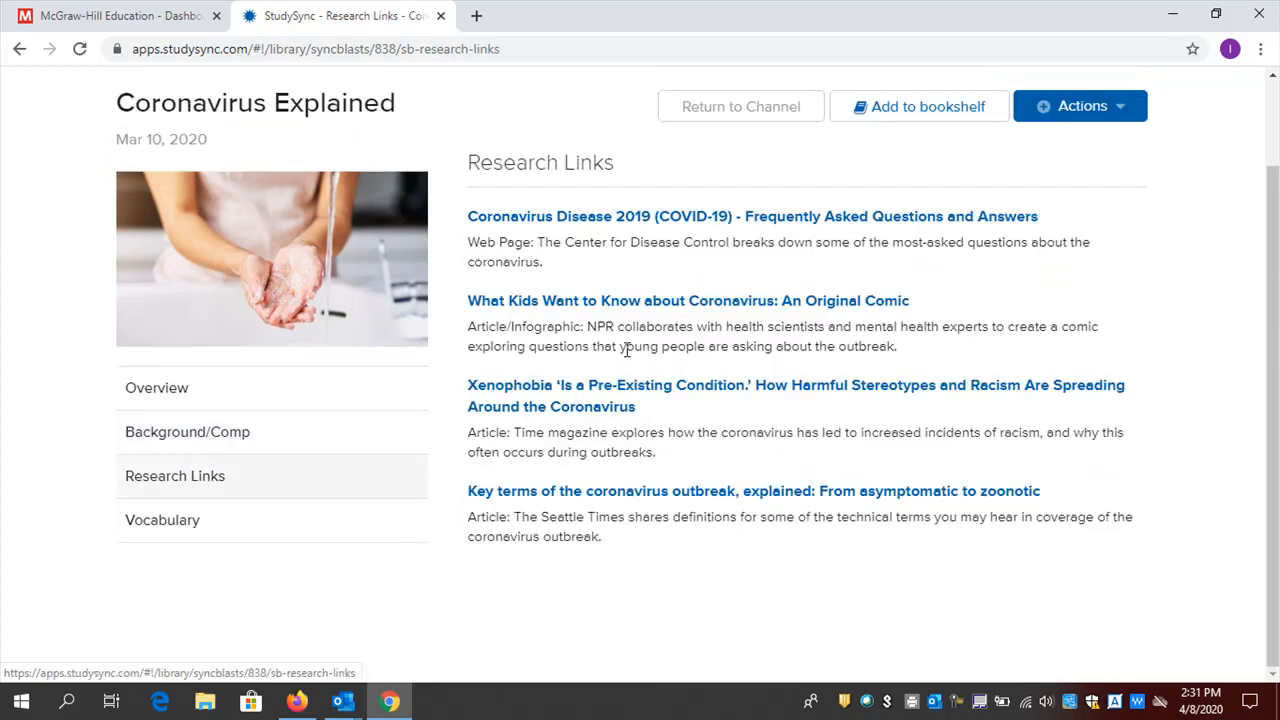
mouse_move(626, 276)
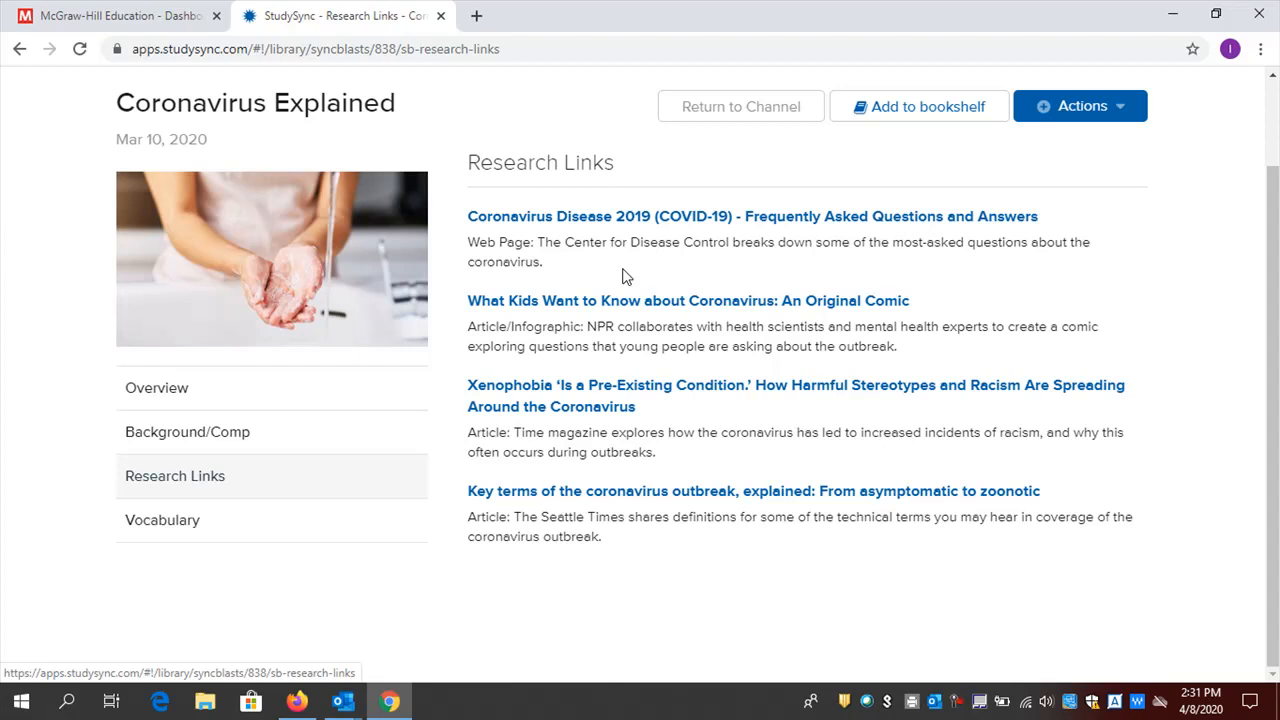
mouse_move(692, 237)
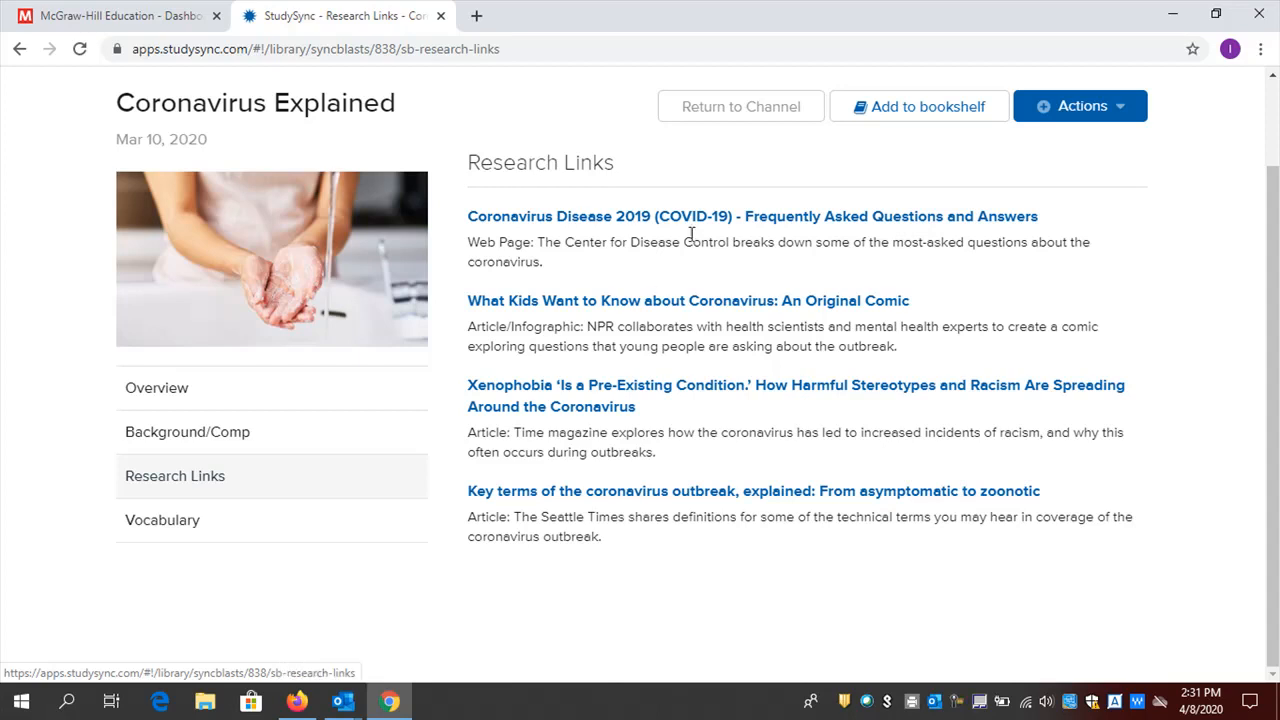
mouse_move(638, 329)
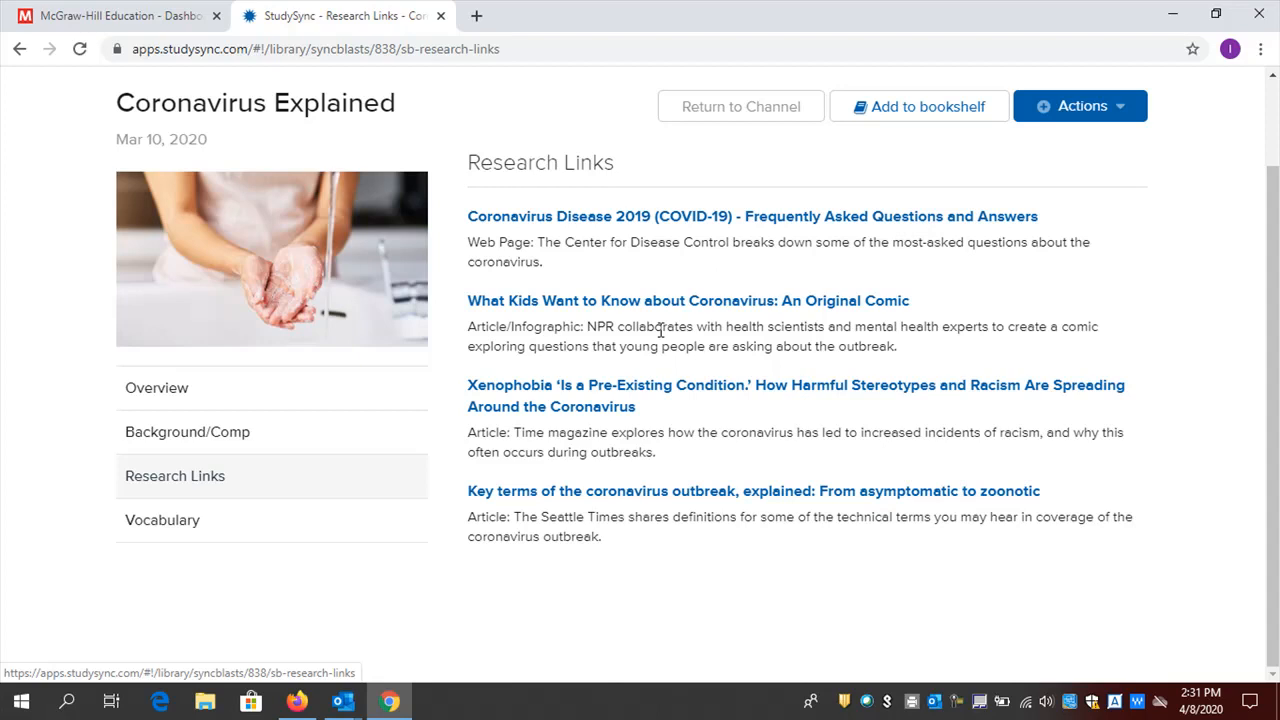
mouse_move(528, 378)
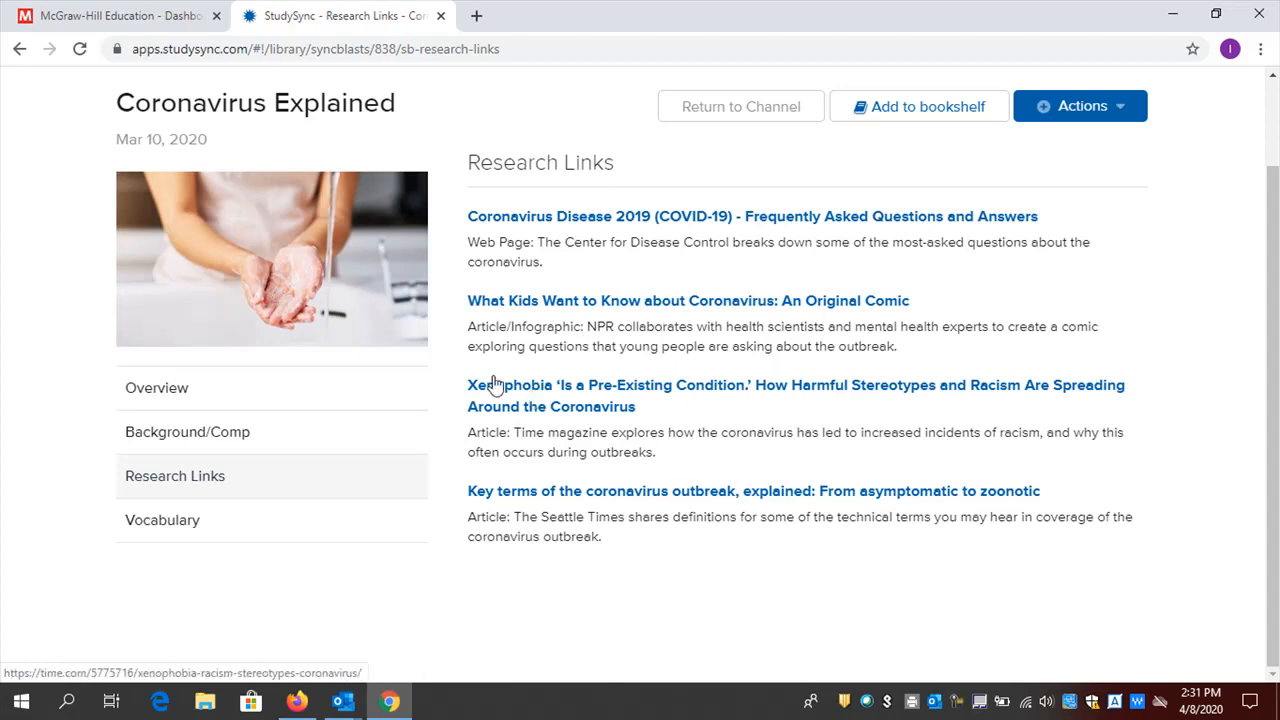
left_click(162, 520)
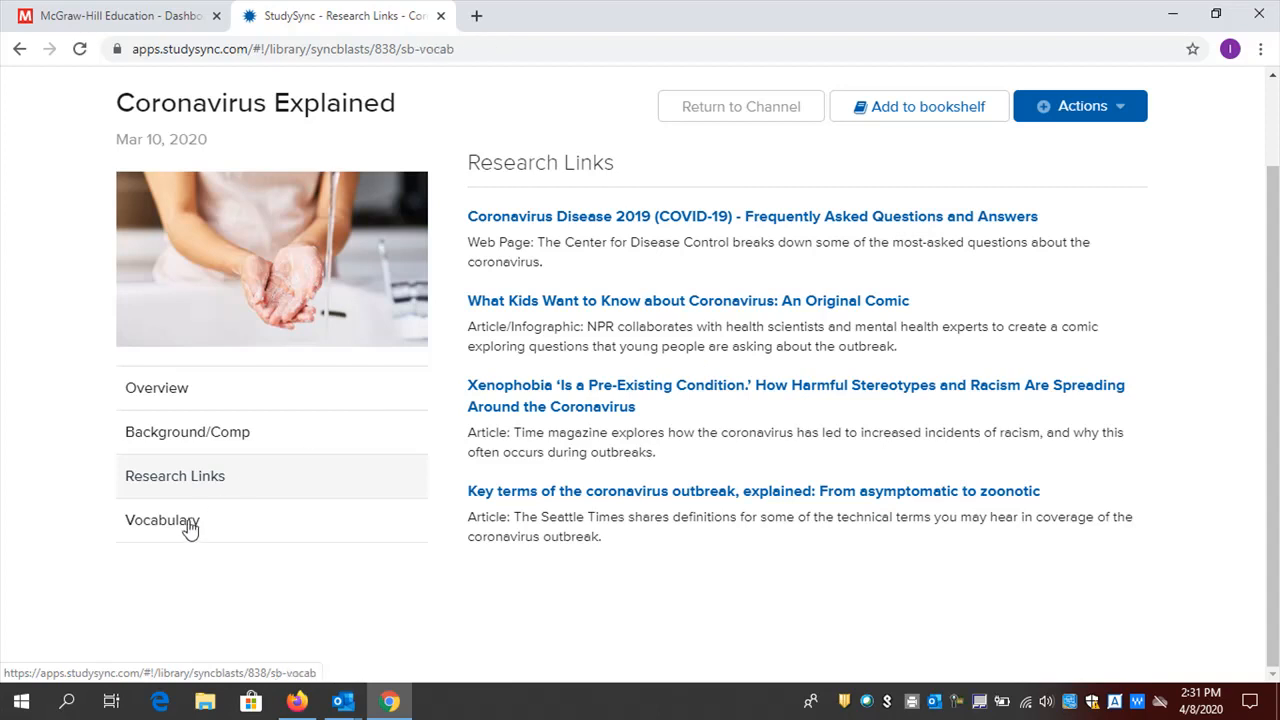
Return to the Coronavirus Explained Overview with its prompt, QuikPoll and discussion questions
left_click(161, 520)
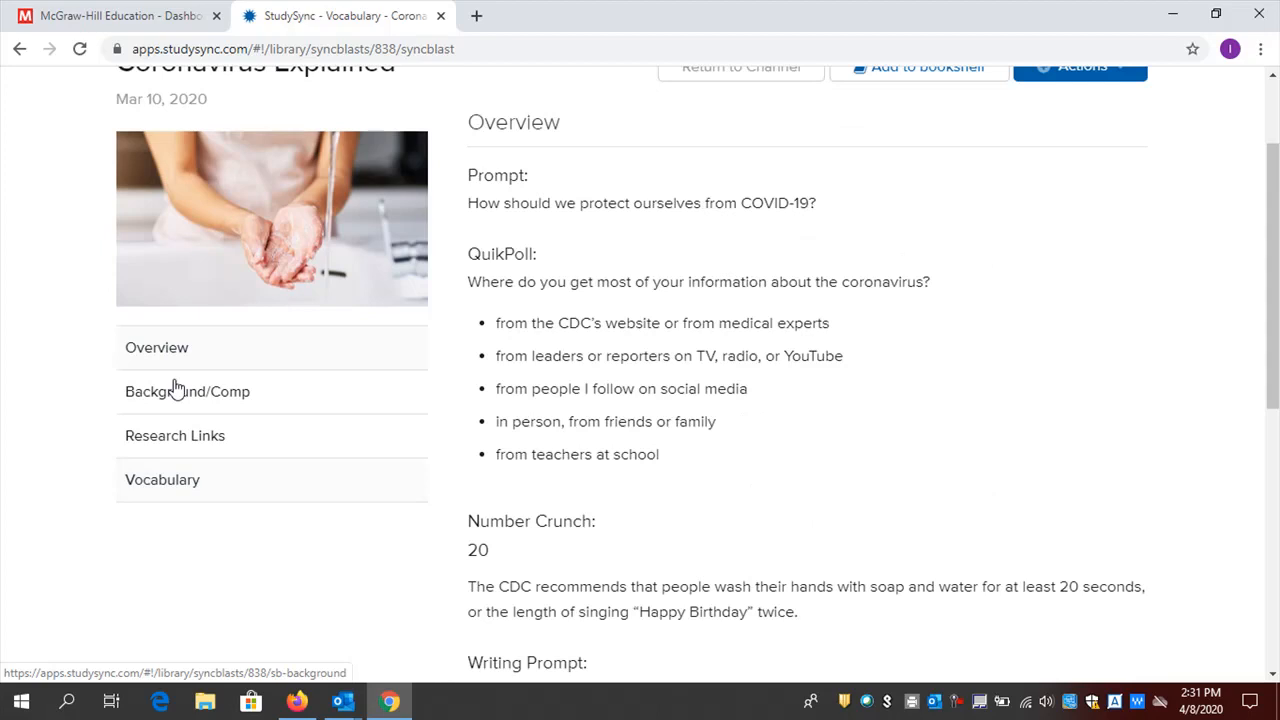
left_click(156, 347)
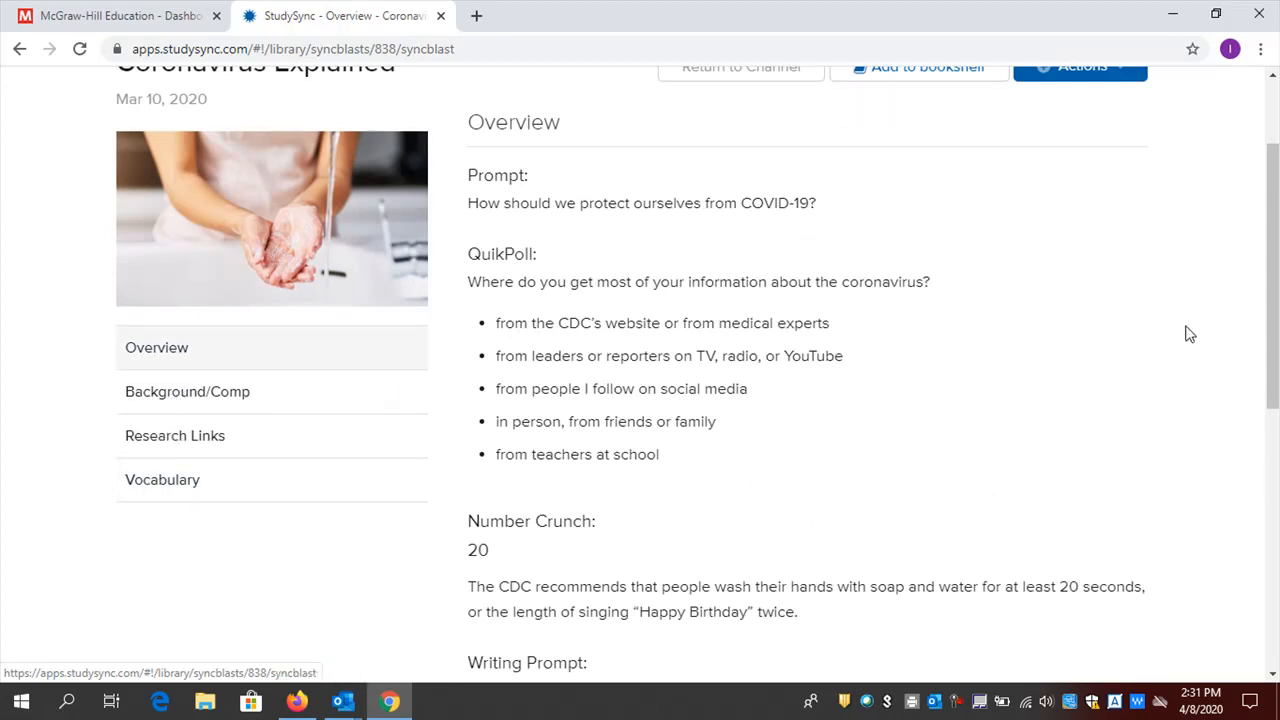
scroll("down", 3)
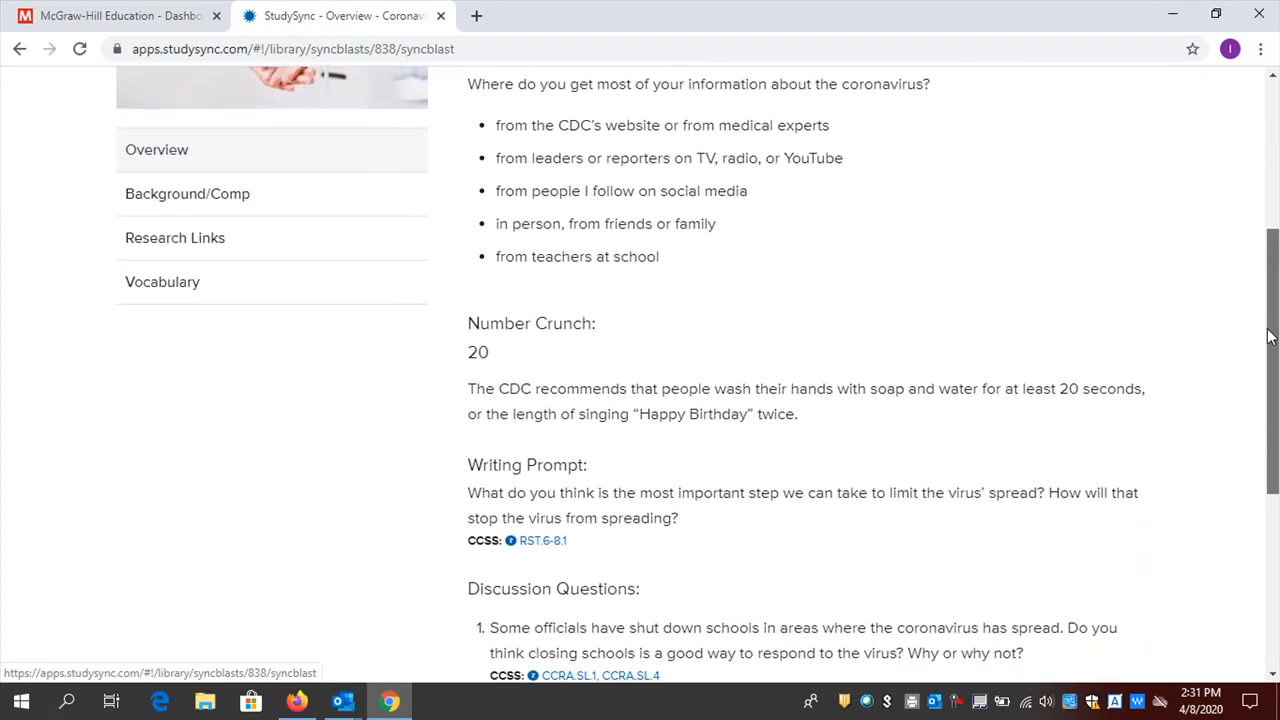
scroll("up", 3)
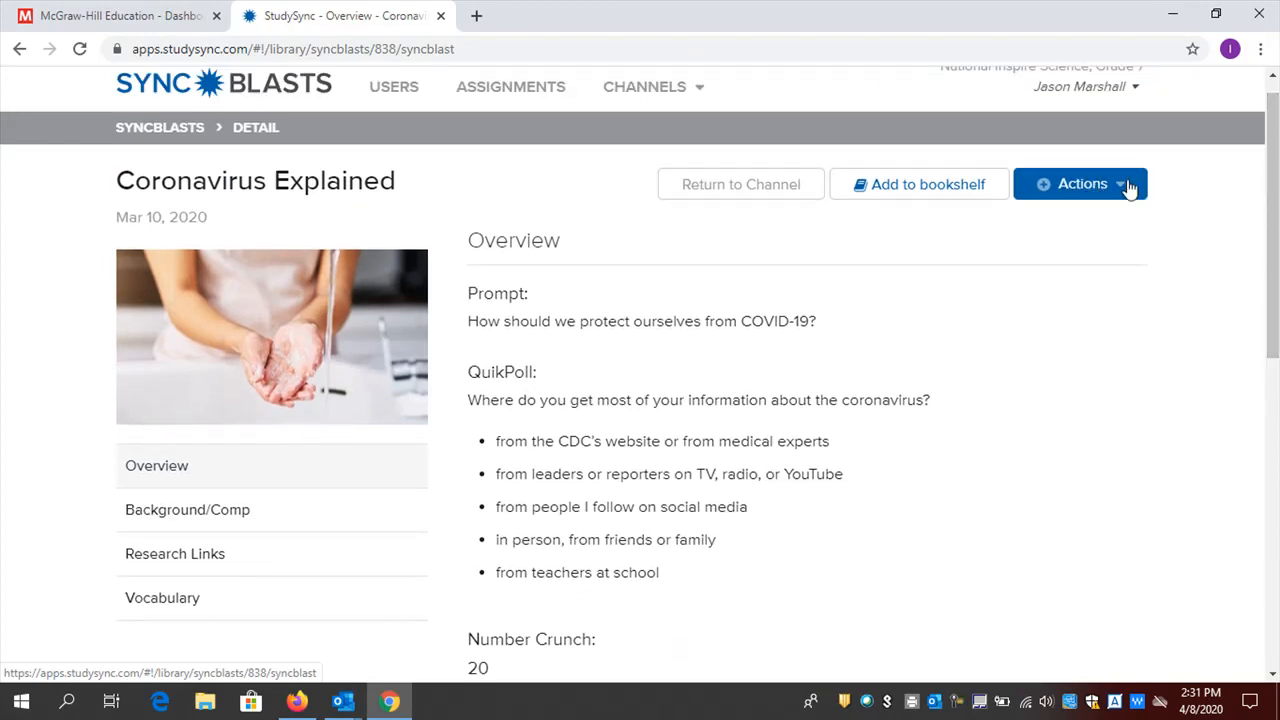
Show the Actions menu of assignment options for Coronavirus Explained
left_click(1080, 184)
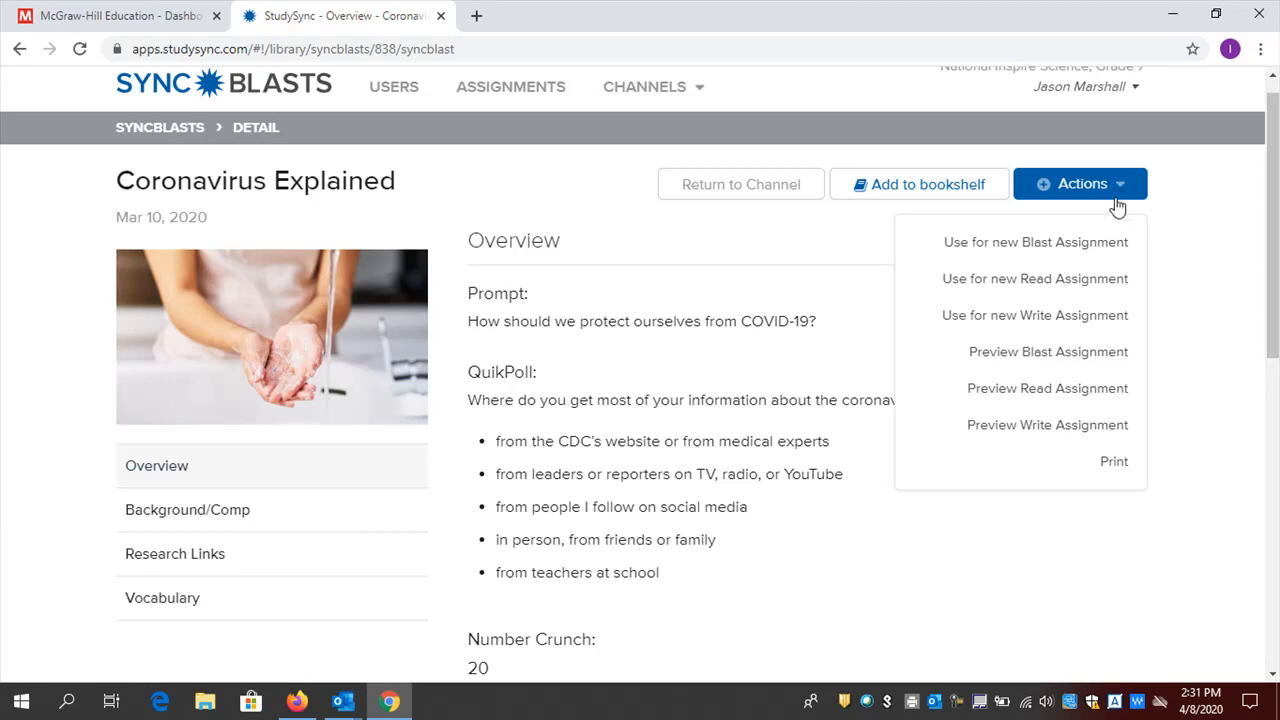
mouse_move(1034, 351)
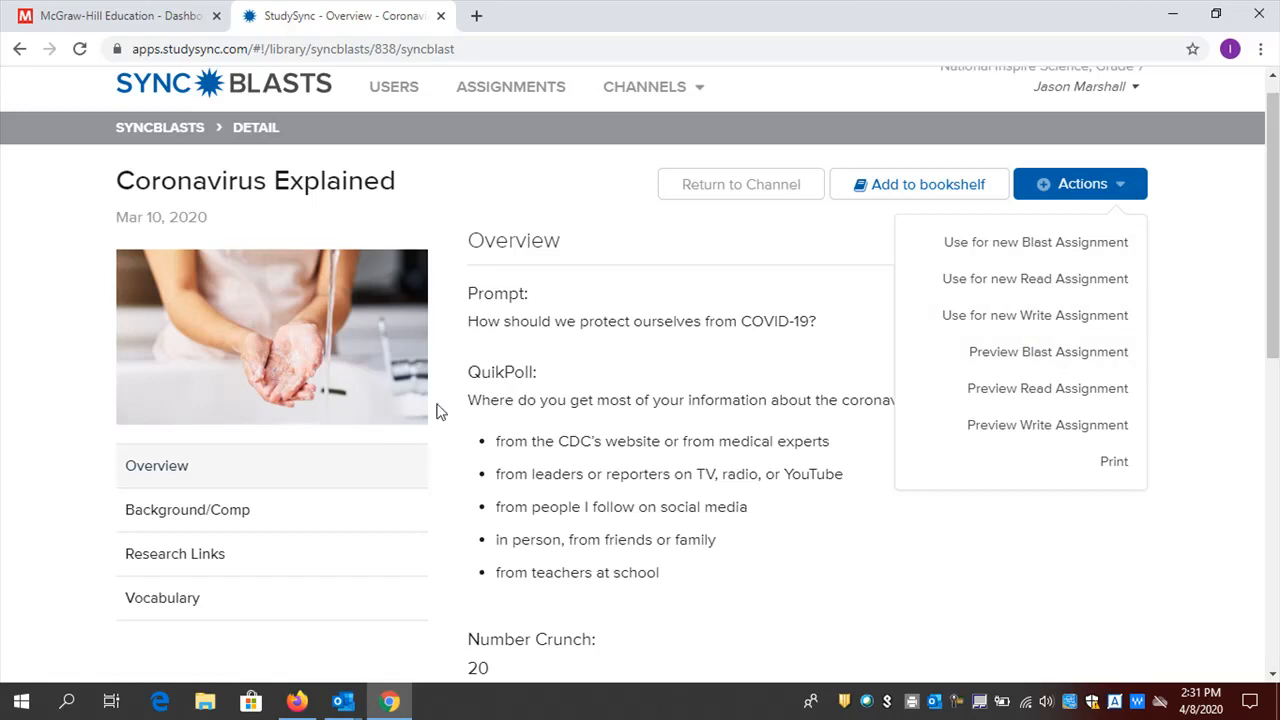
mouse_move(458, 316)
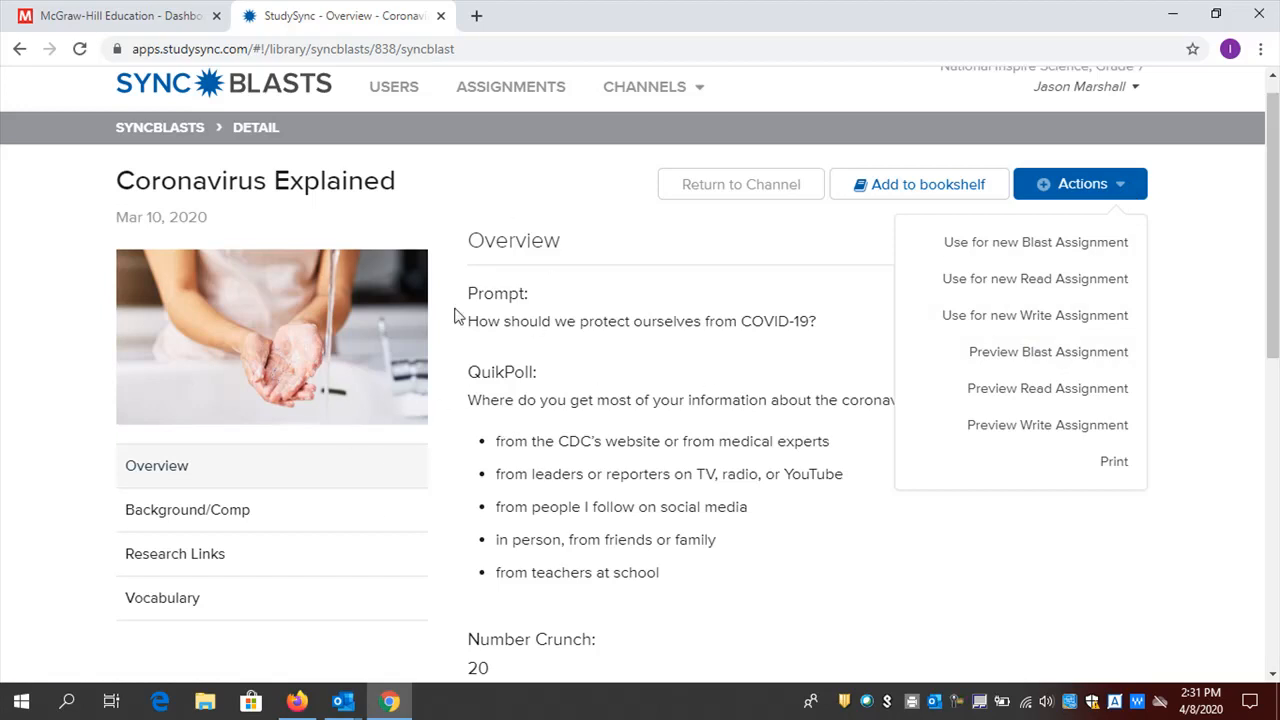
mouse_move(993, 362)
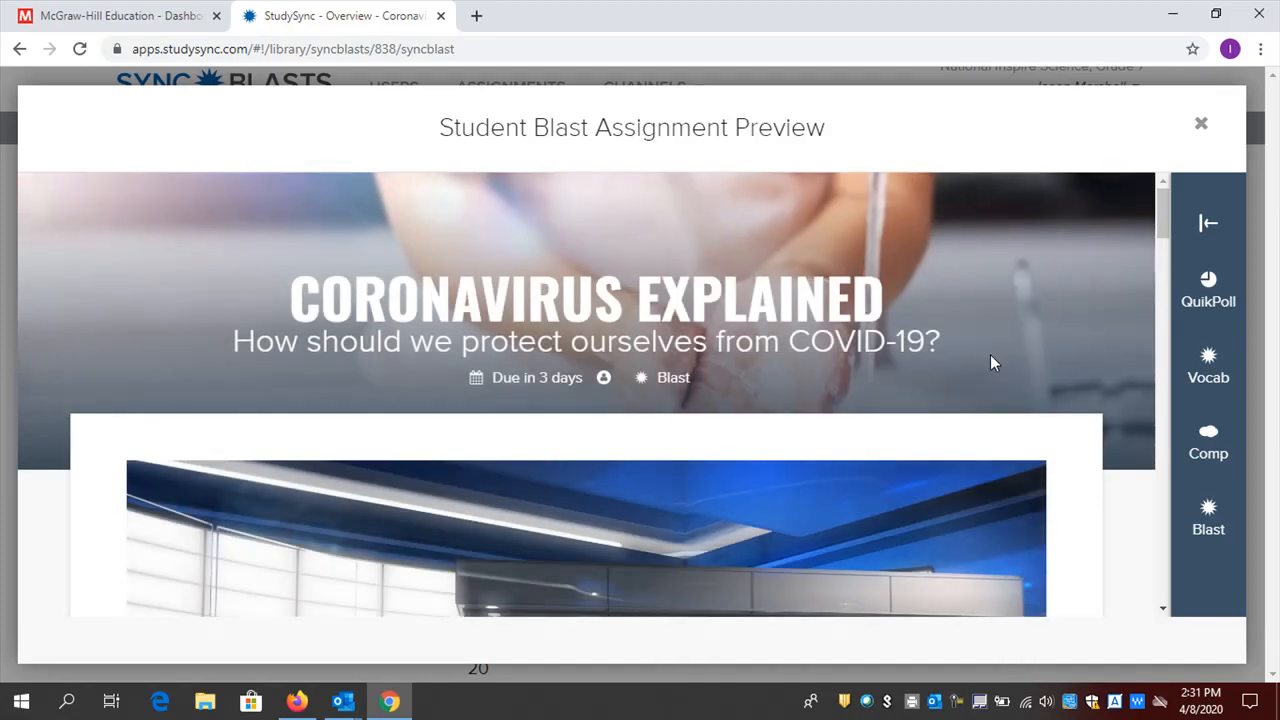
mouse_move(1183, 283)
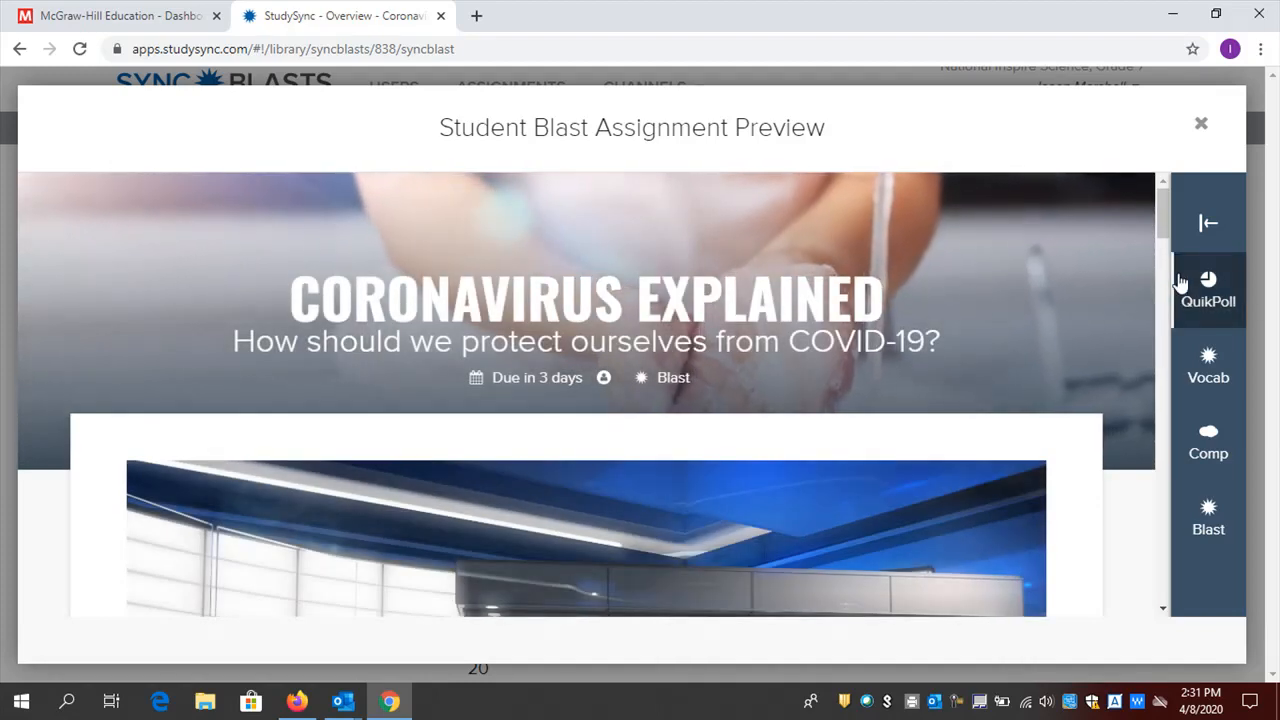
mouse_move(1208, 440)
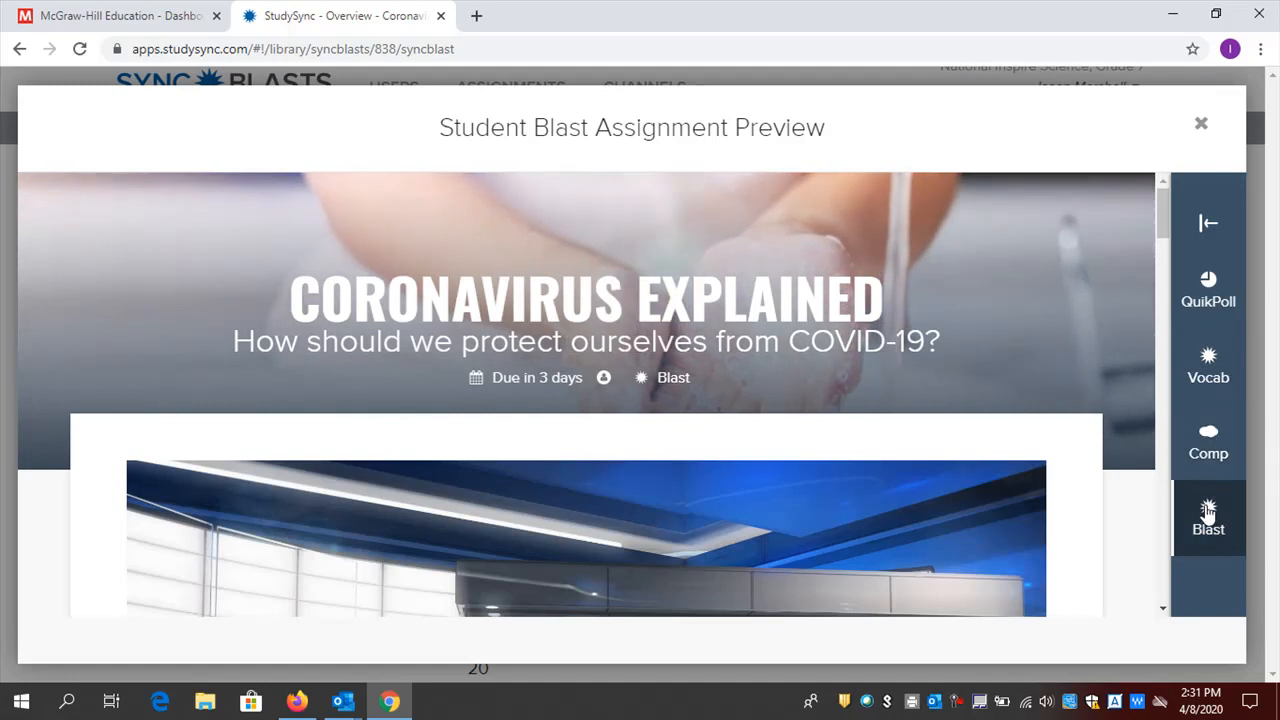
Sample the Vaccines background video and read down the previewed Coronavirus article
scroll("down", 3)
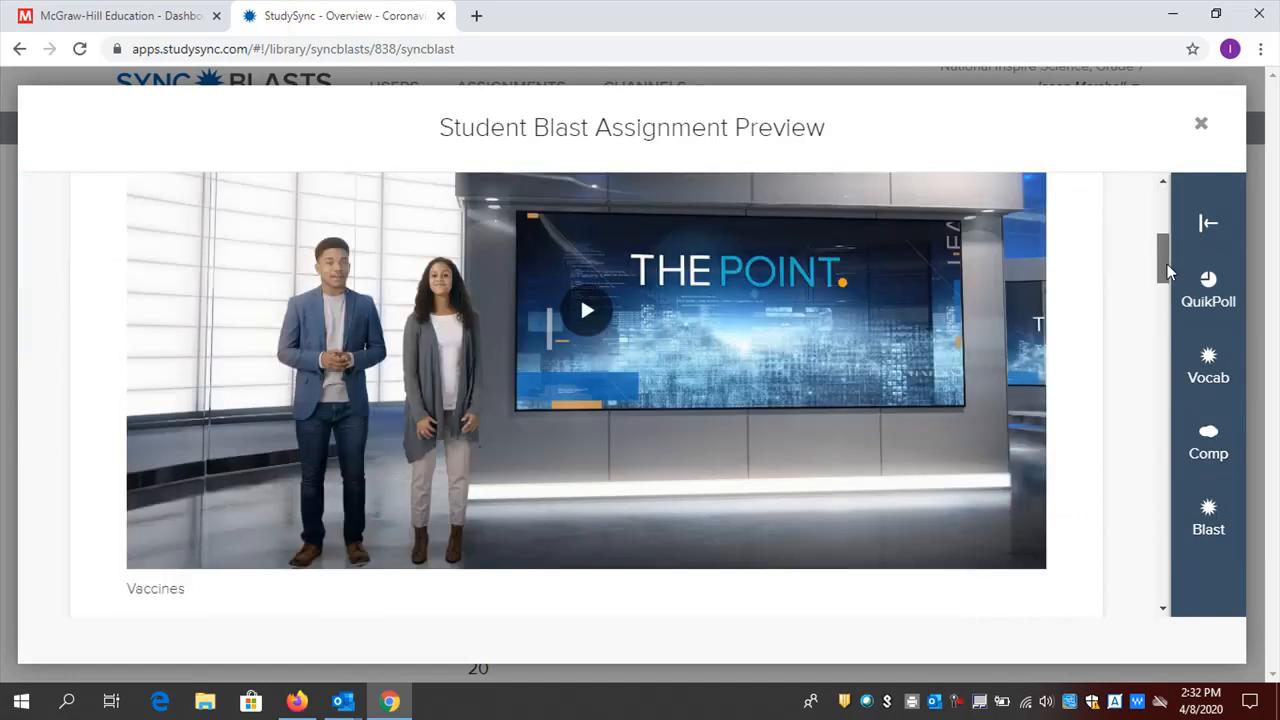
left_click(586, 310)
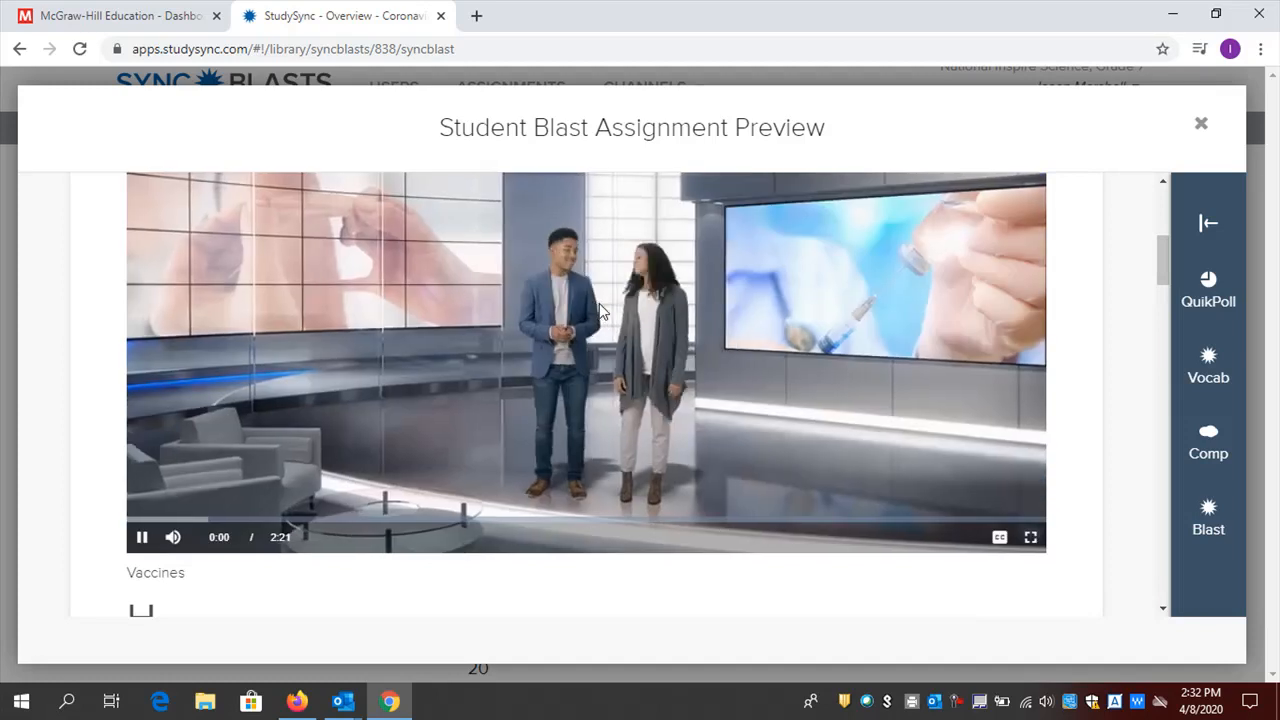
left_click(141, 537)
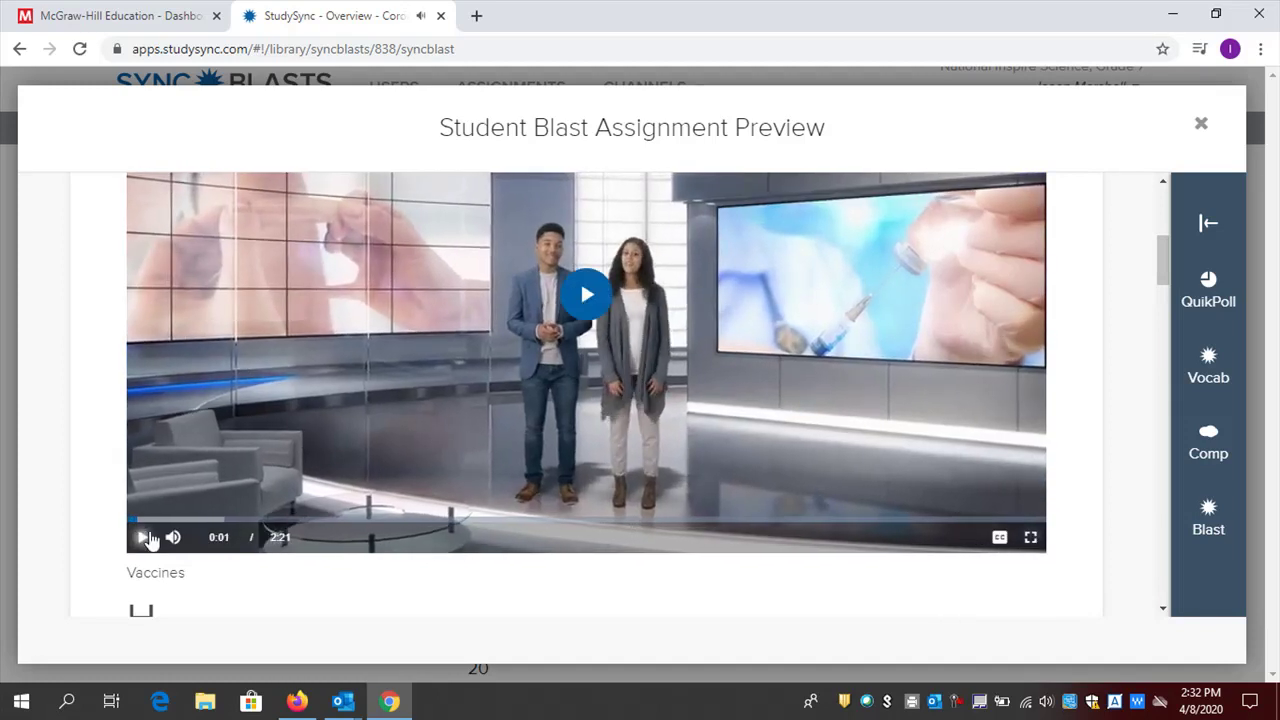
scroll("down", 3)
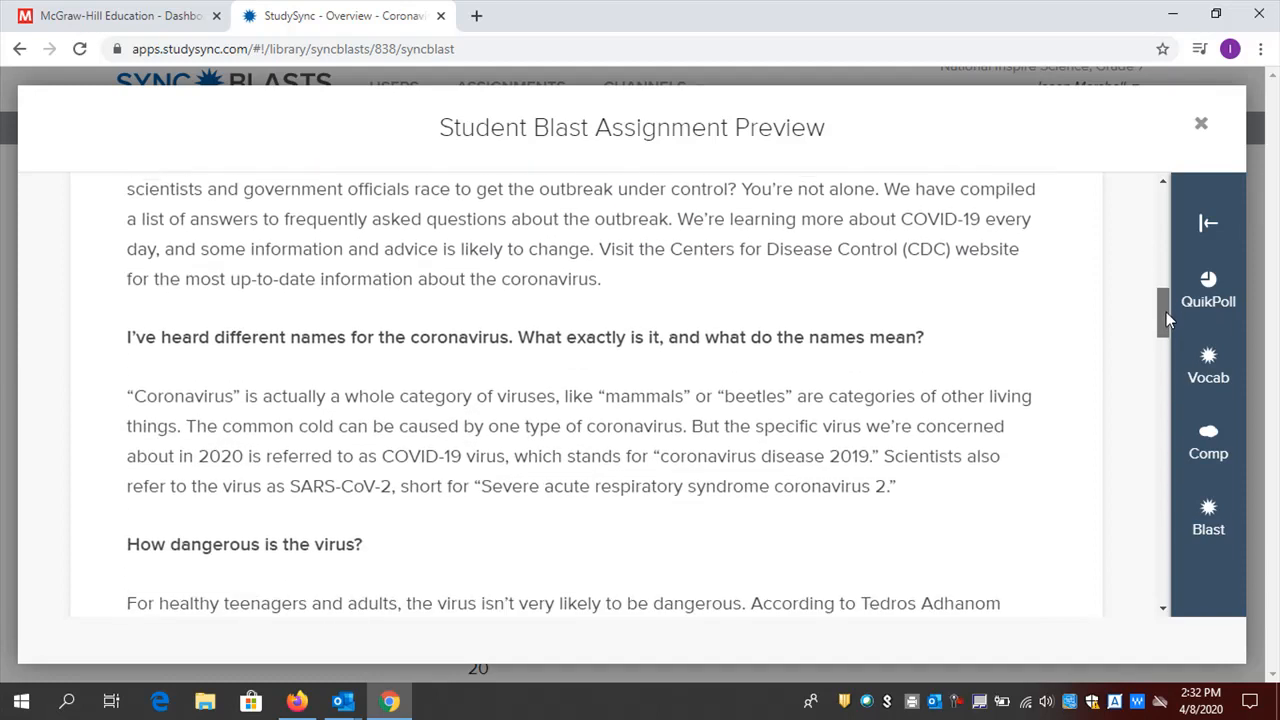
scroll("down", 3)
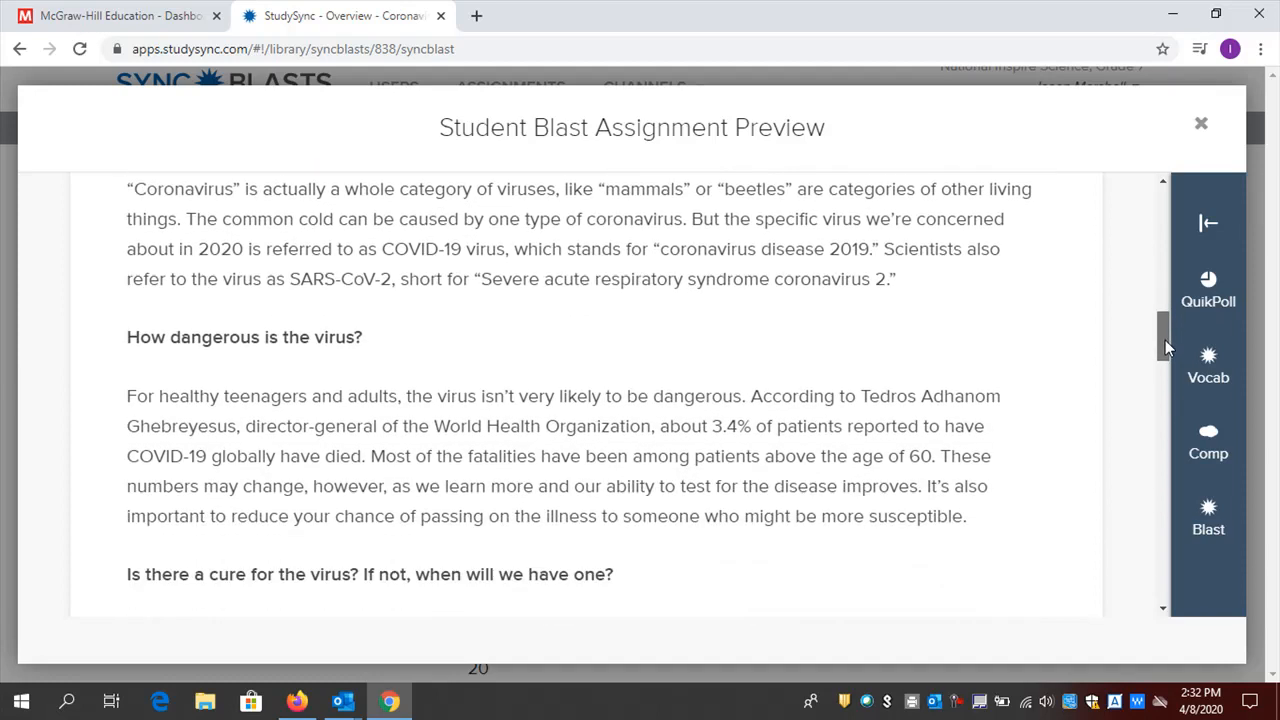
scroll("down", 3)
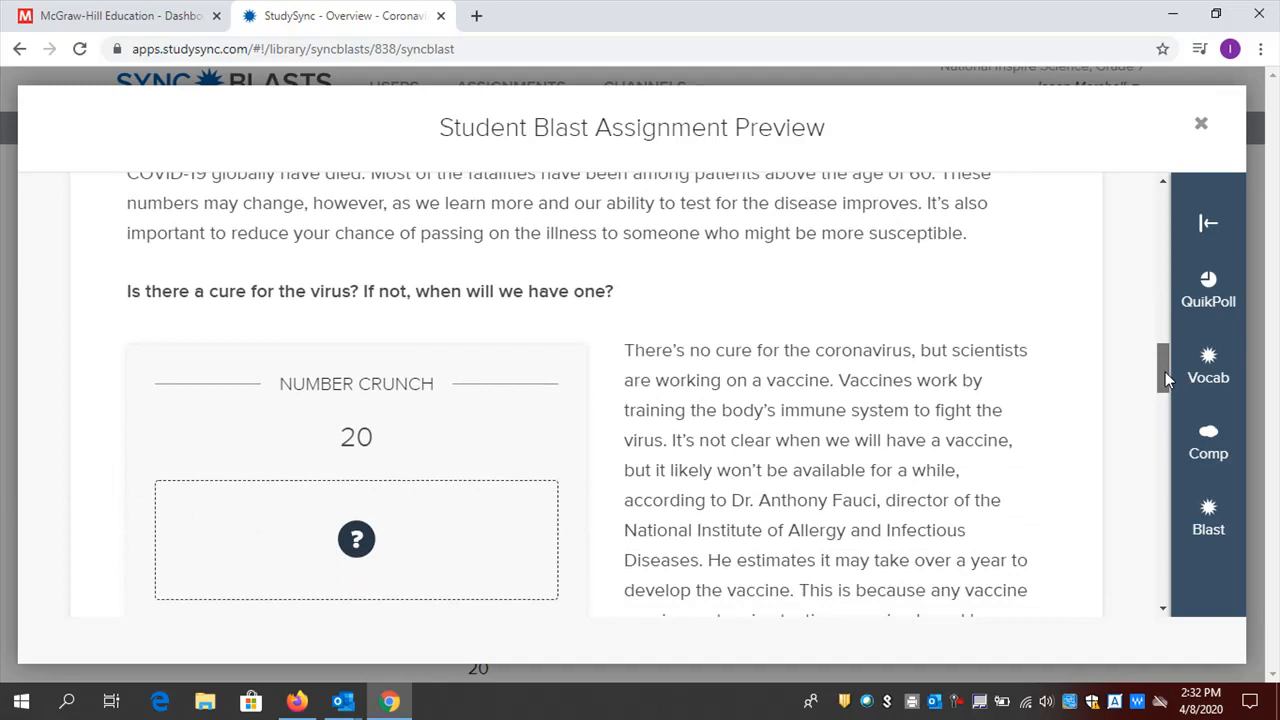
scroll("down", 3)
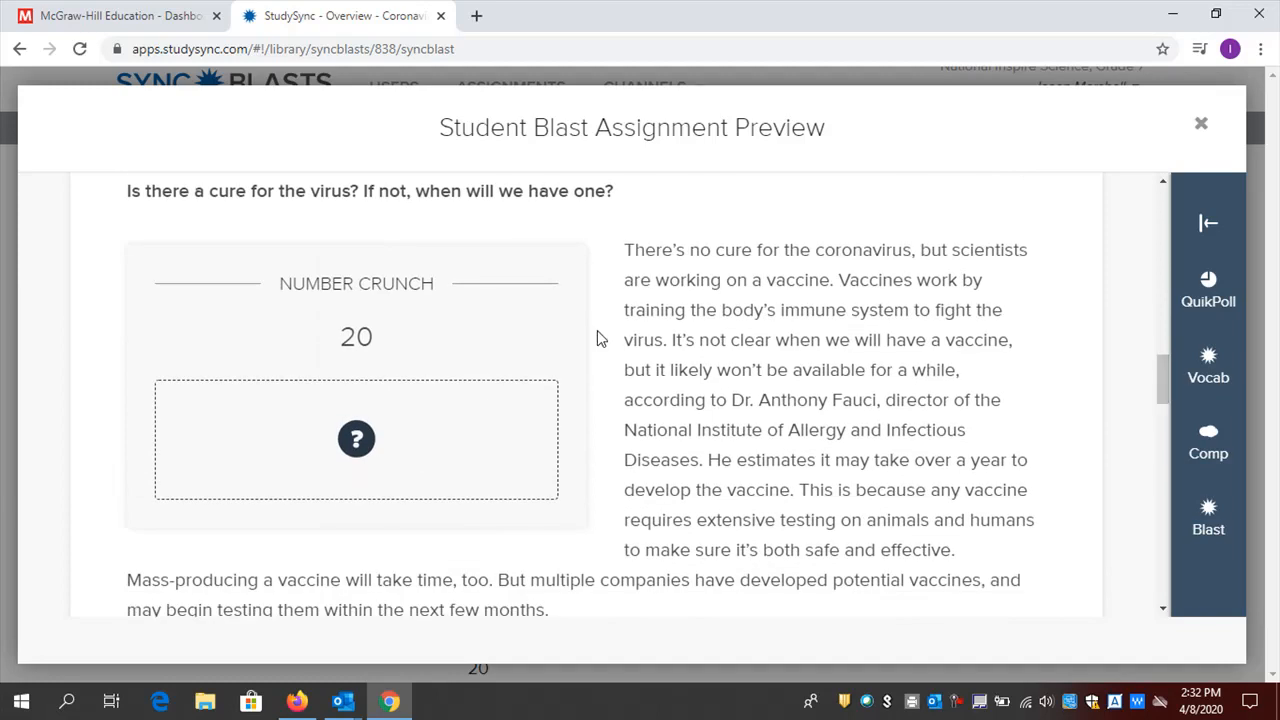
mouse_move(356, 439)
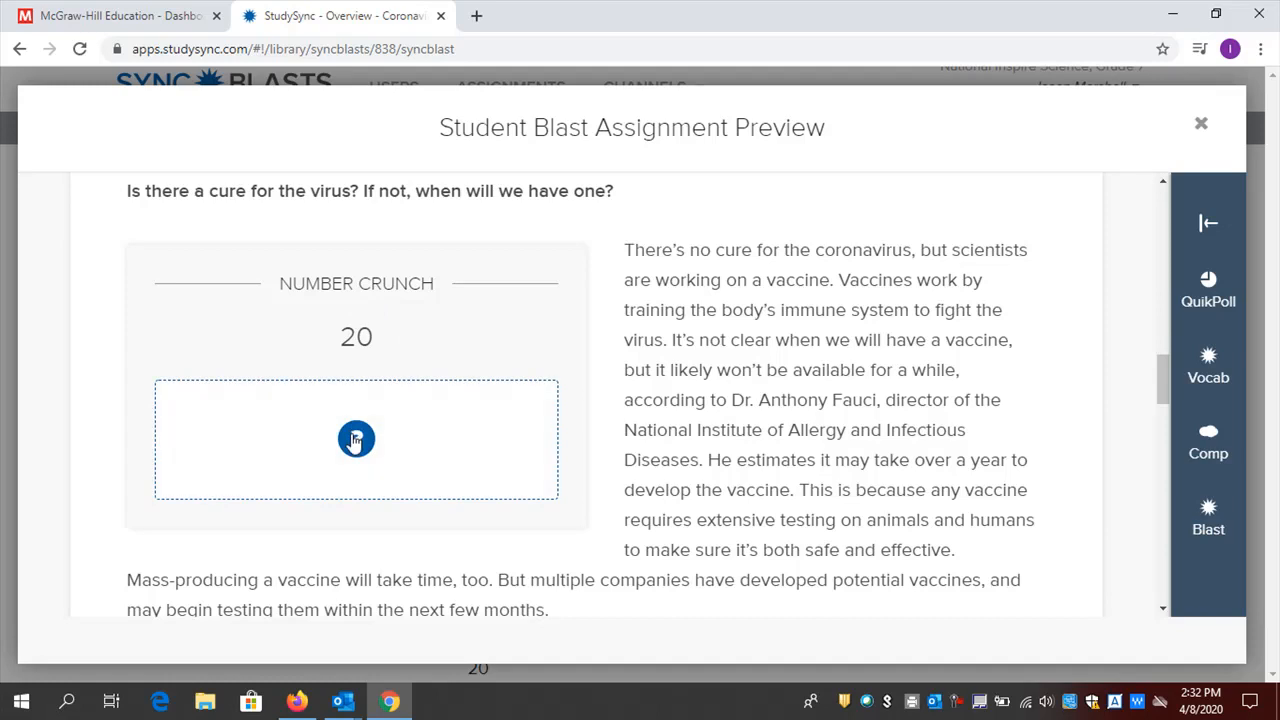
Reveal the Number Crunch handwashing fact and continue to the Research Links
left_click(355, 438)
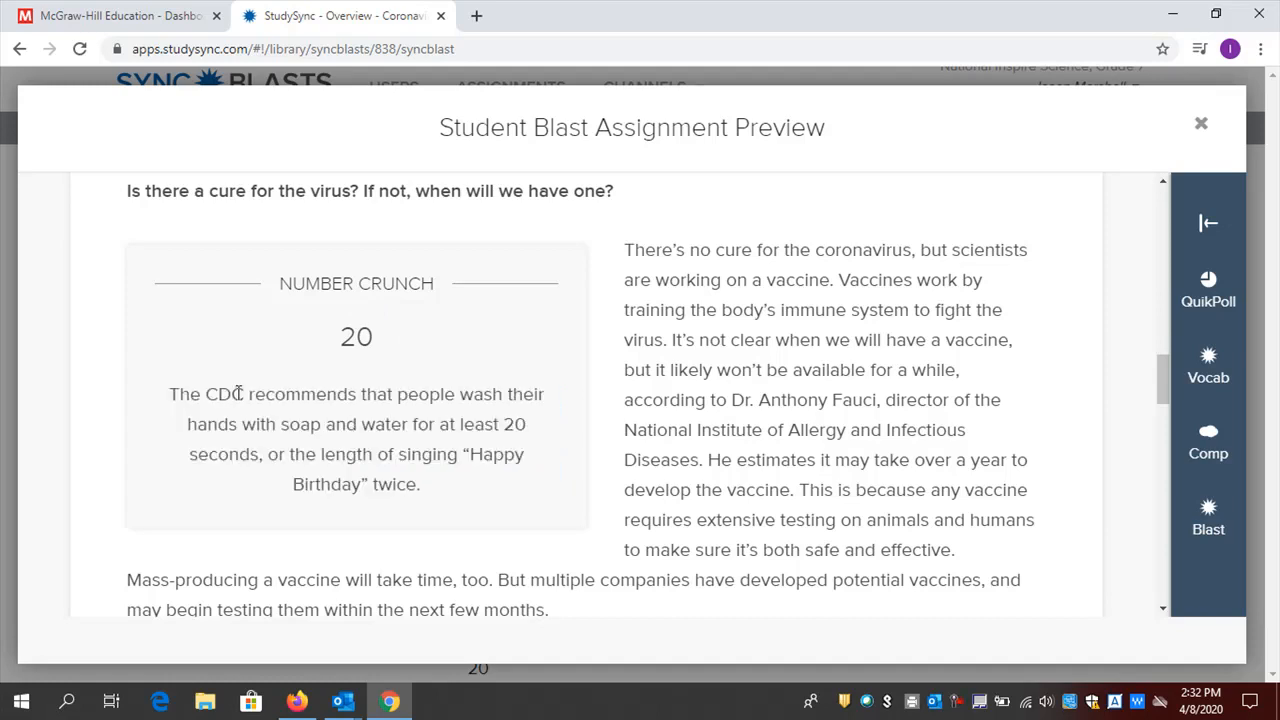
mouse_move(505, 422)
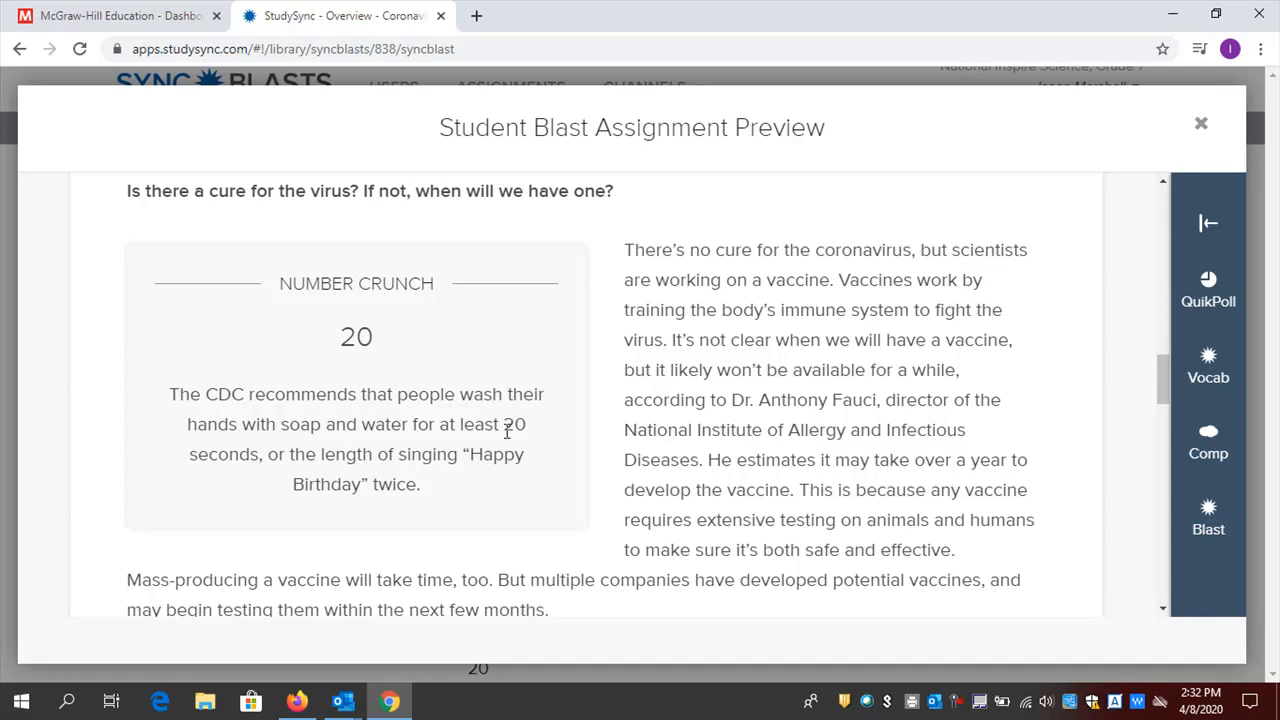
mouse_move(1163, 372)
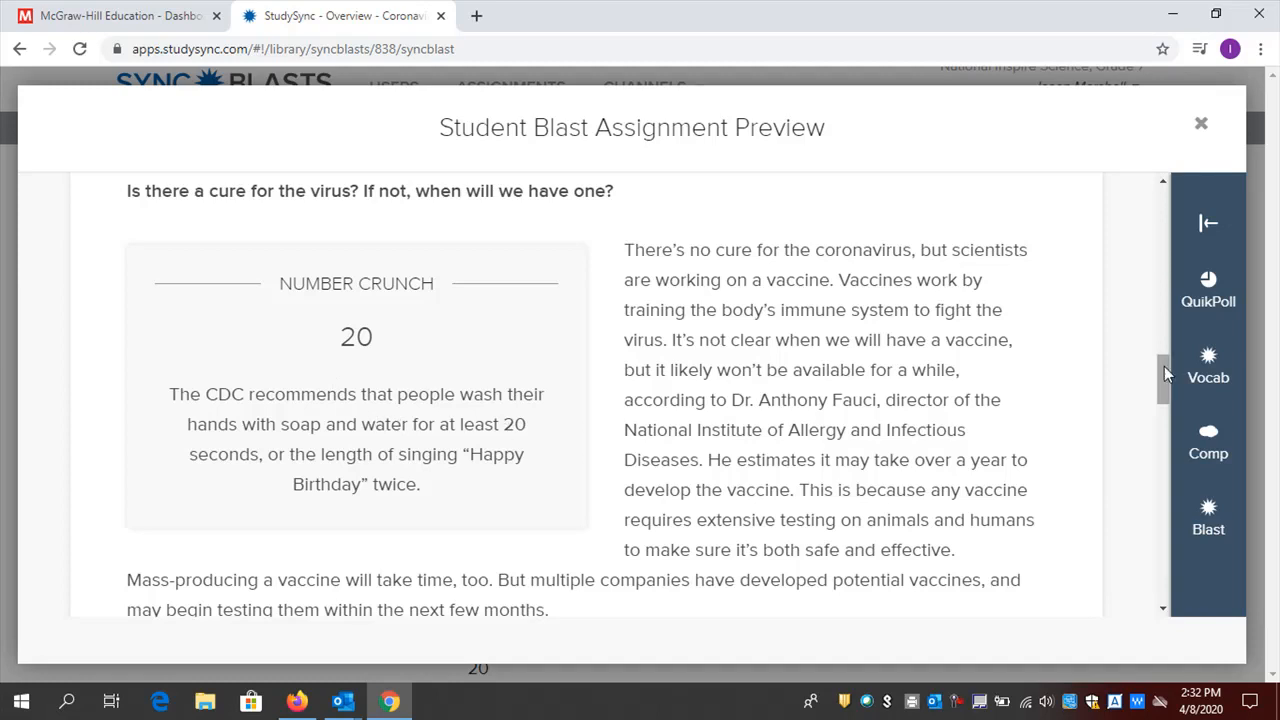
scroll("down", 3)
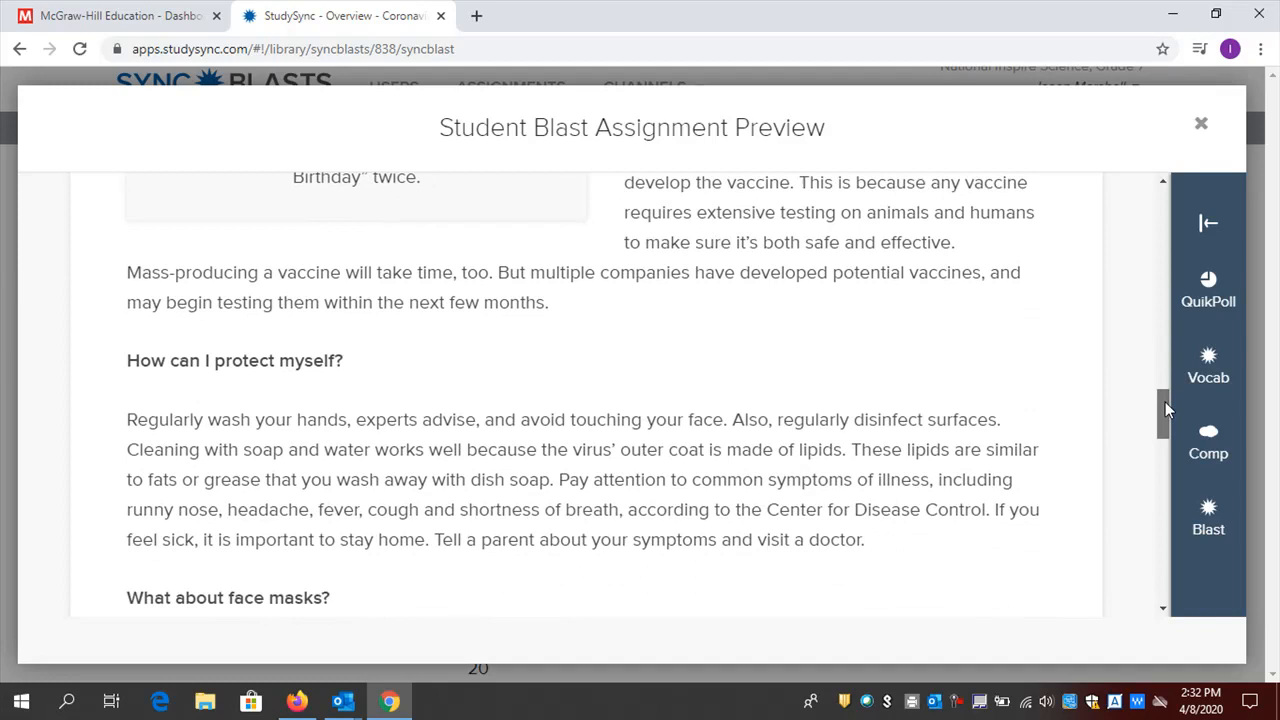
scroll("down", 3)
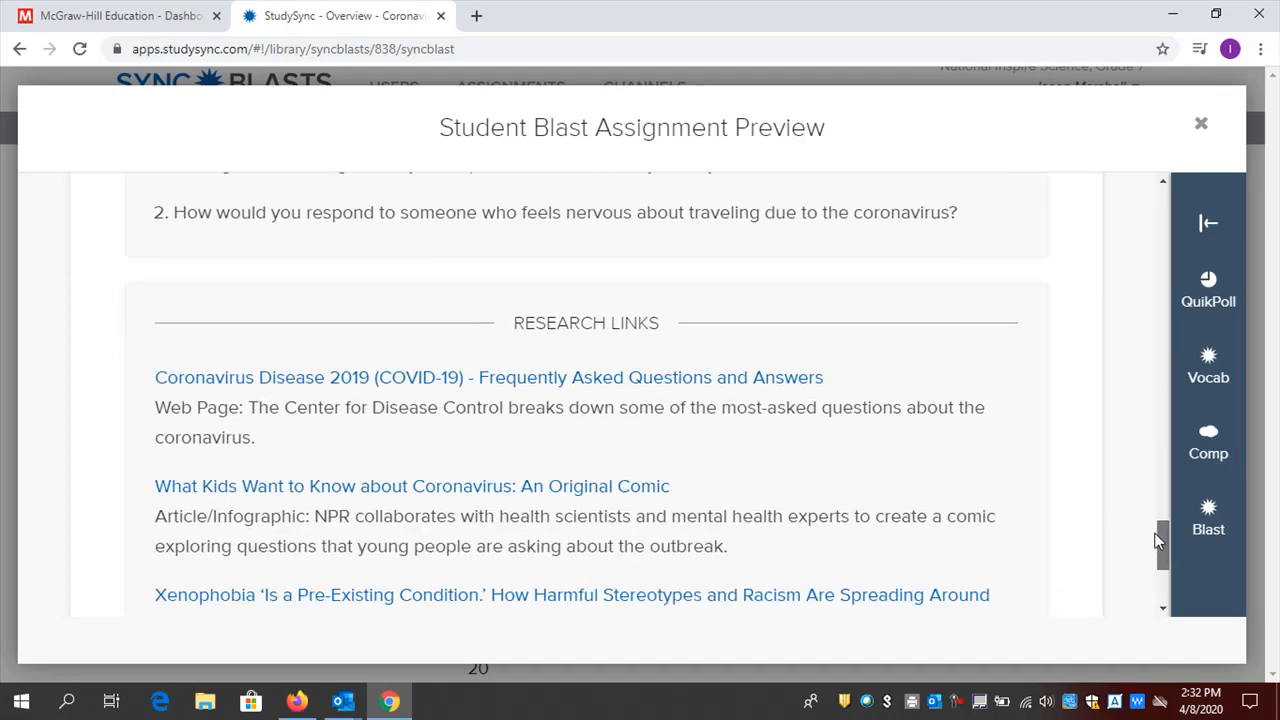
scroll("down", 3)
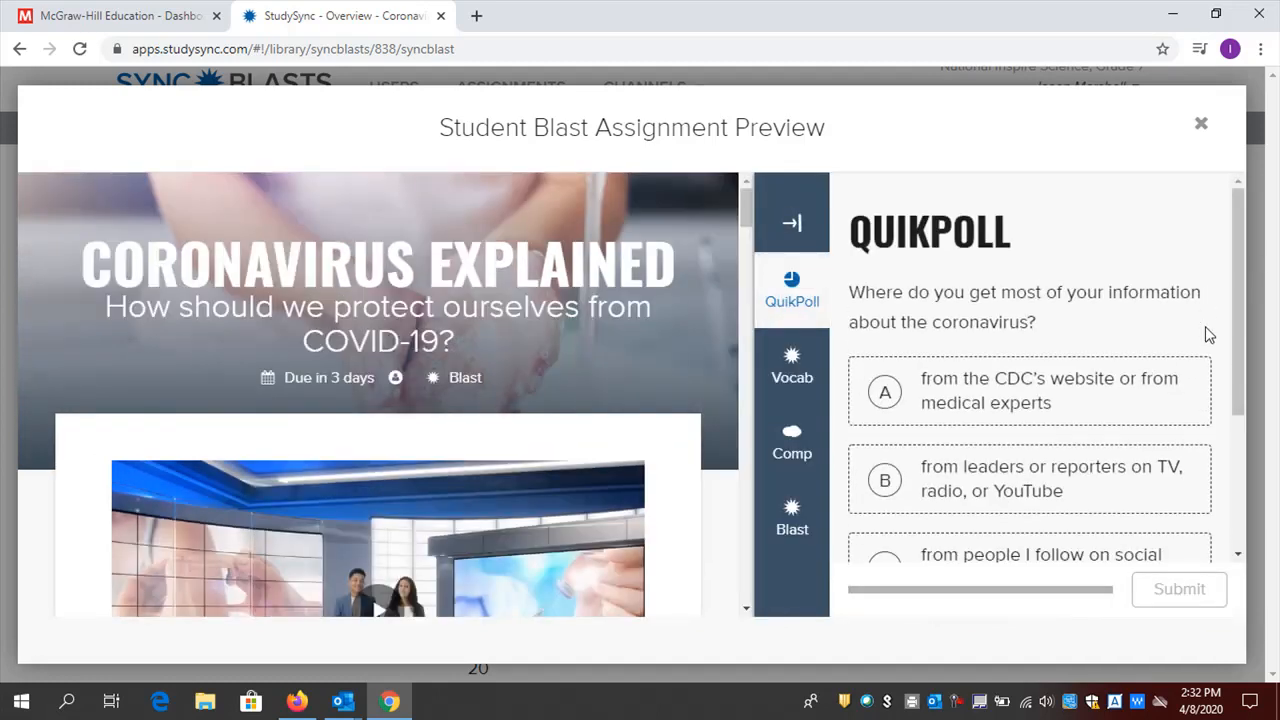
View the QuikPoll, then the Vocab matching activity with the definition choices for acute
scroll("down", 3)
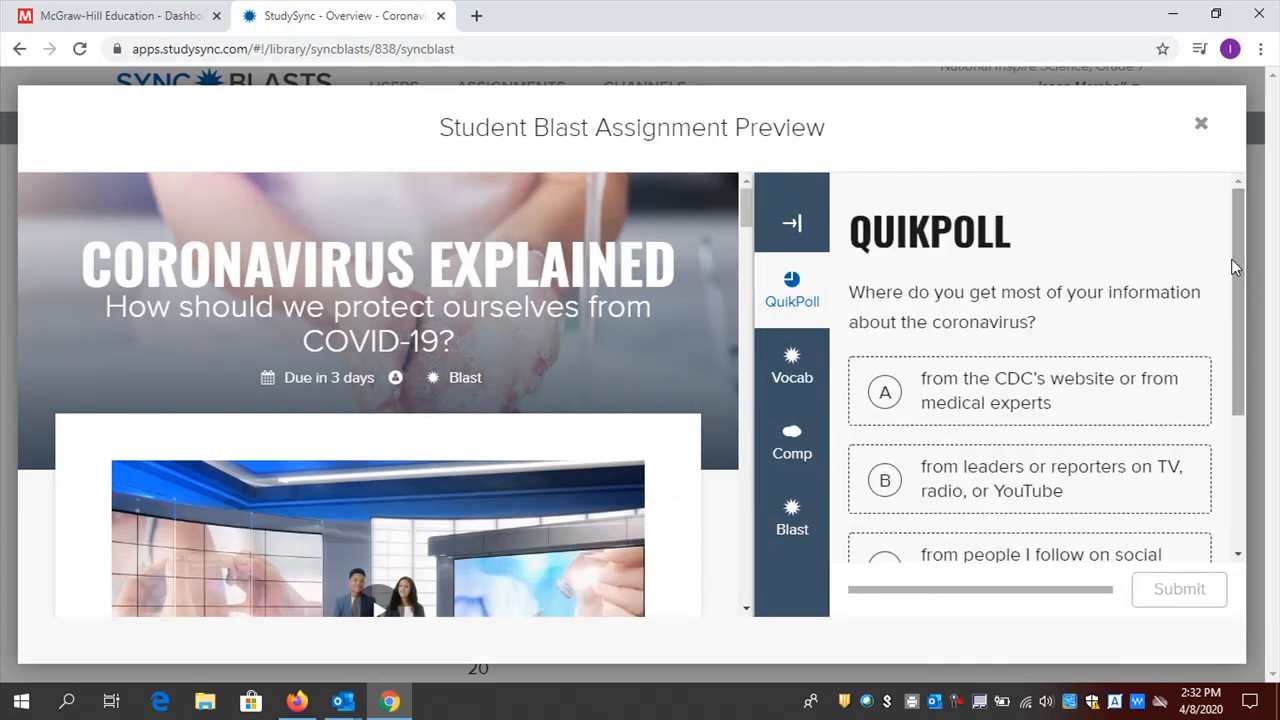
mouse_move(895, 292)
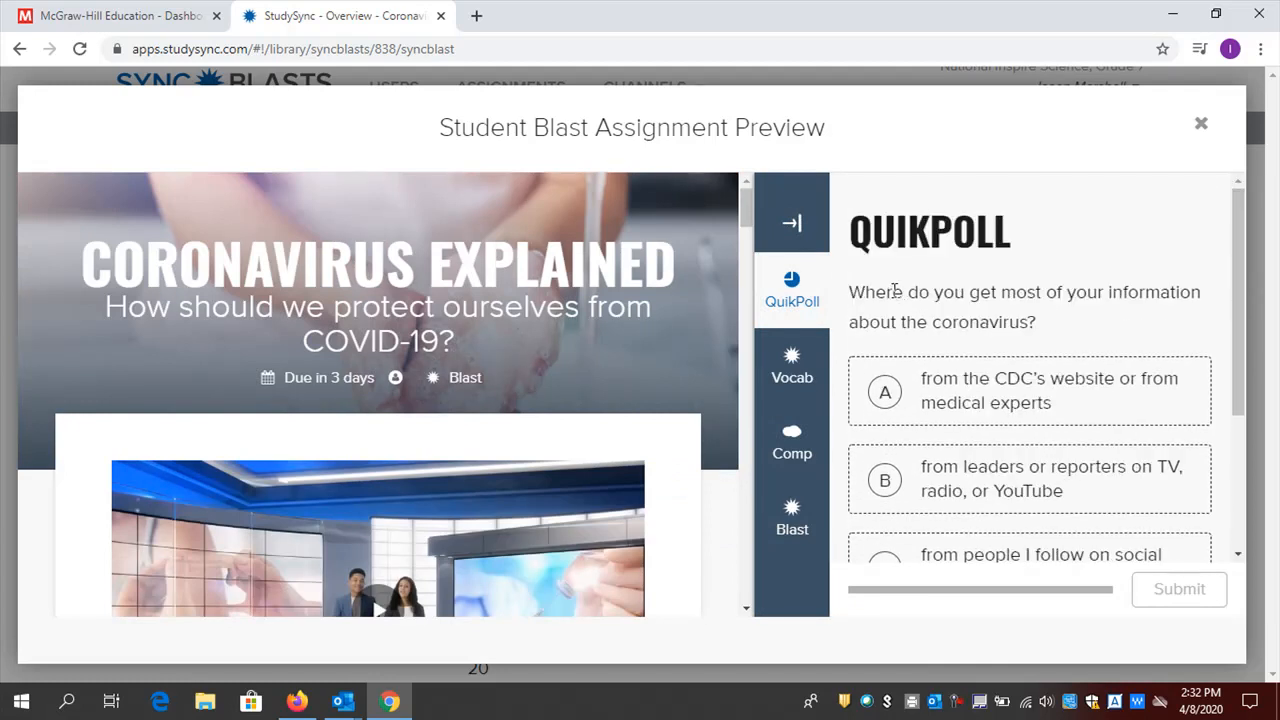
left_click(791, 365)
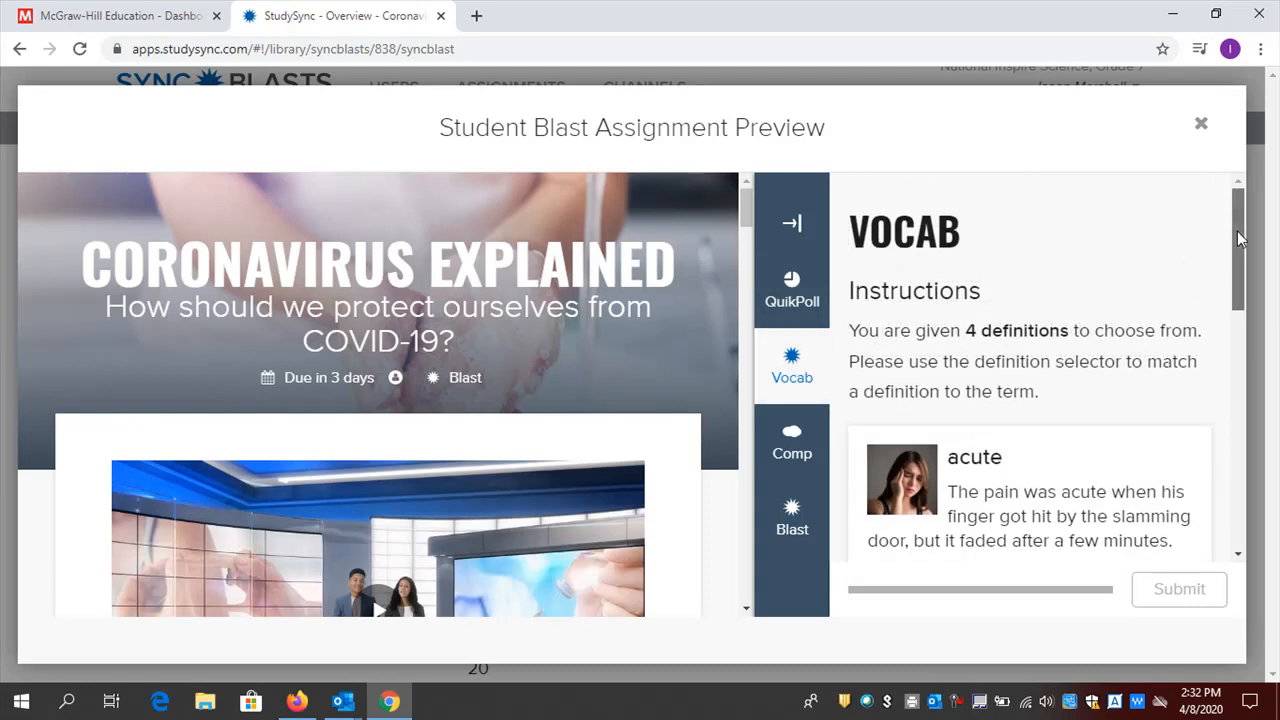
left_click(1170, 414)
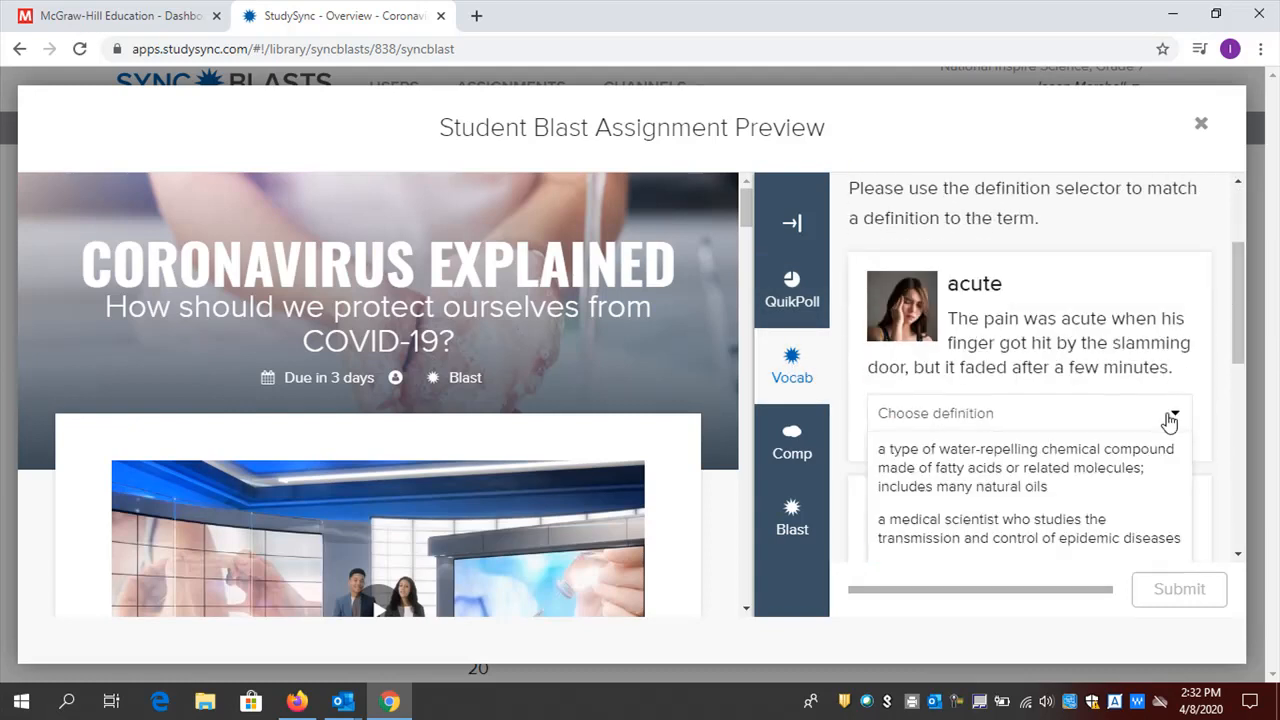
scroll("down", 3)
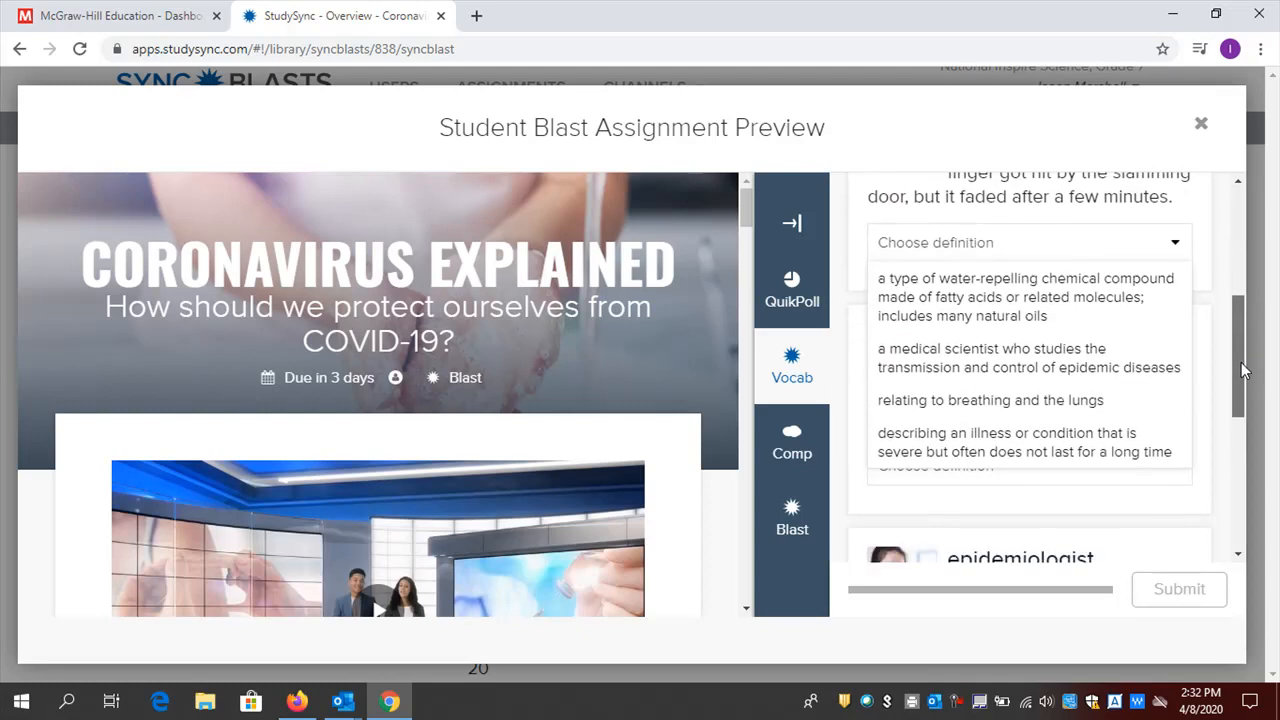
scroll("down", 3)
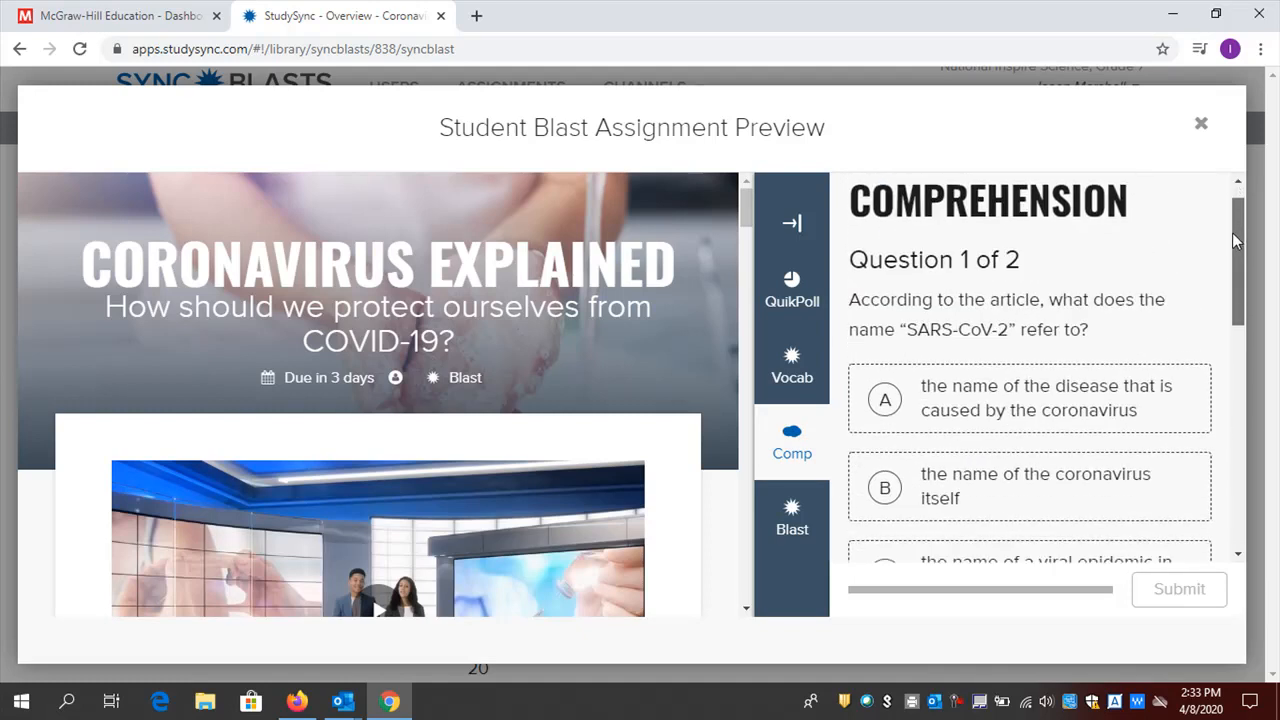
Go through both Comprehension questions and move on to the Blast activity
scroll("down", 3)
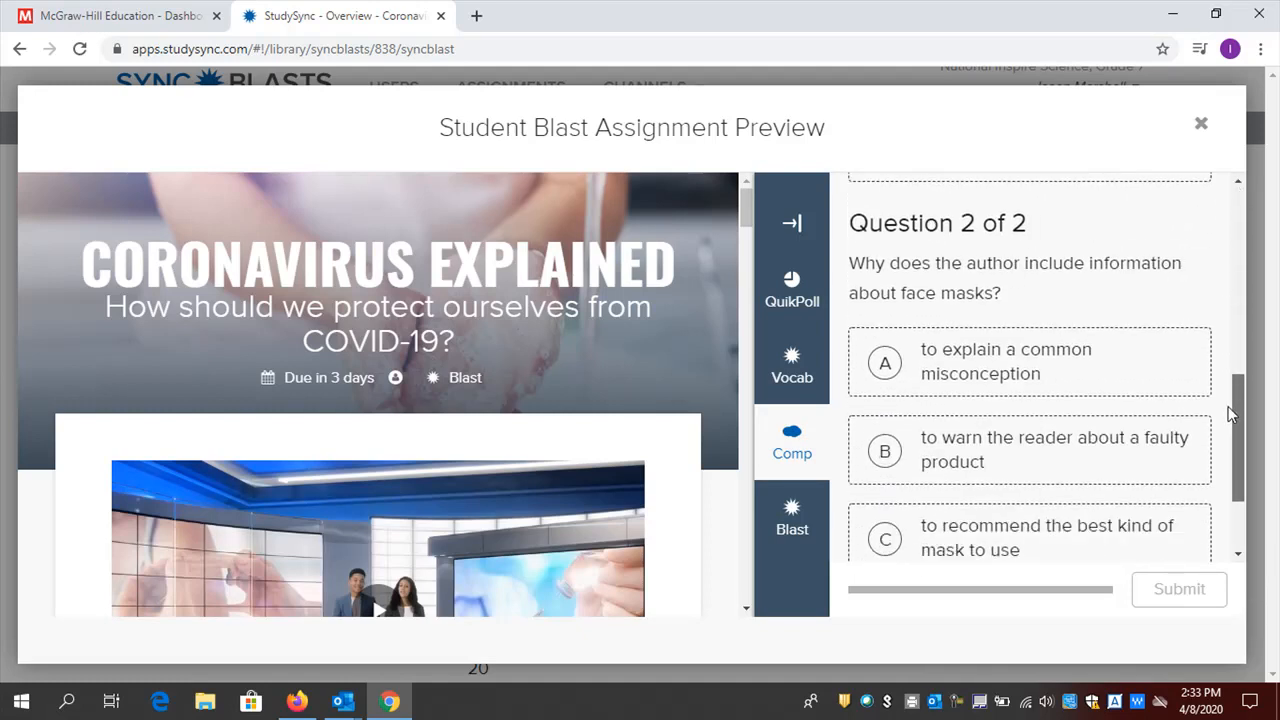
scroll("down", 3)
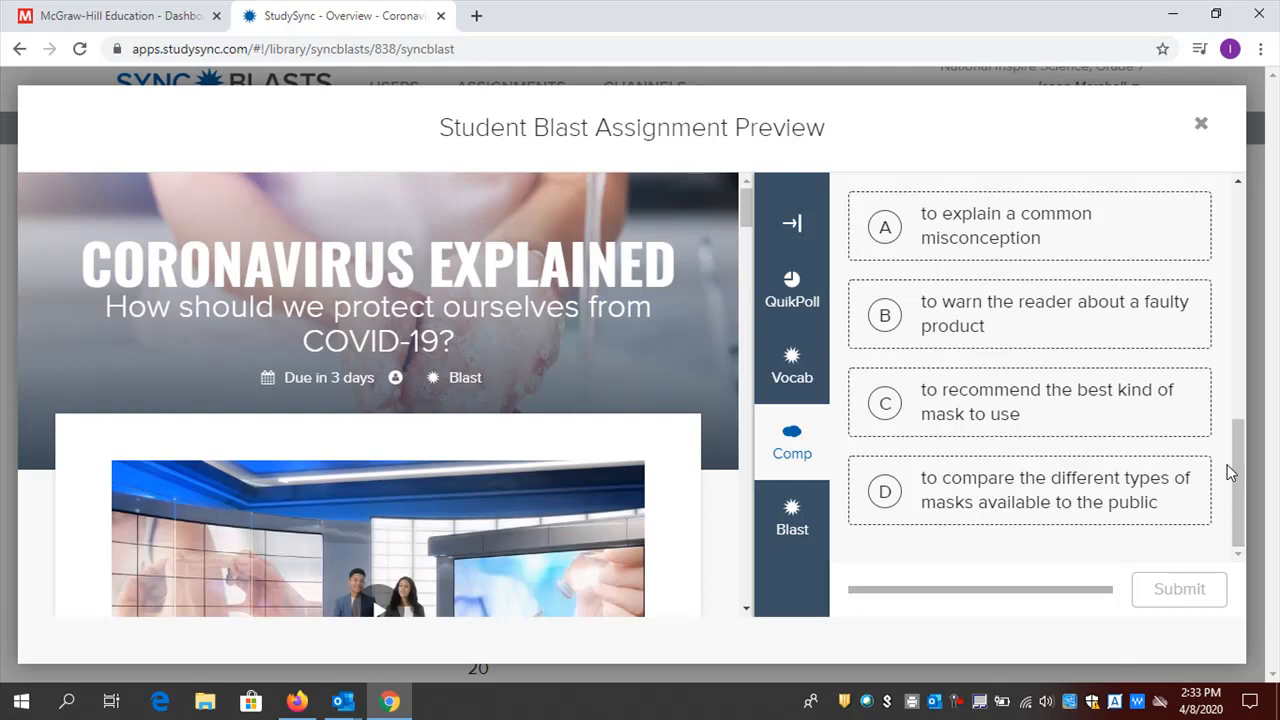
left_click(792, 515)
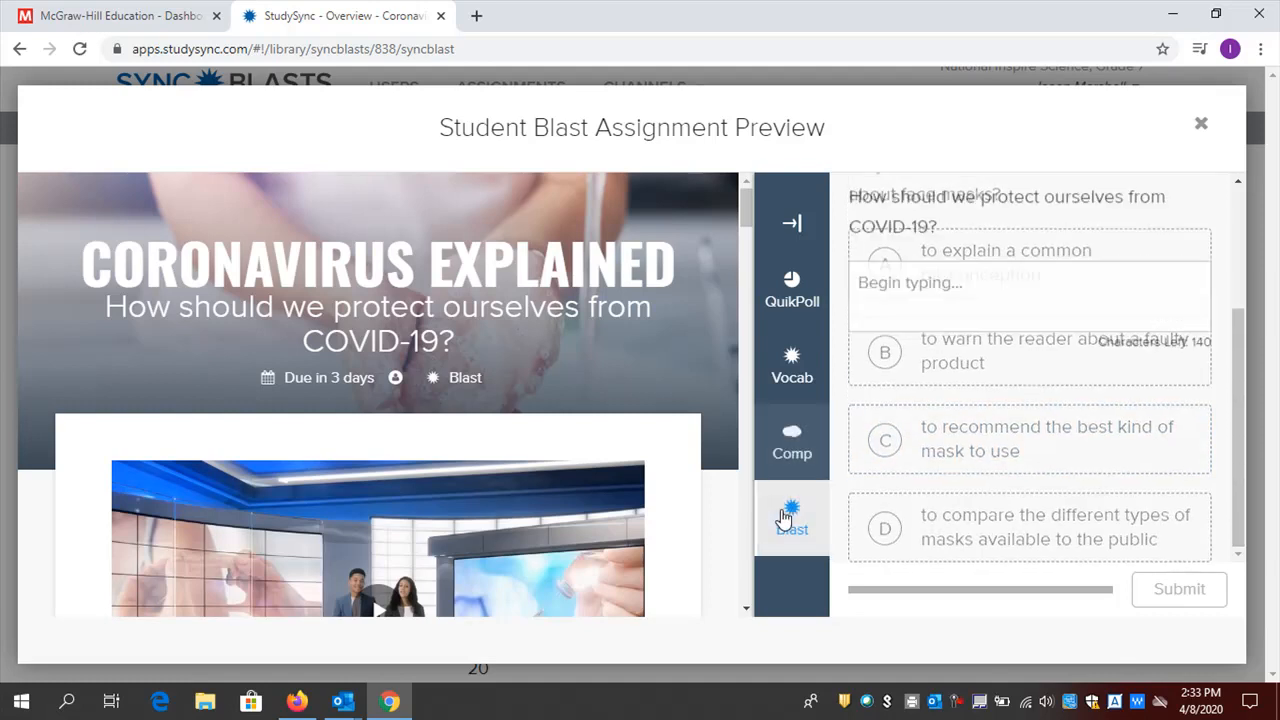
View the Blast prompt's 140-character response box, then close the student preview
left_click(791, 515)
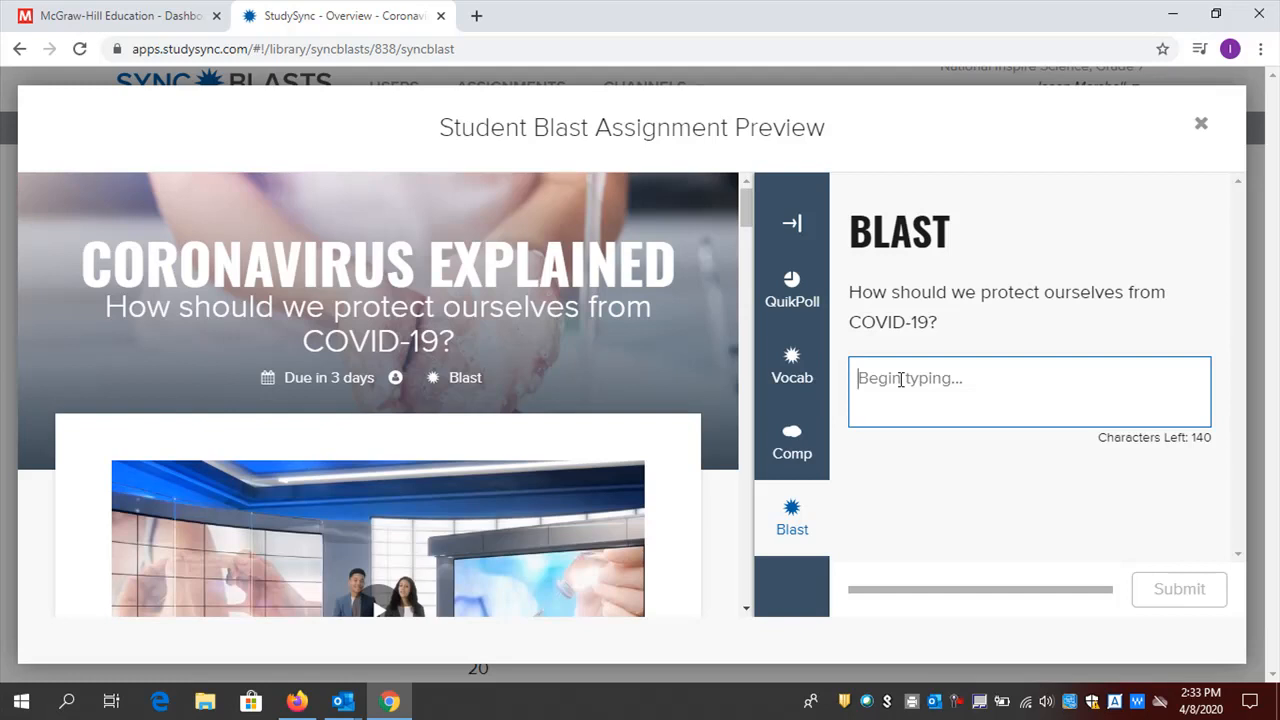
mouse_move(988, 427)
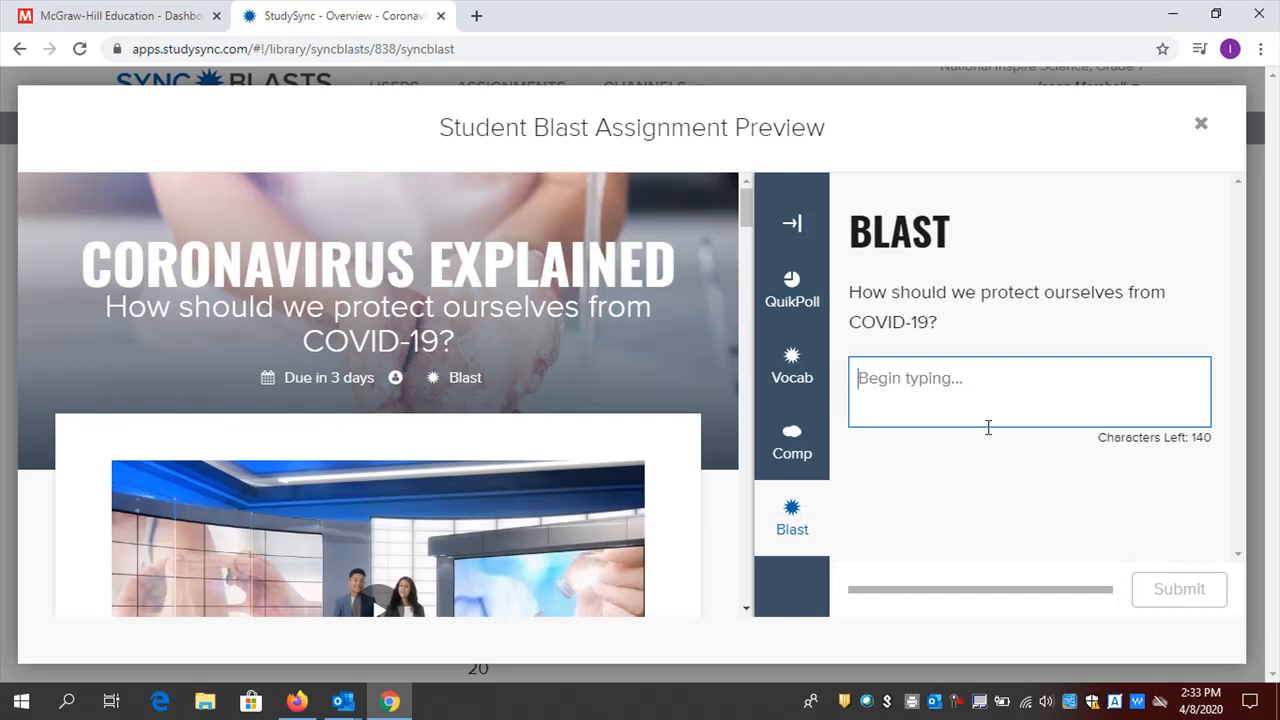
mouse_move(1175, 459)
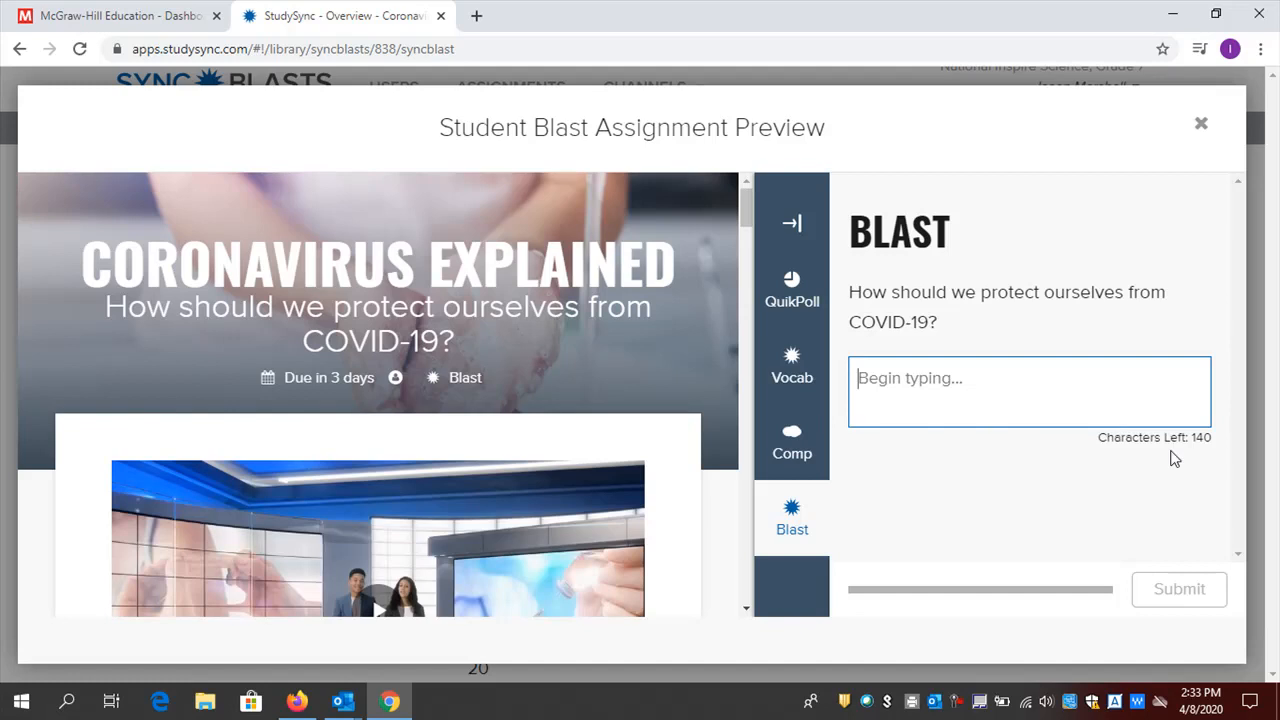
mouse_move(1196, 438)
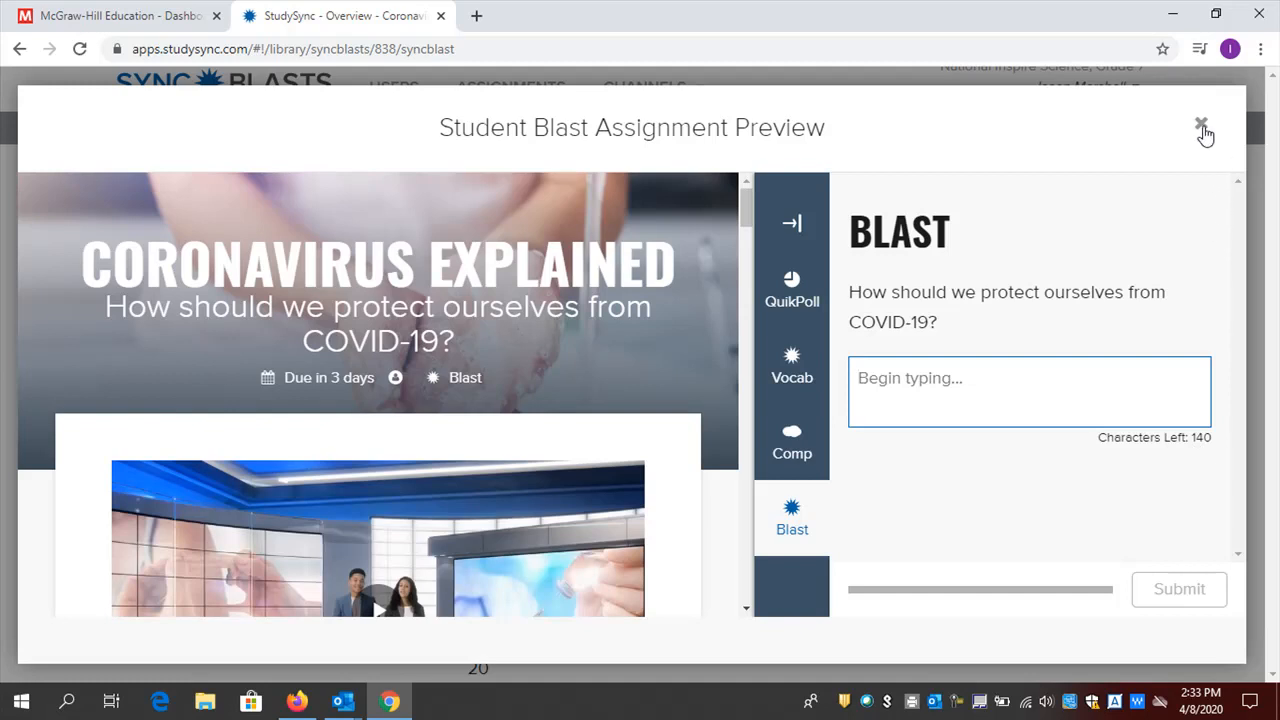
left_click(1201, 127)
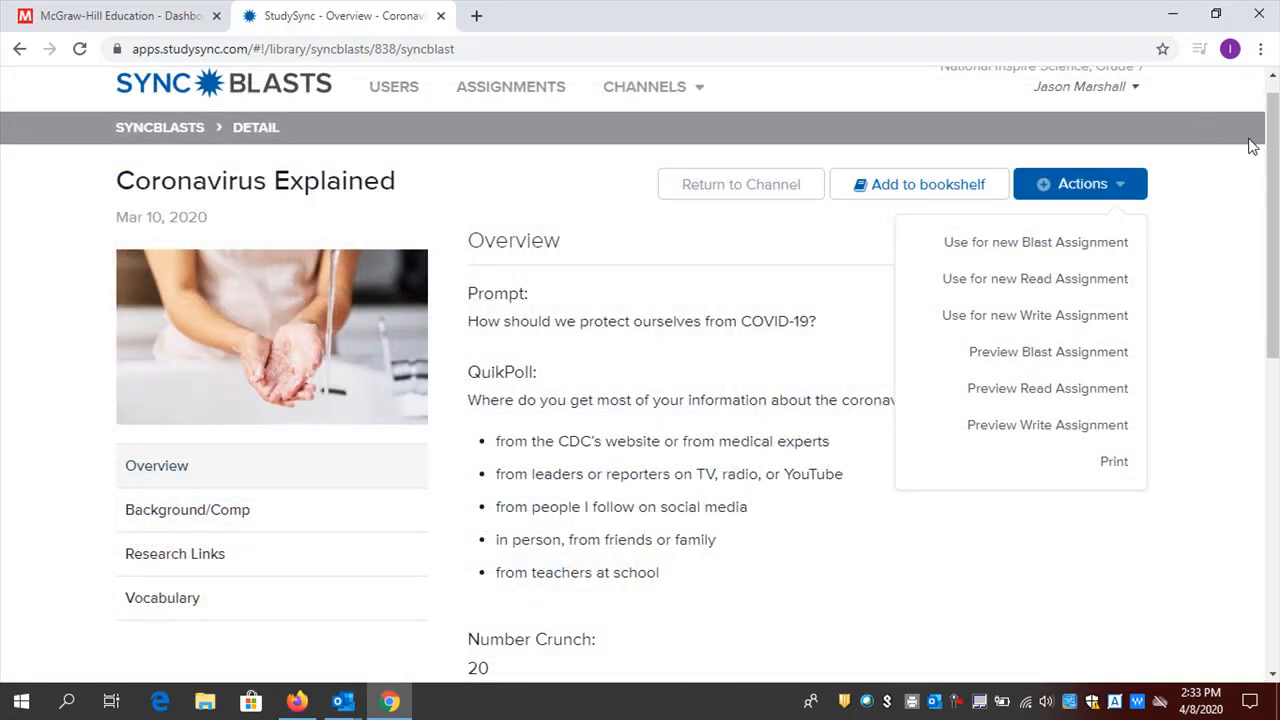
Scroll the Coronavirus Explained overview toward its assignment options
scroll("down", 3)
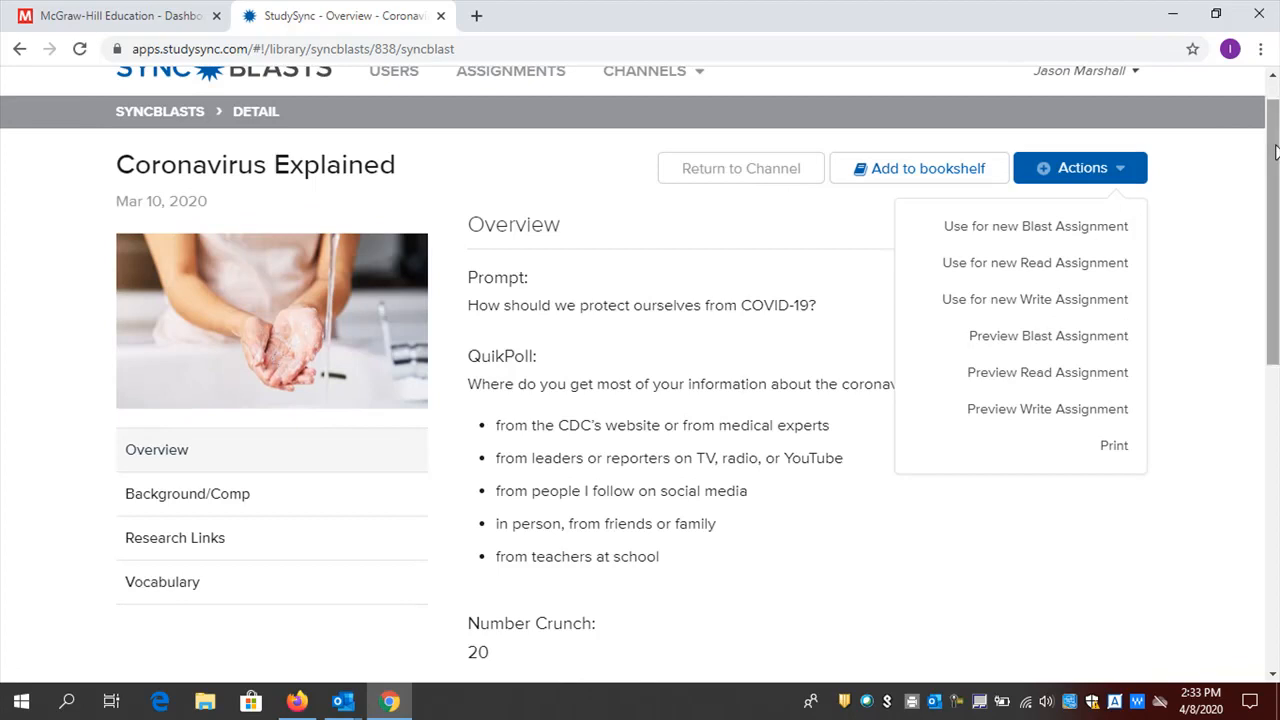
mouse_move(1025, 226)
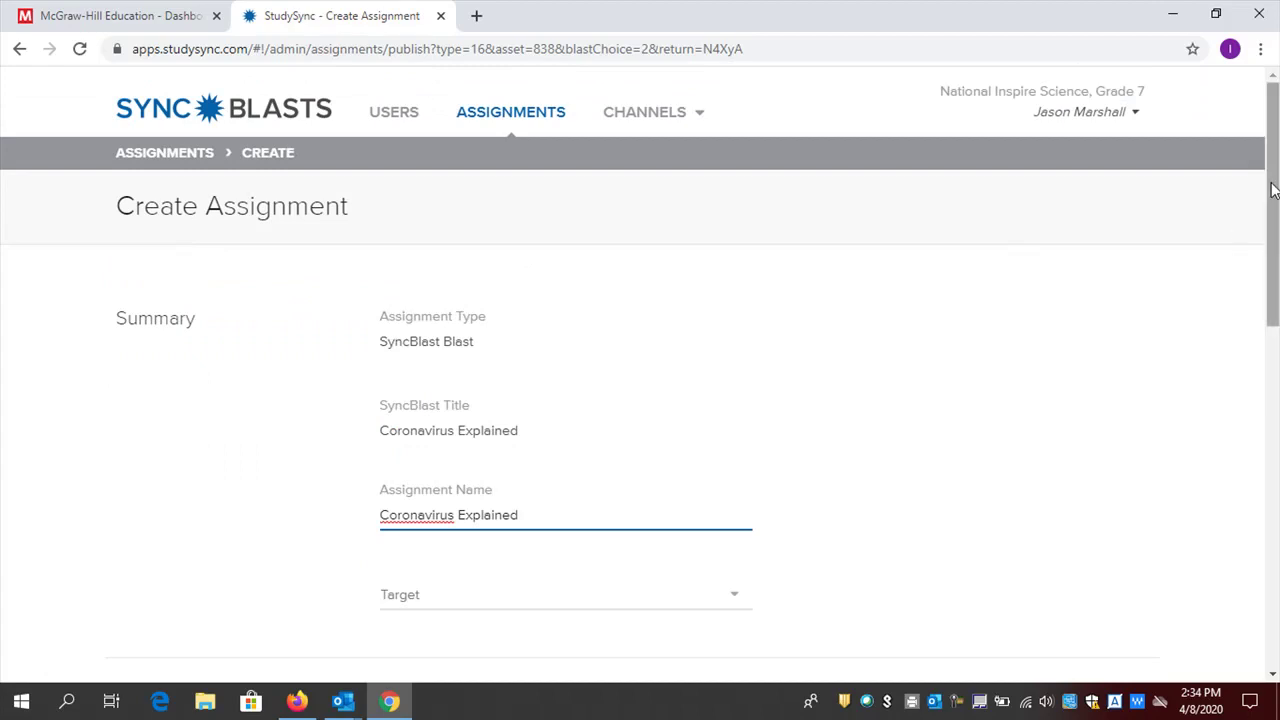
Target National Inspire Science, Grade 7 and set the end date to Apr. 24, 2020
scroll("down", 3)
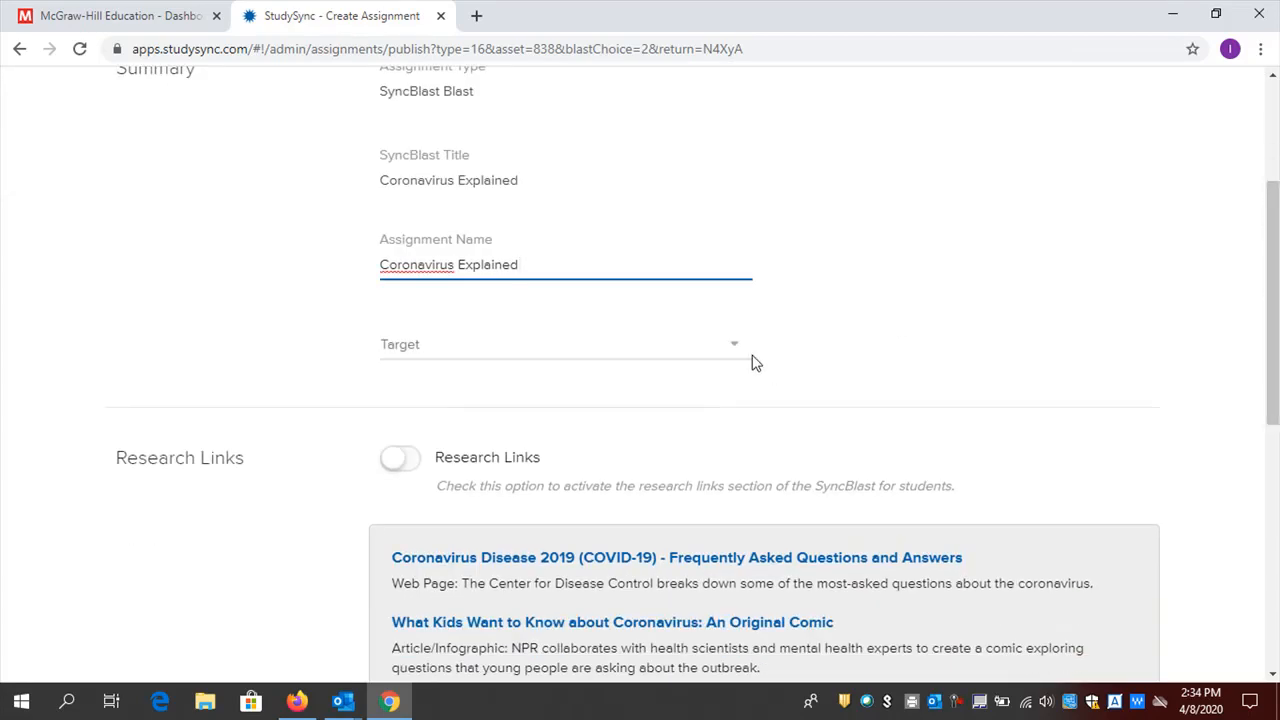
left_click(560, 344)
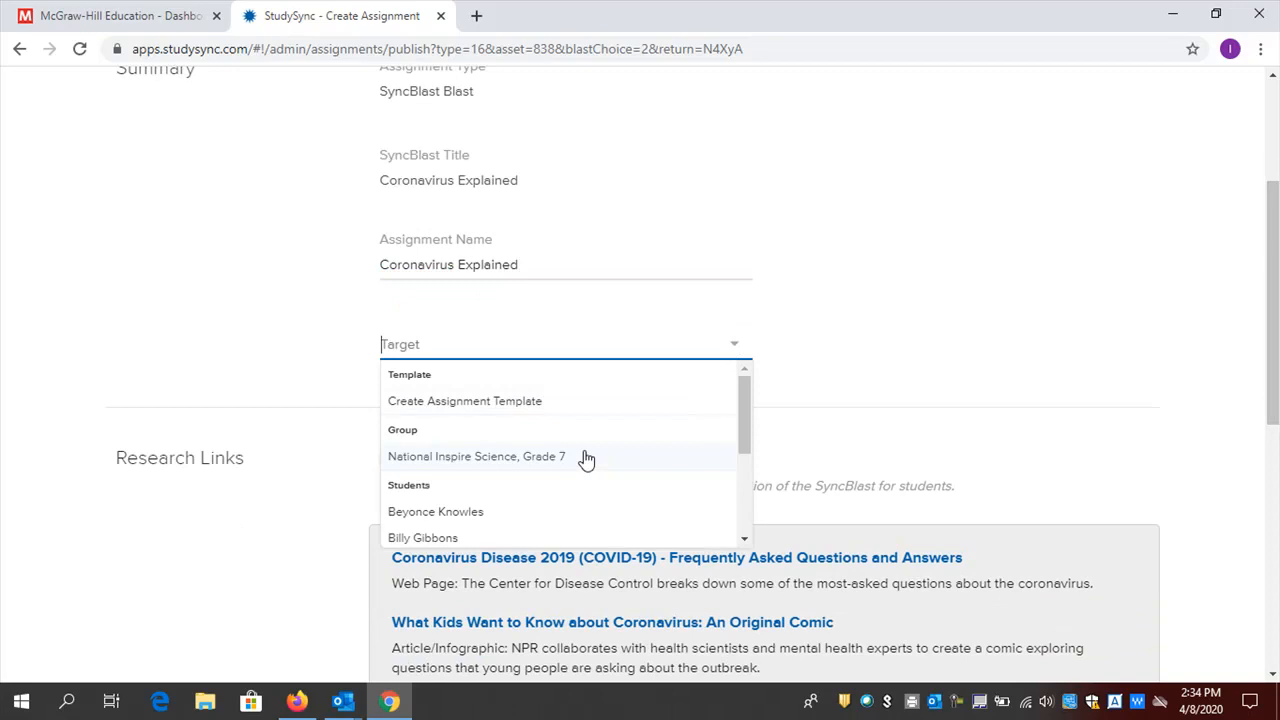
left_click(476, 457)
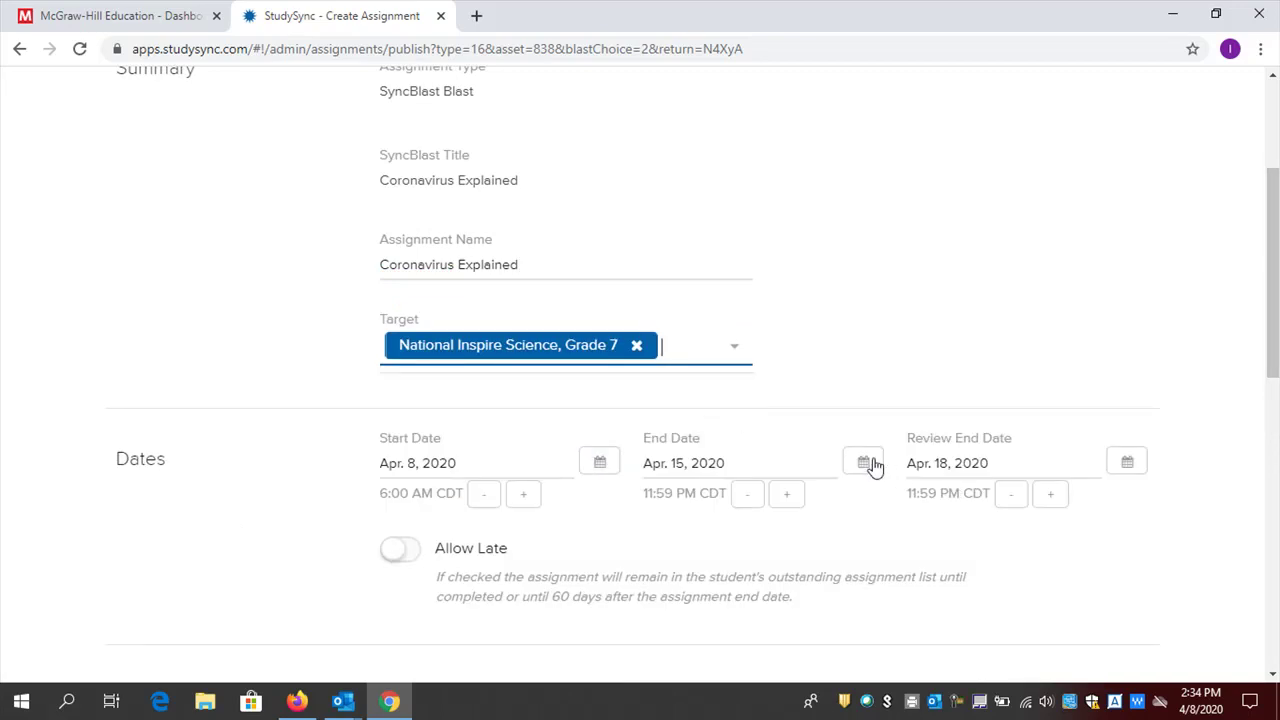
left_click(863, 460)
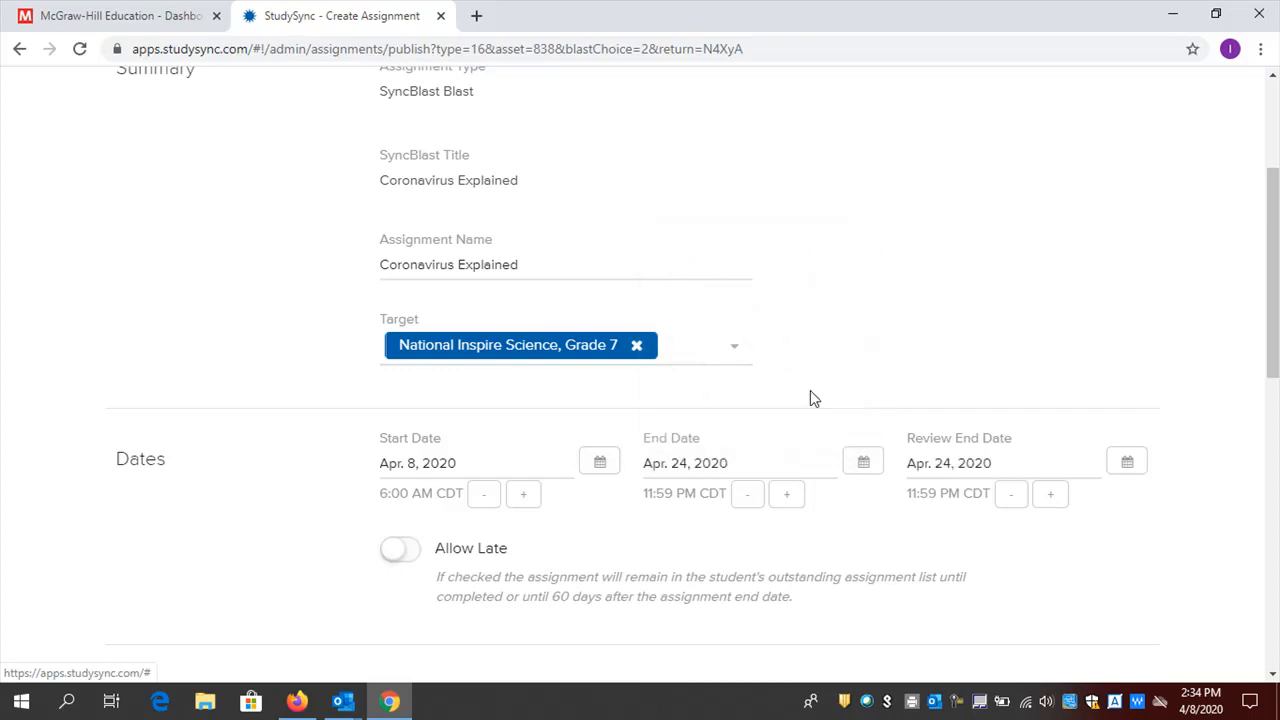
scroll("down", 3)
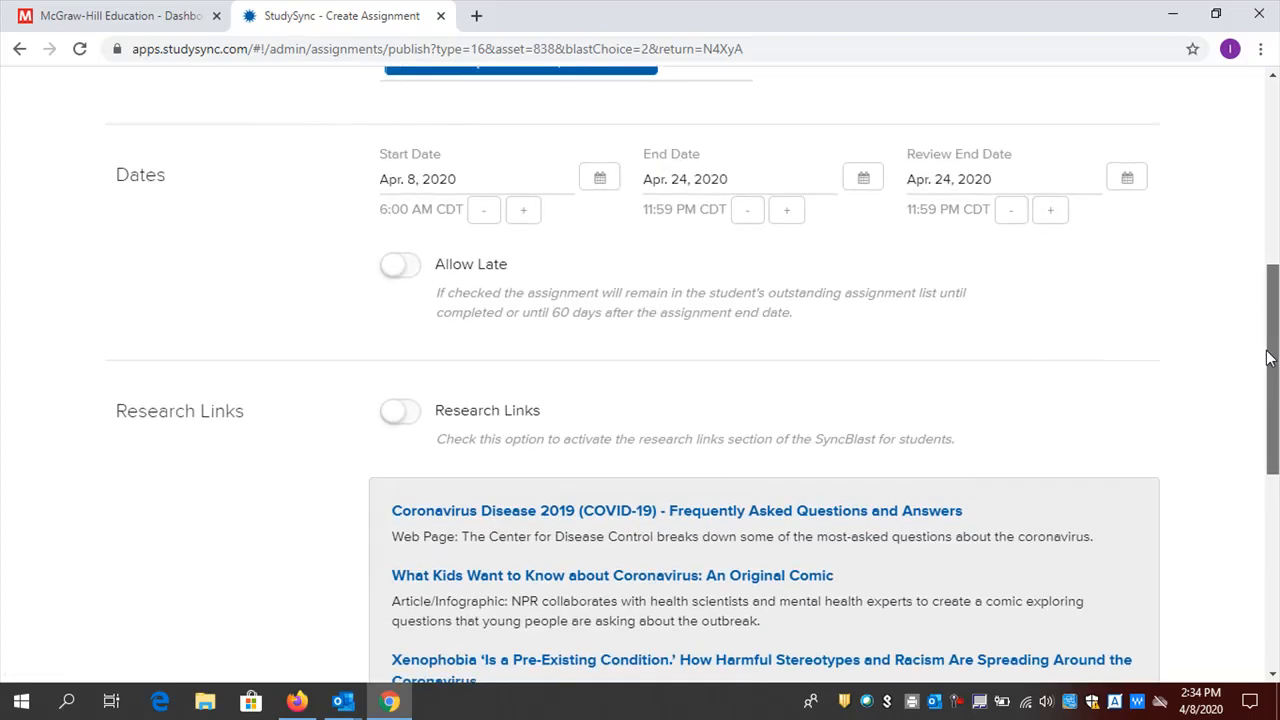
Leave Allow Late off and switch on Research Links, accepting the I Understand warning
left_click(400, 266)
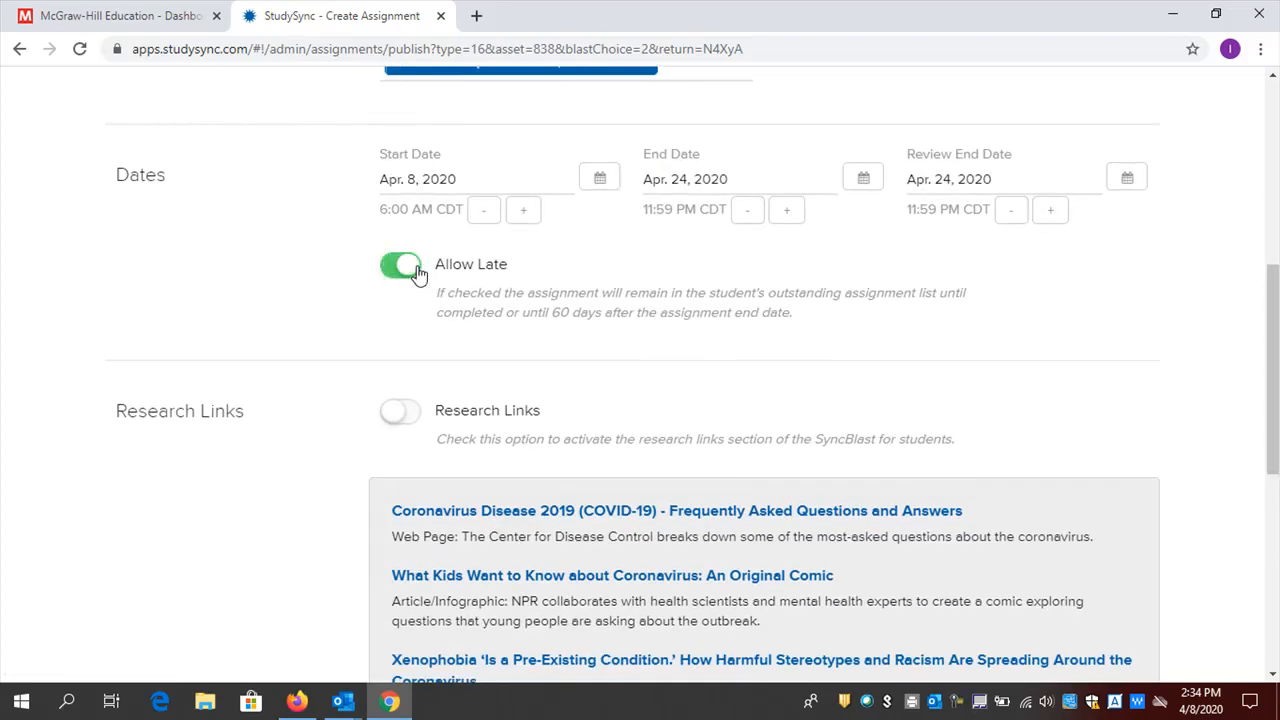
left_click(400, 264)
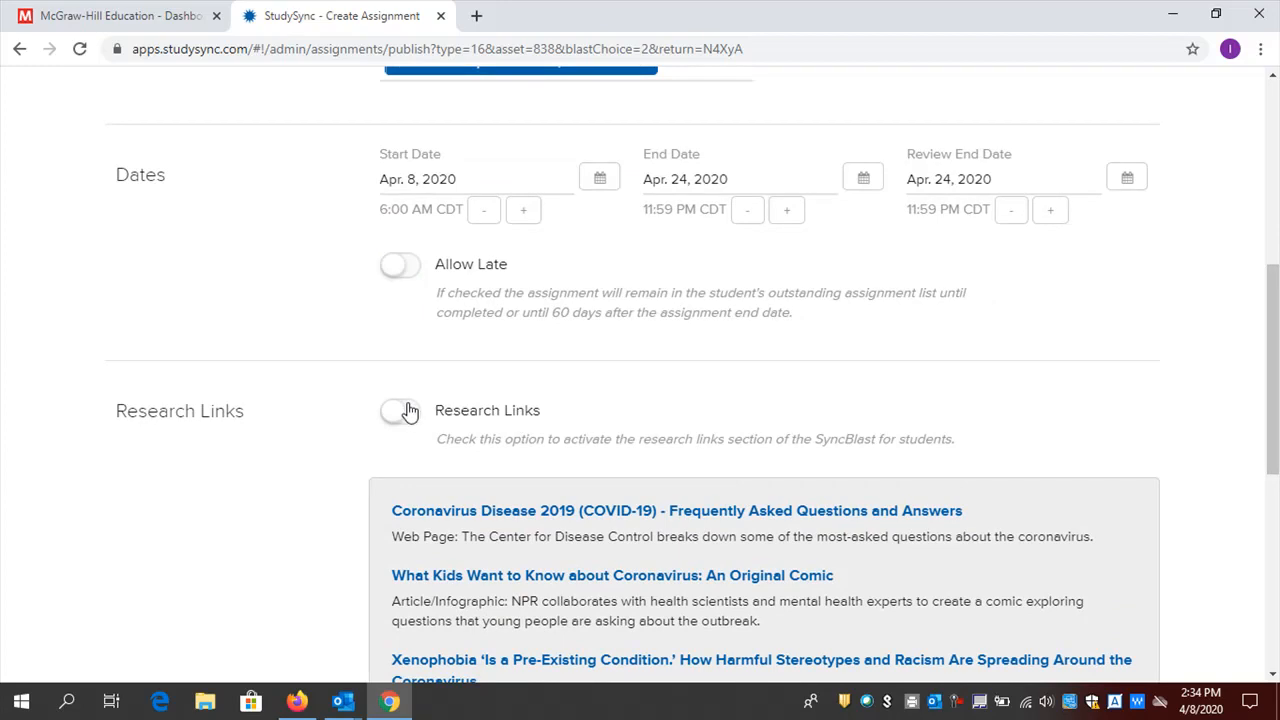
mouse_move(418, 420)
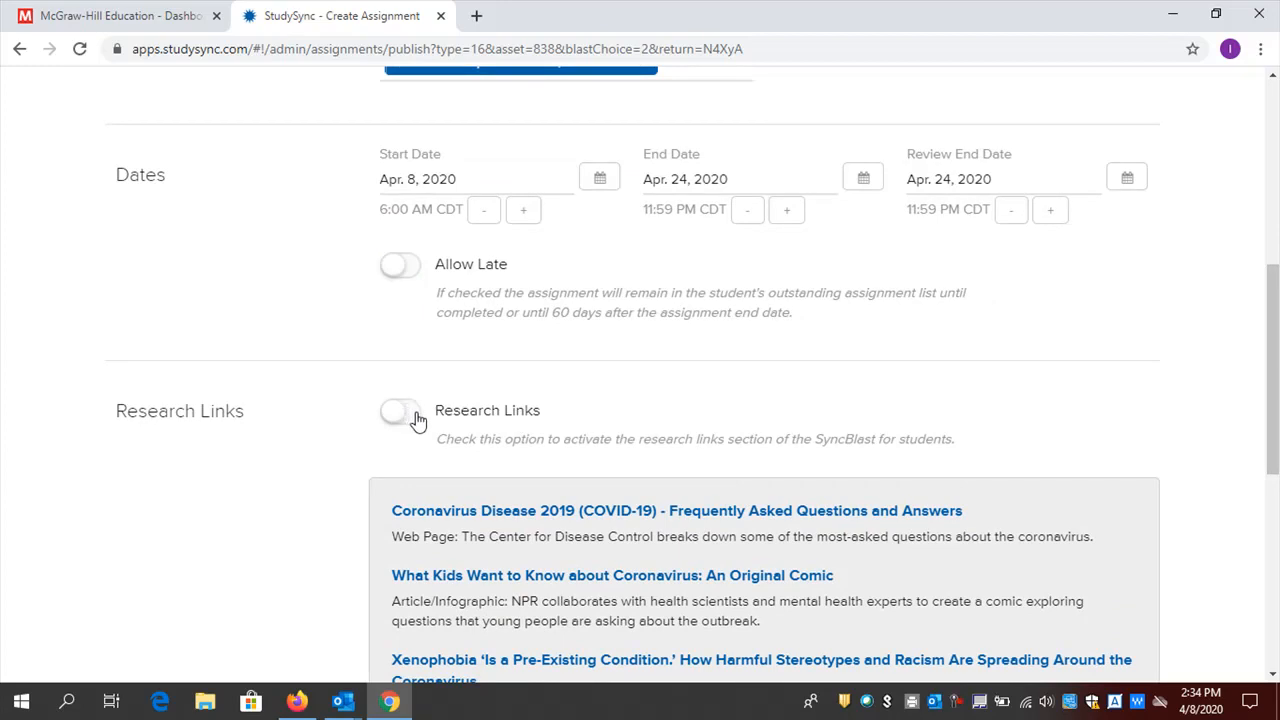
left_click(399, 410)
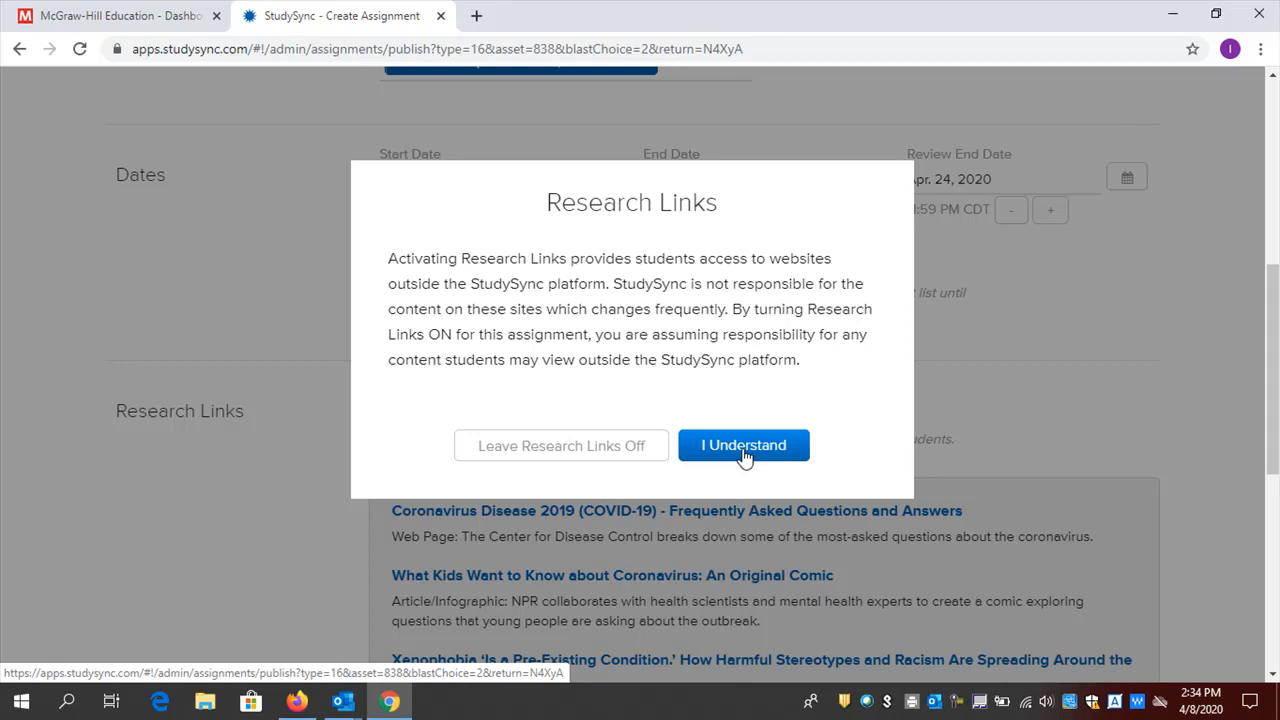
left_click(744, 445)
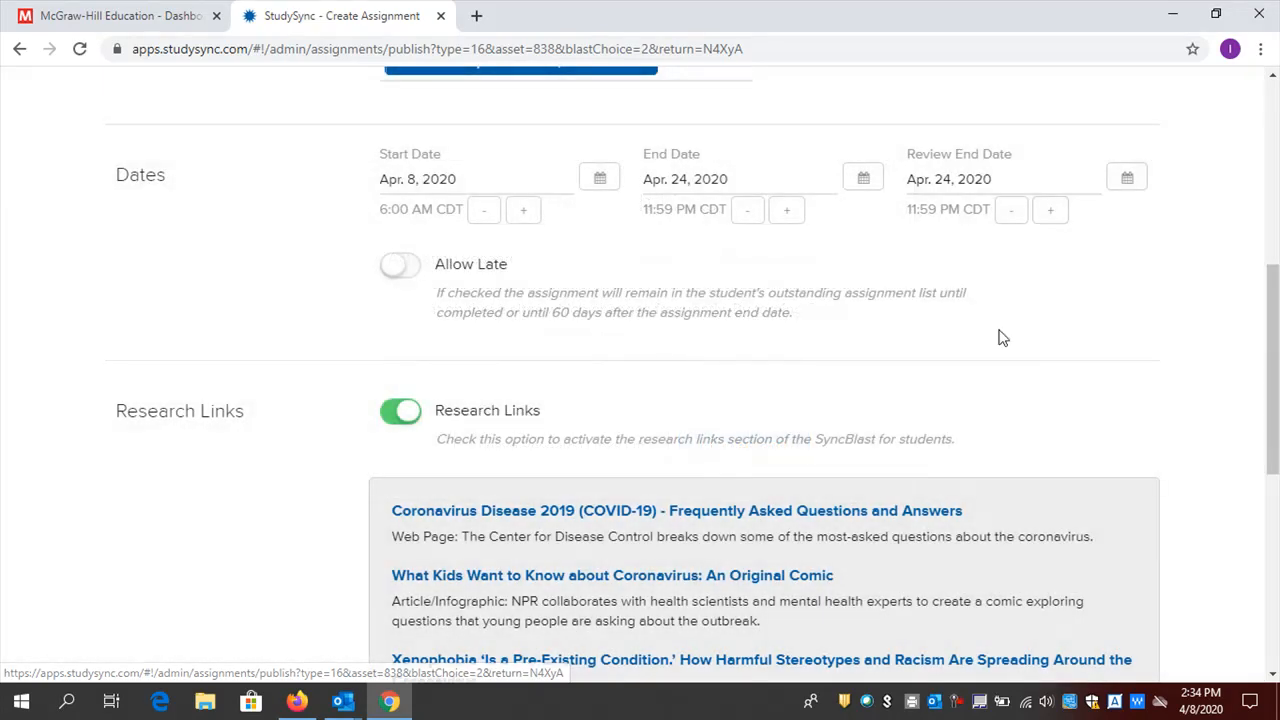
scroll("down", 3)
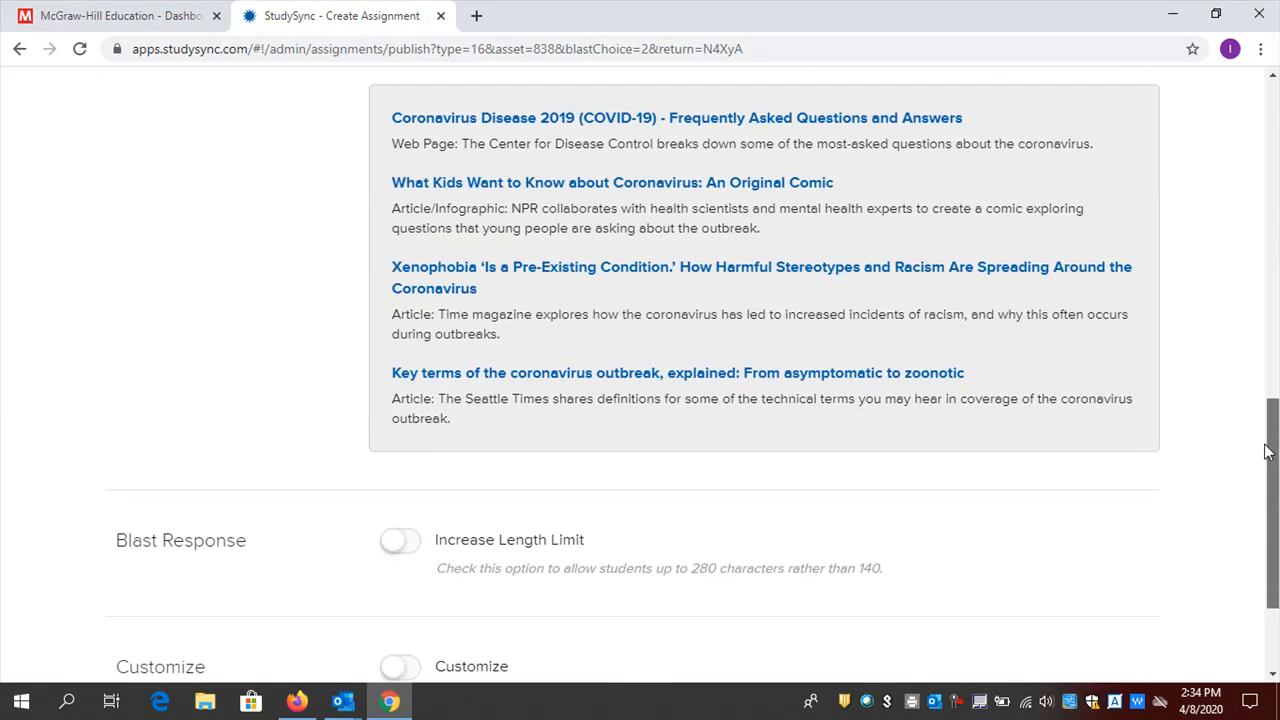
Enable the 280-character response limit and the Customize option, reaching Assignment Detail
scroll("down", 3)
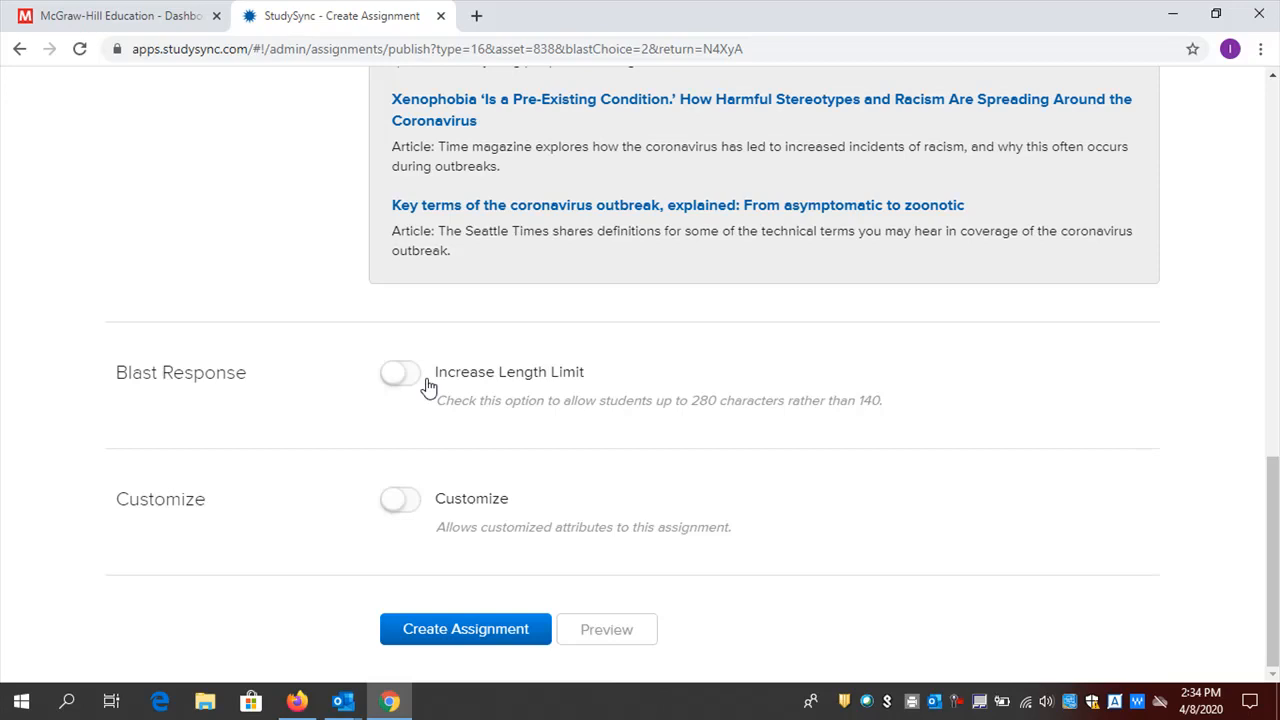
left_click(400, 373)
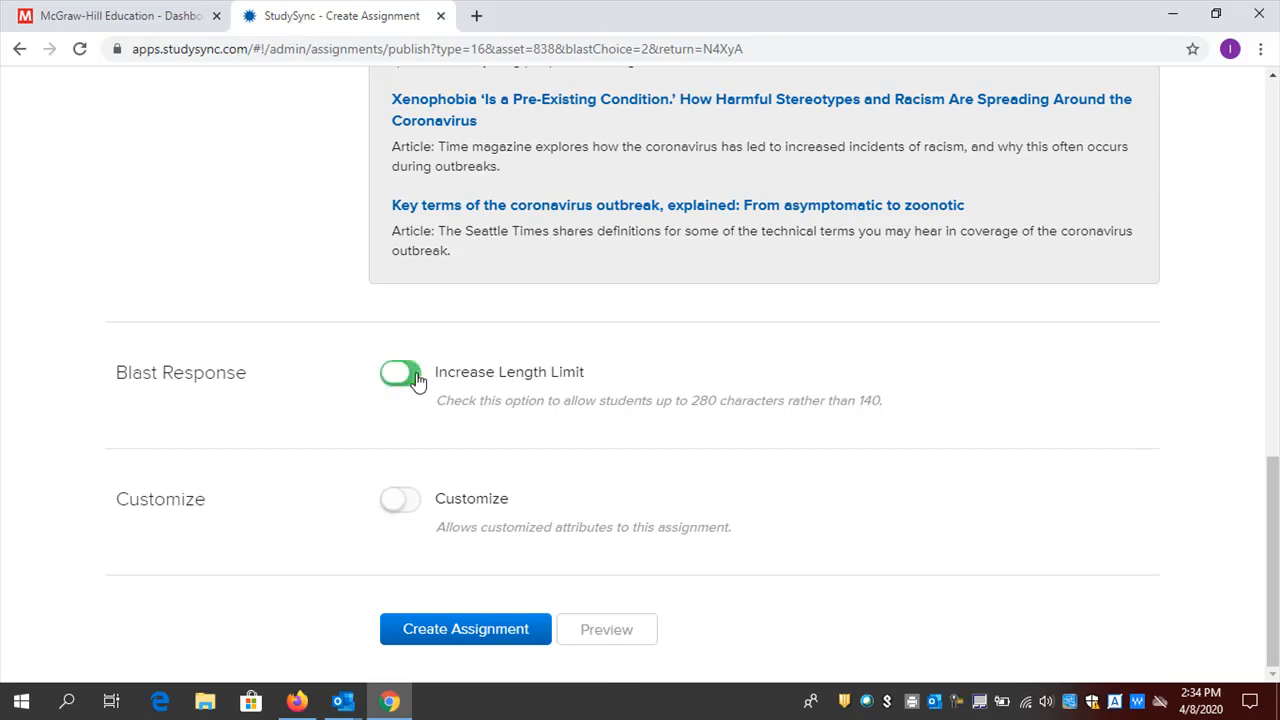
left_click(402, 372)
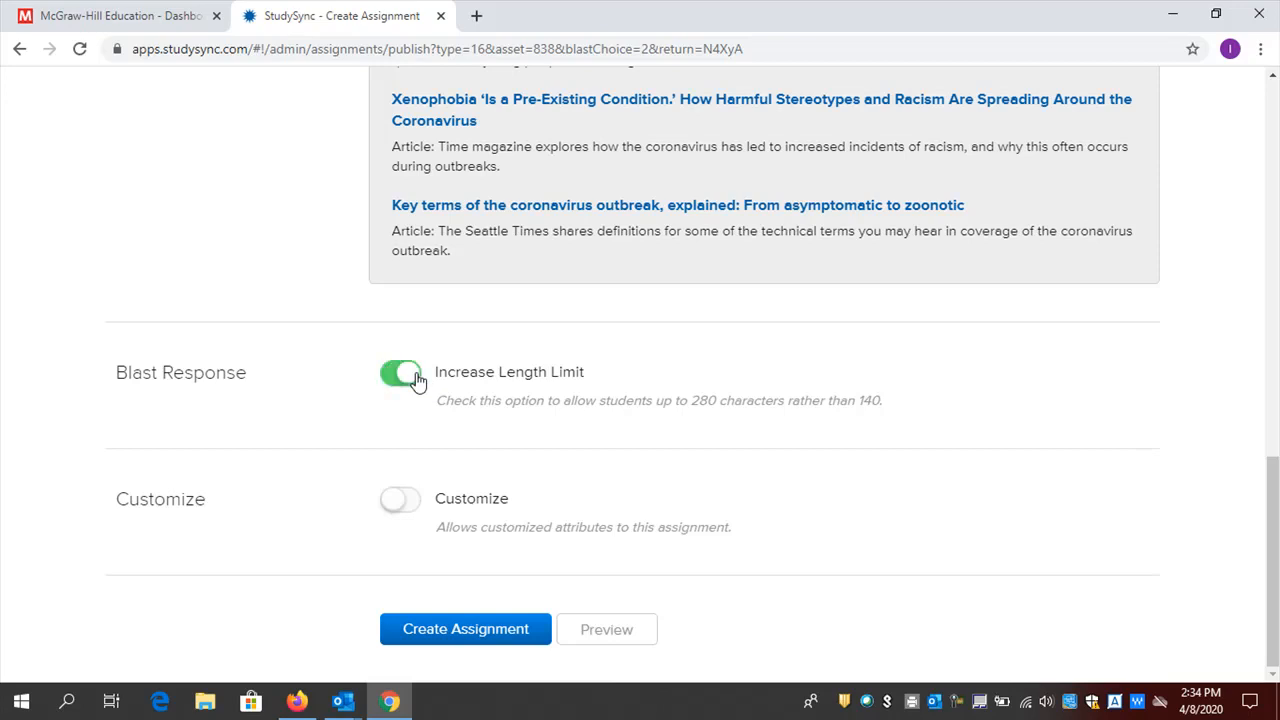
mouse_move(417, 509)
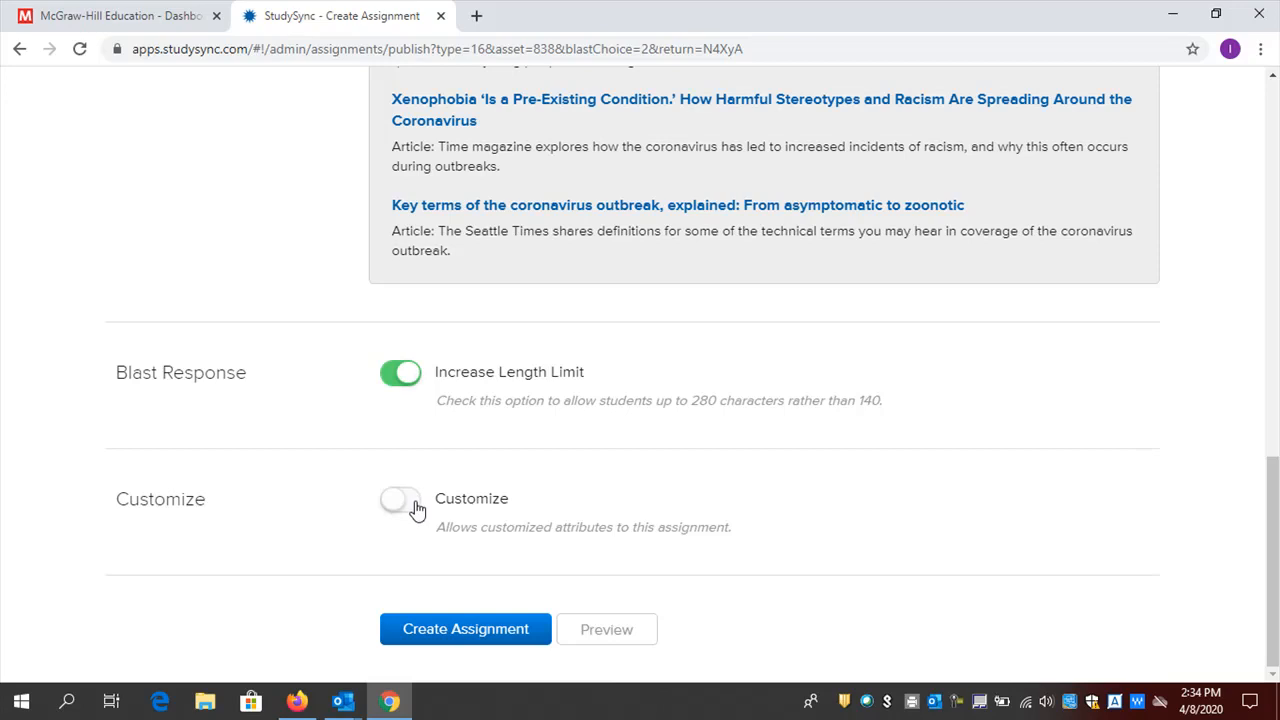
left_click(400, 499)
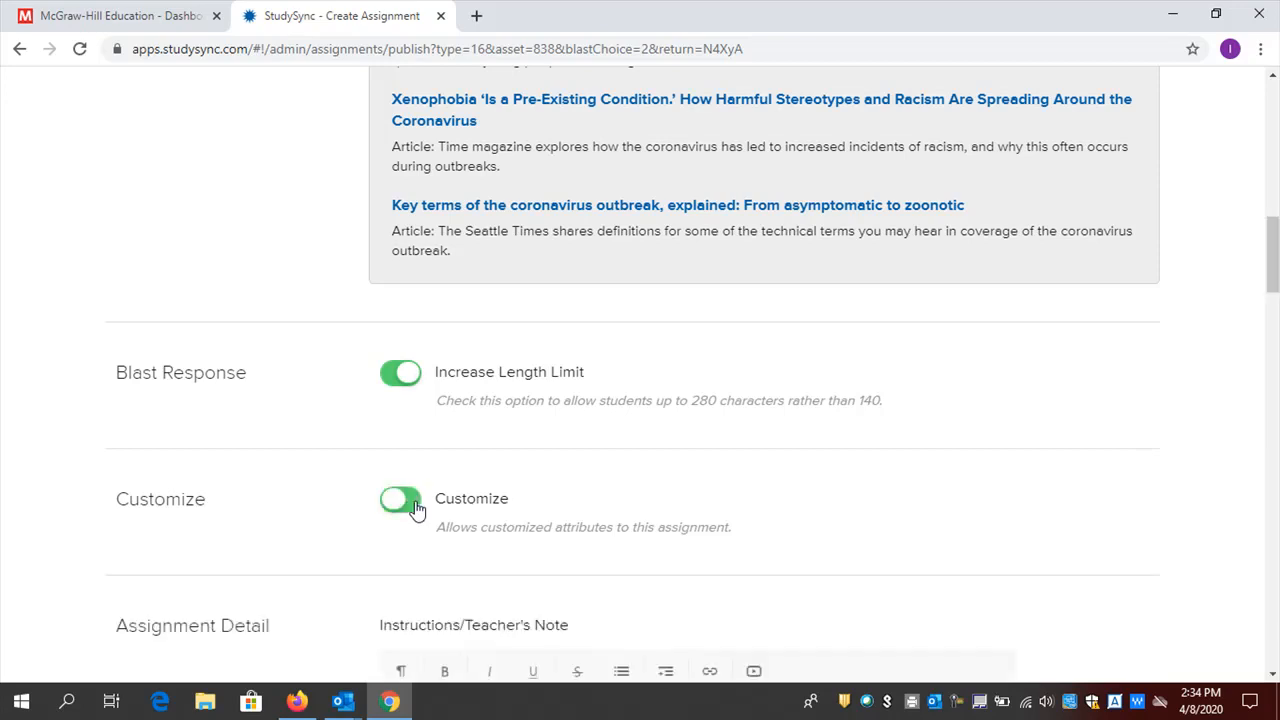
scroll("down", 3)
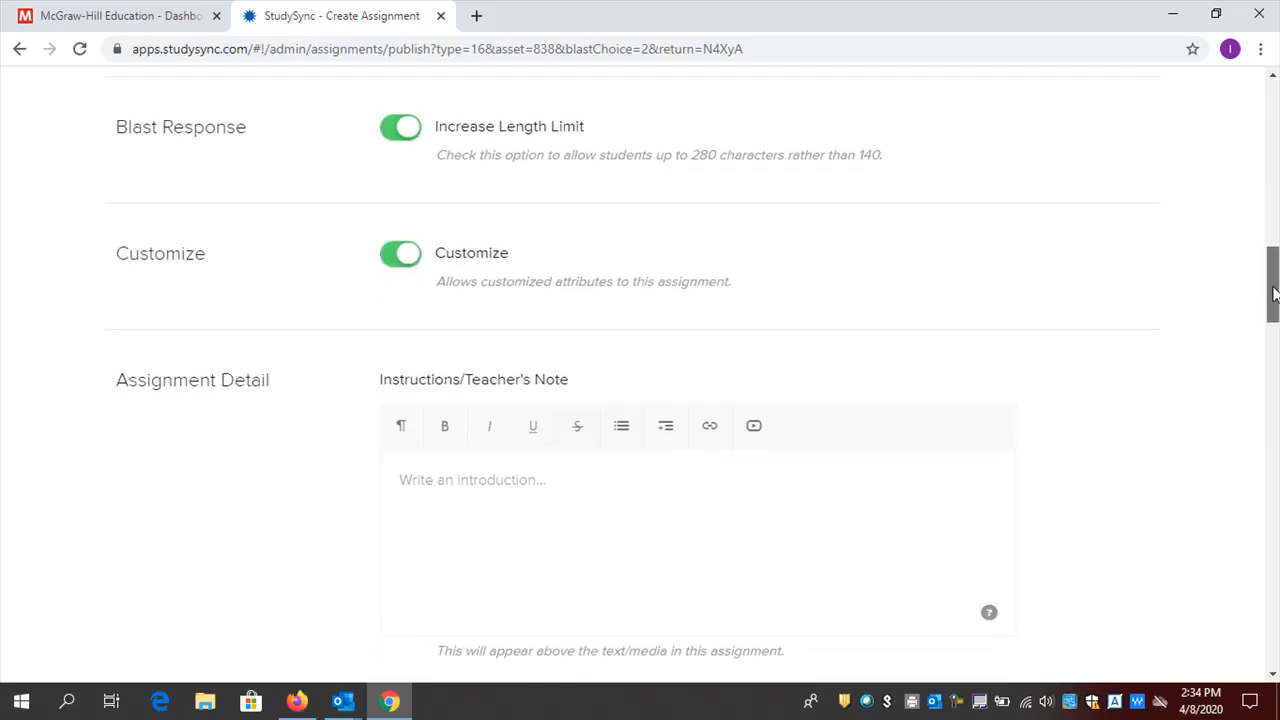
scroll("down", 3)
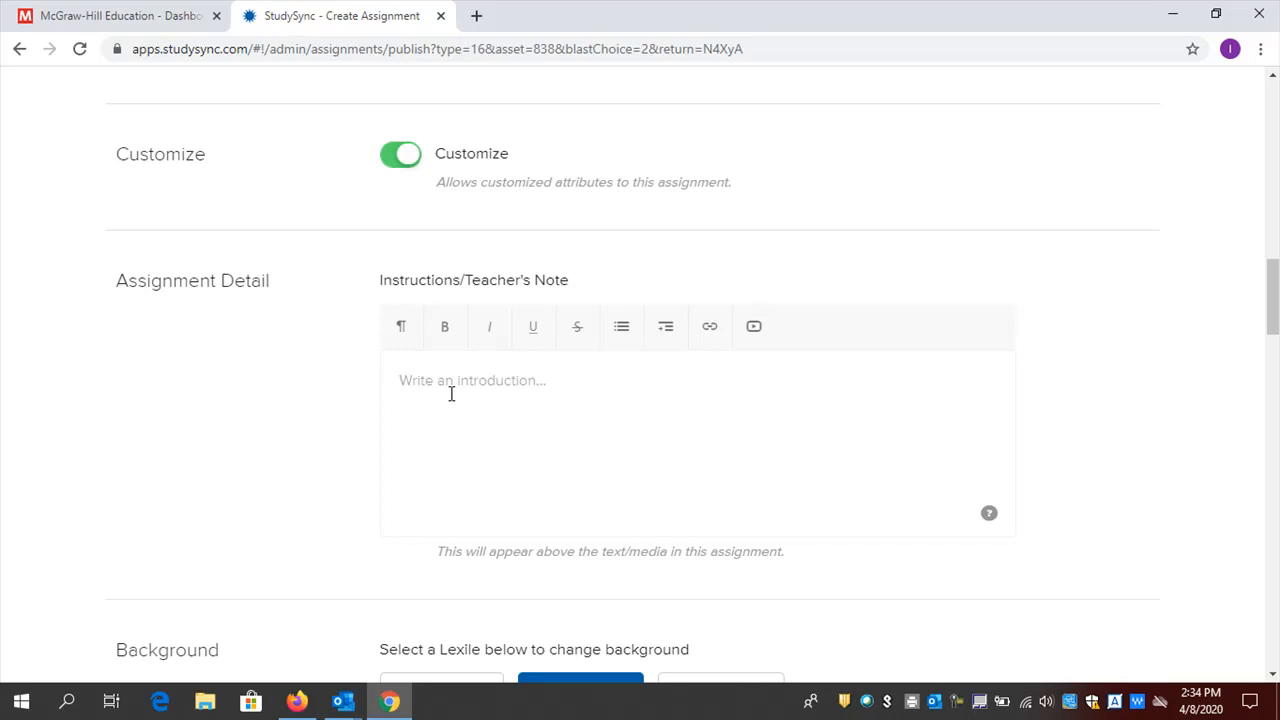
left_click(451, 394)
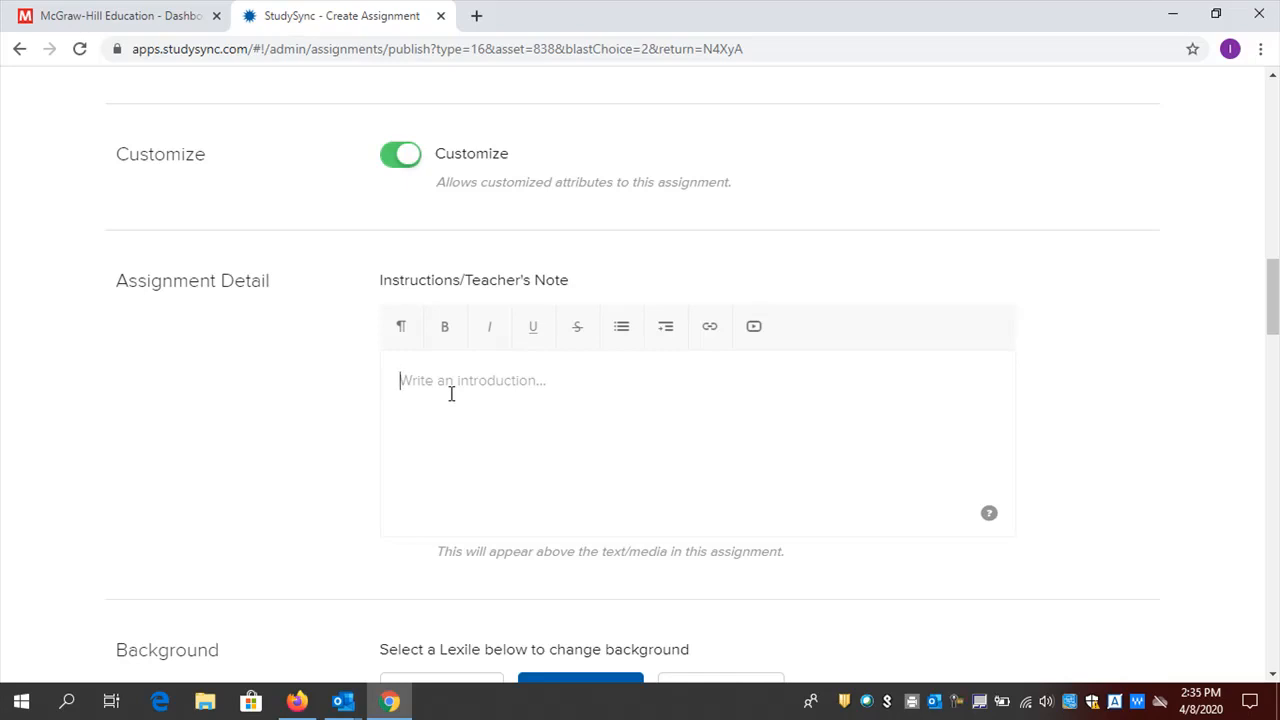
mouse_move(758, 382)
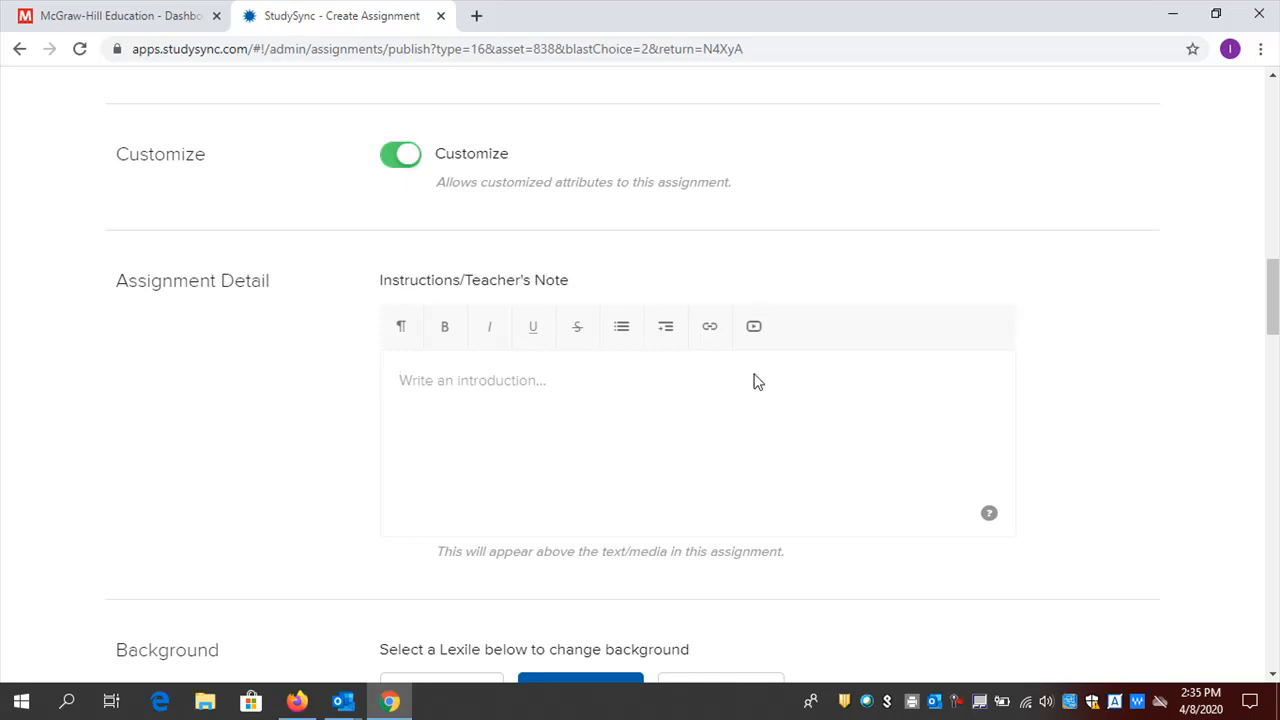
scroll("down", 3)
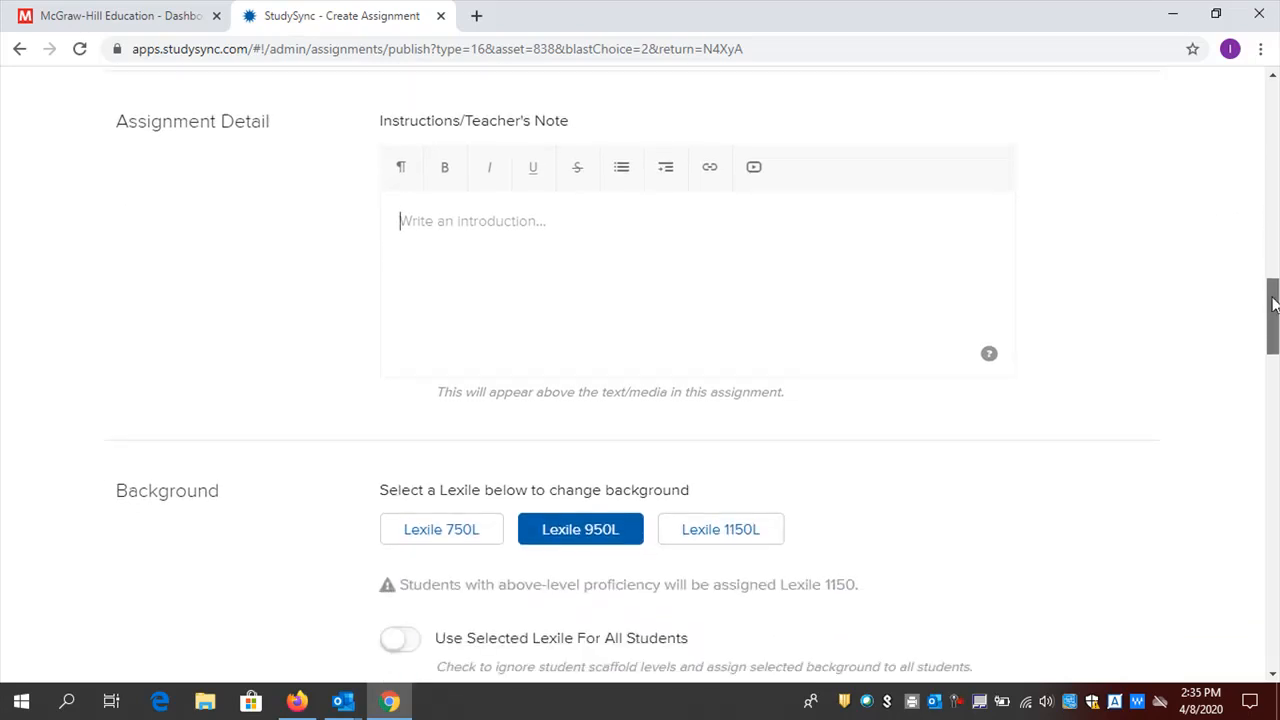
Keep the Lexile 950L background assigned by proficiency, undoing the one-Lexile-for-all option
scroll("down", 3)
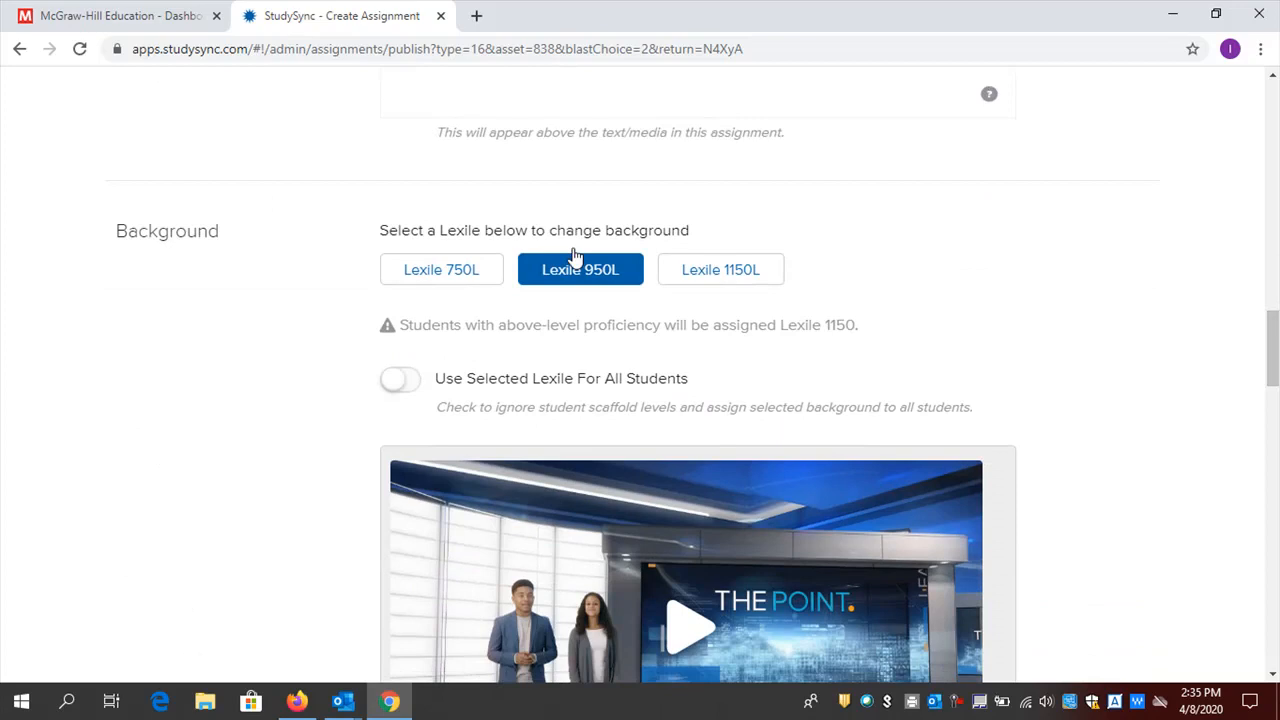
left_click(441, 269)
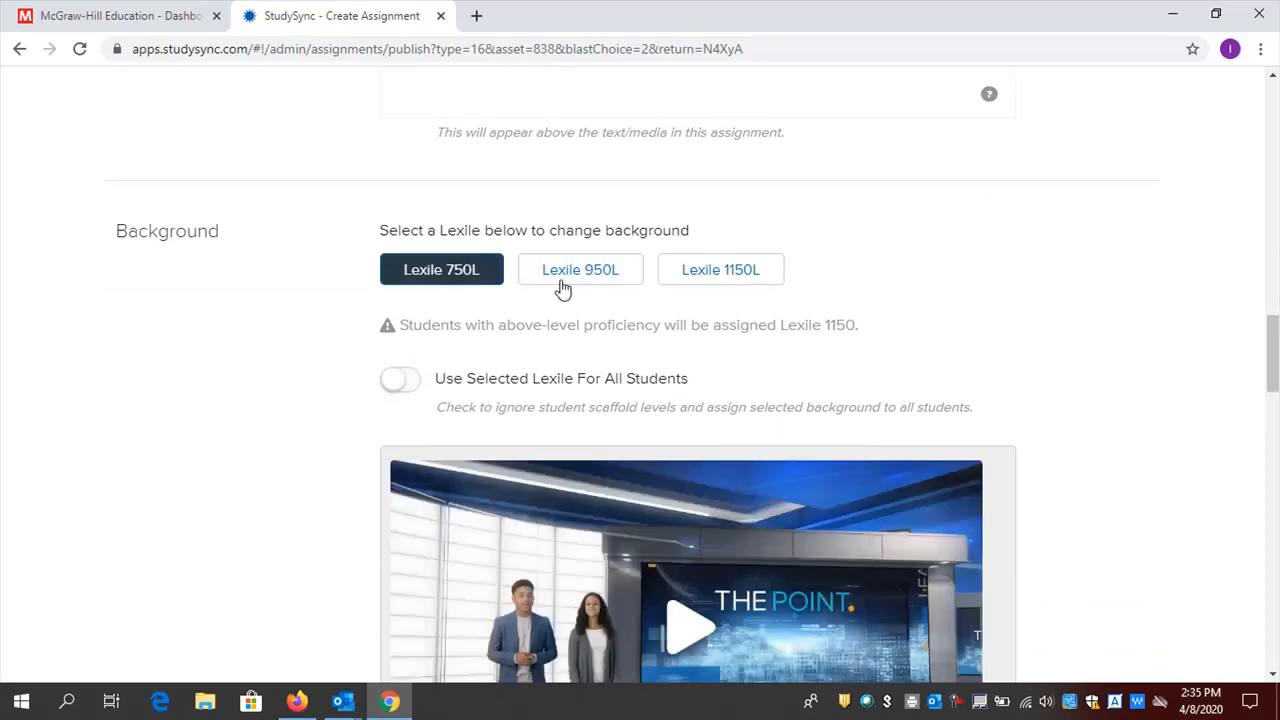
left_click(580, 269)
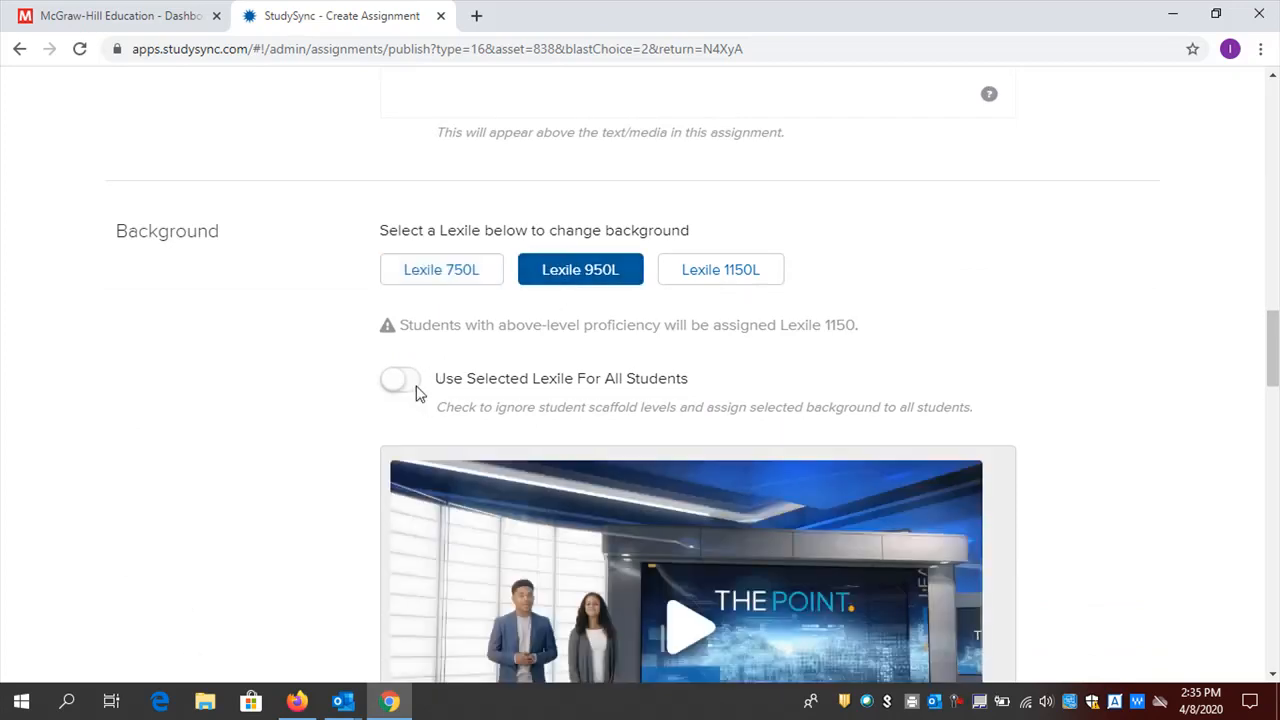
left_click(400, 378)
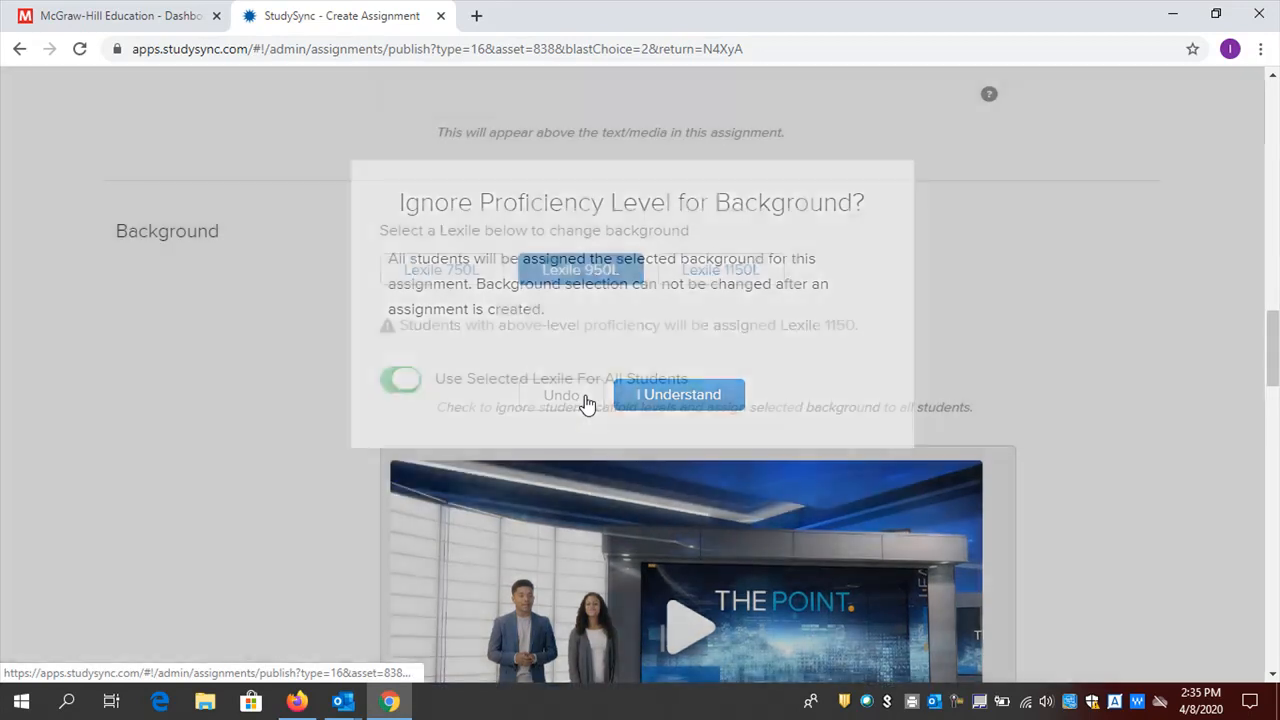
left_click(678, 394)
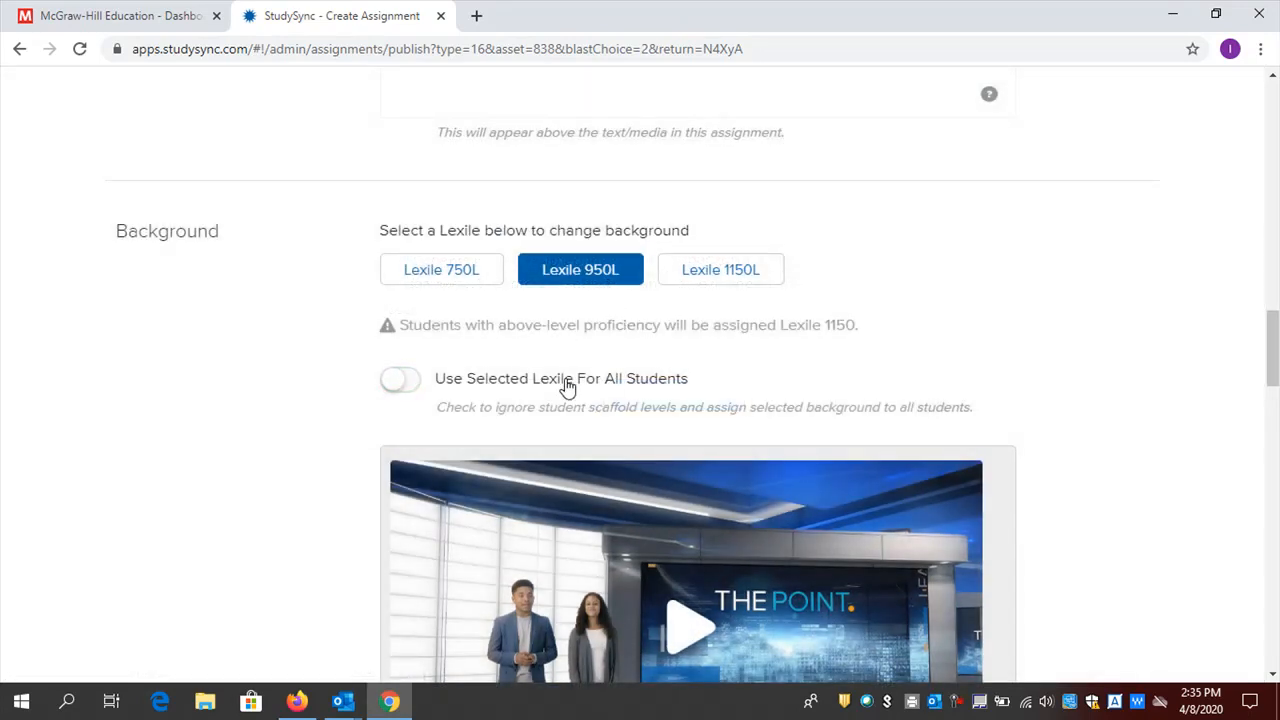
Leave peer reviews enabled with 2 reviews requested after toggling them off and on
scroll("down", 3)
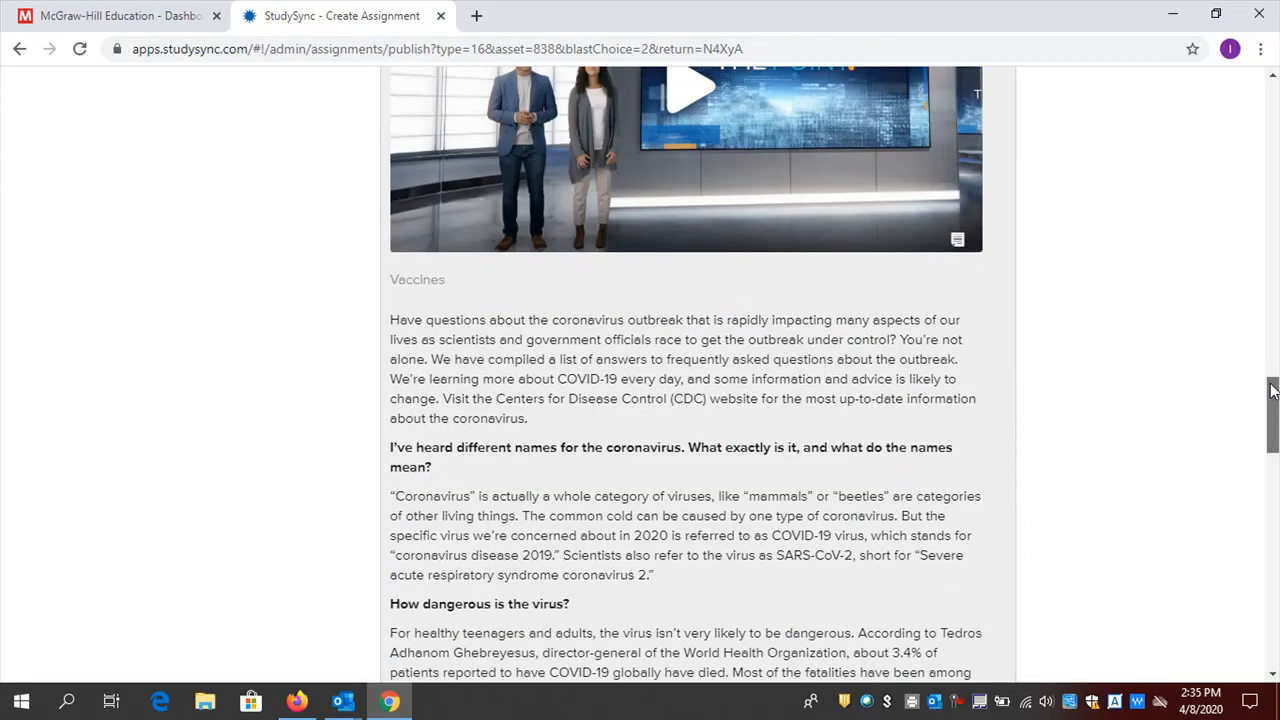
scroll("down", 3)
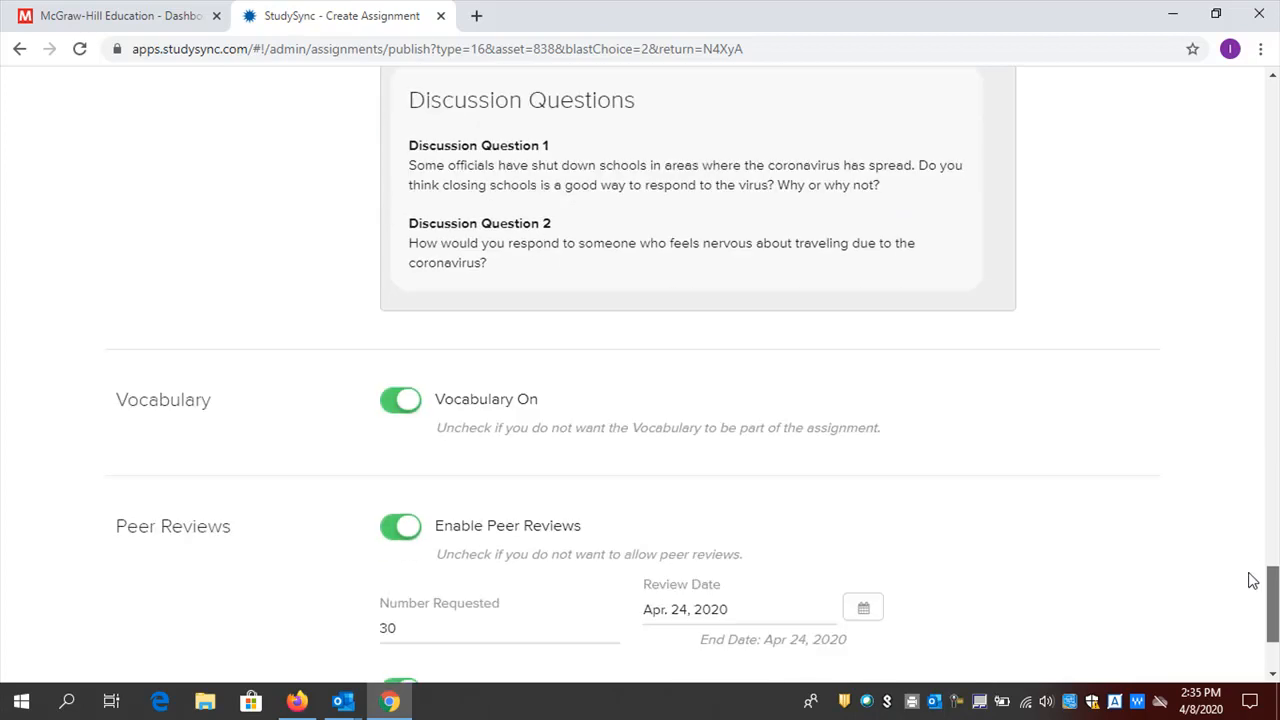
scroll("down", 3)
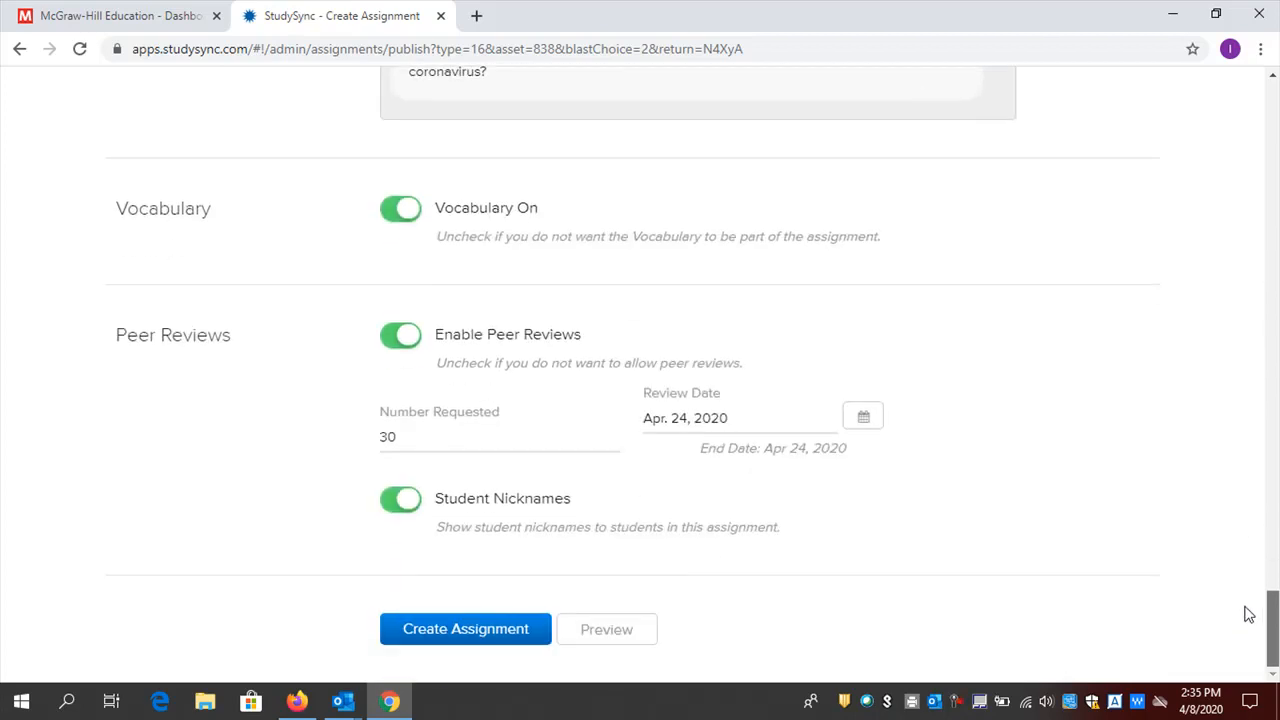
mouse_move(471, 519)
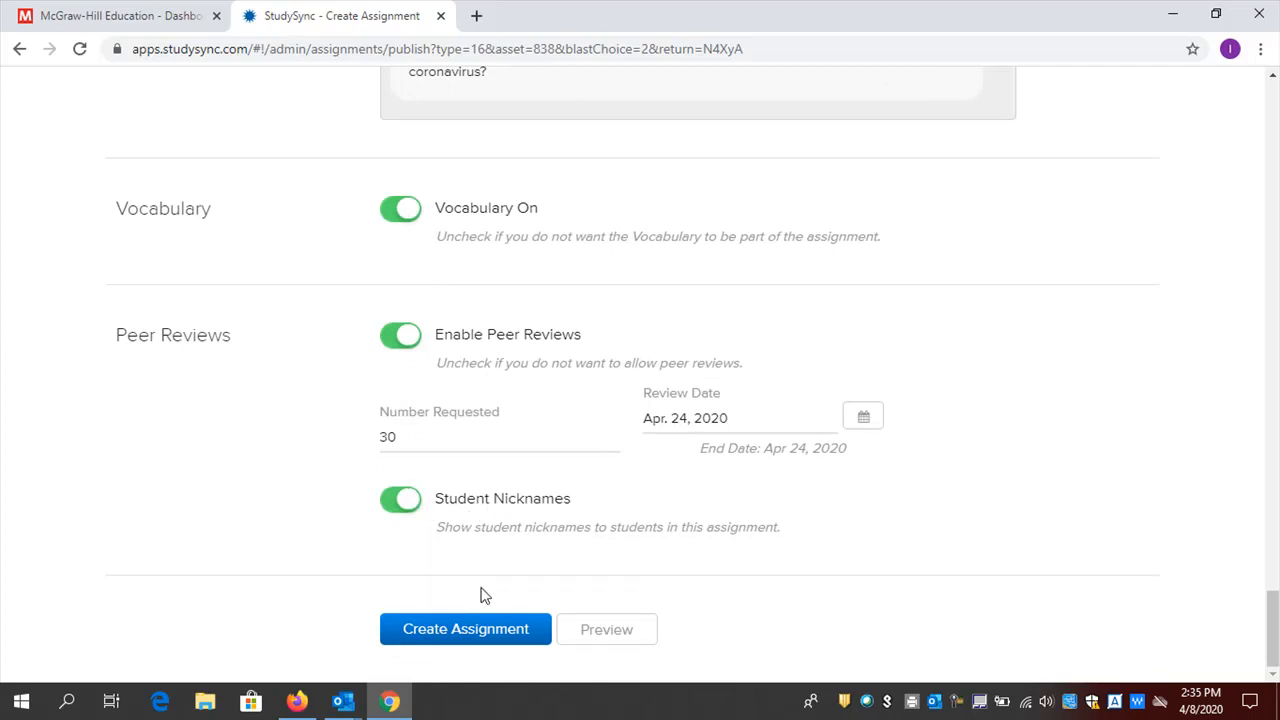
mouse_move(479, 340)
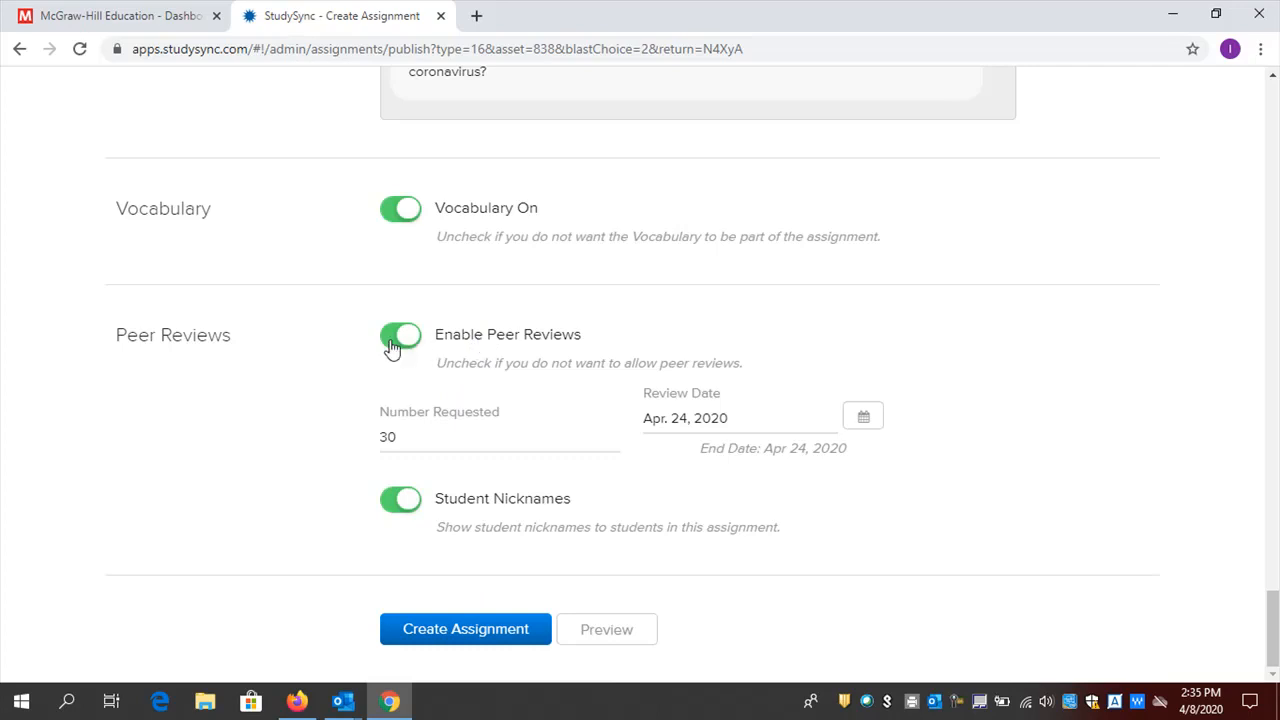
left_click(400, 334)
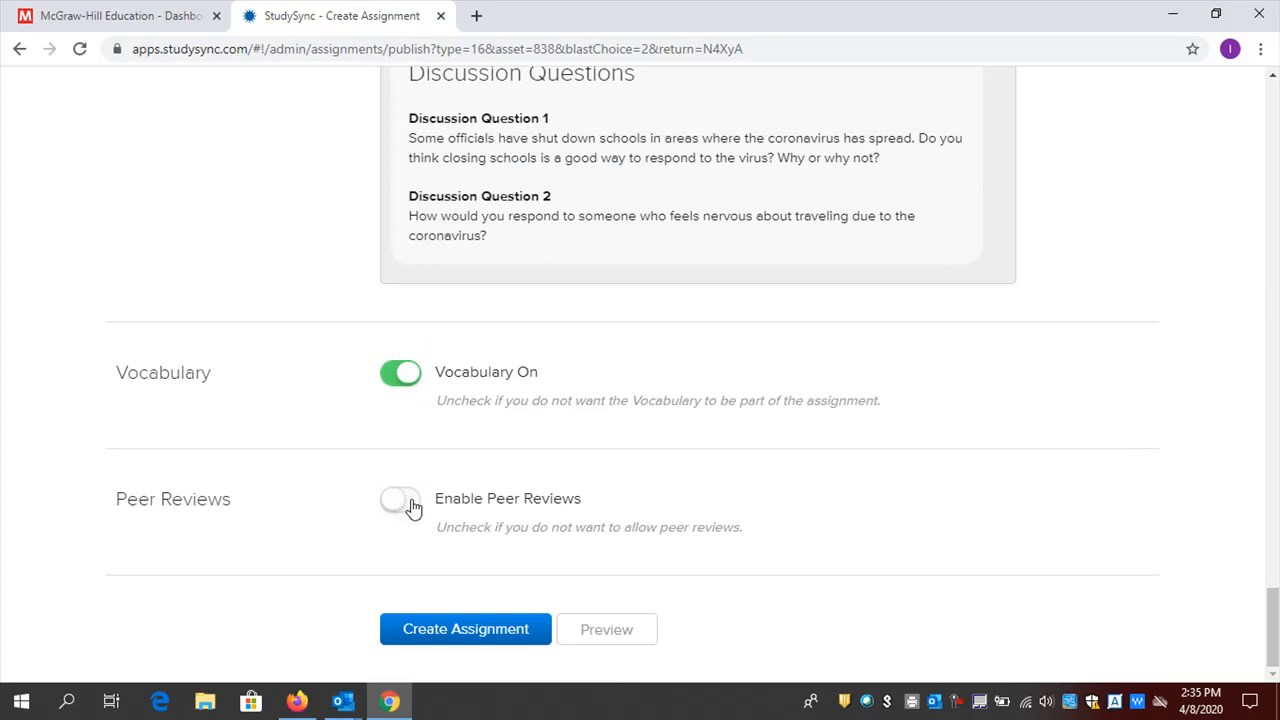
left_click(400, 500)
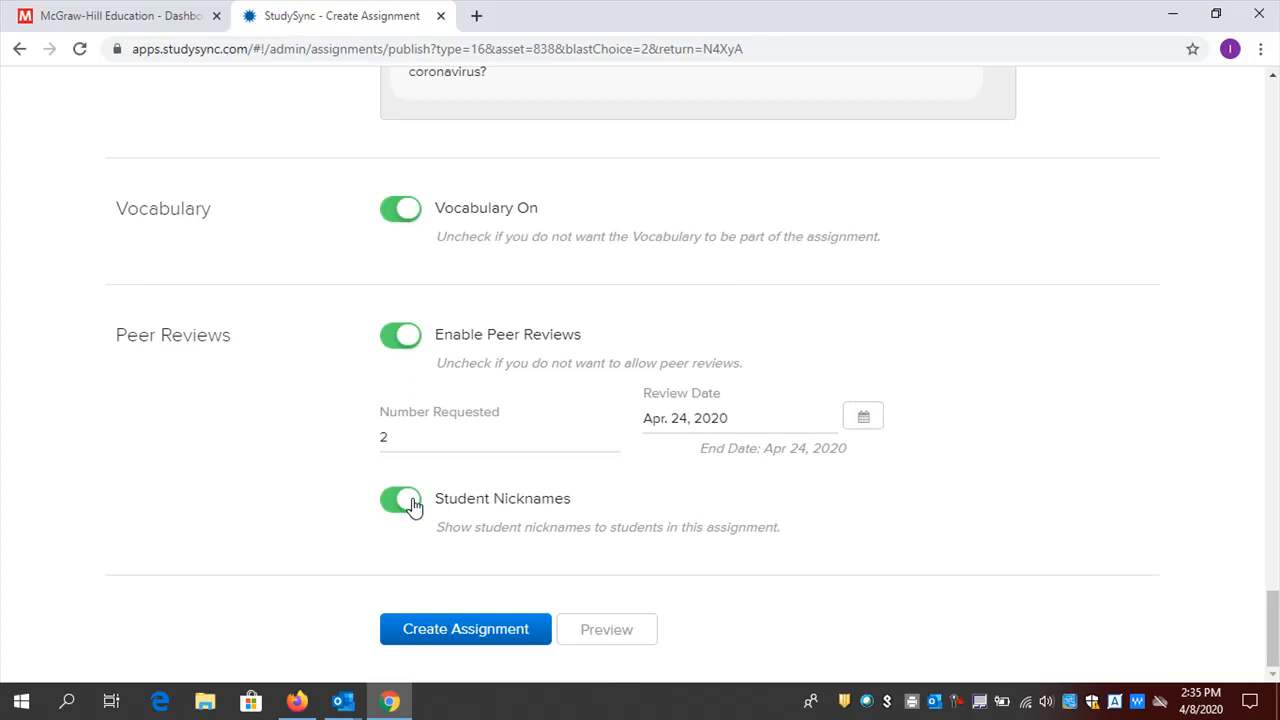
mouse_move(476, 598)
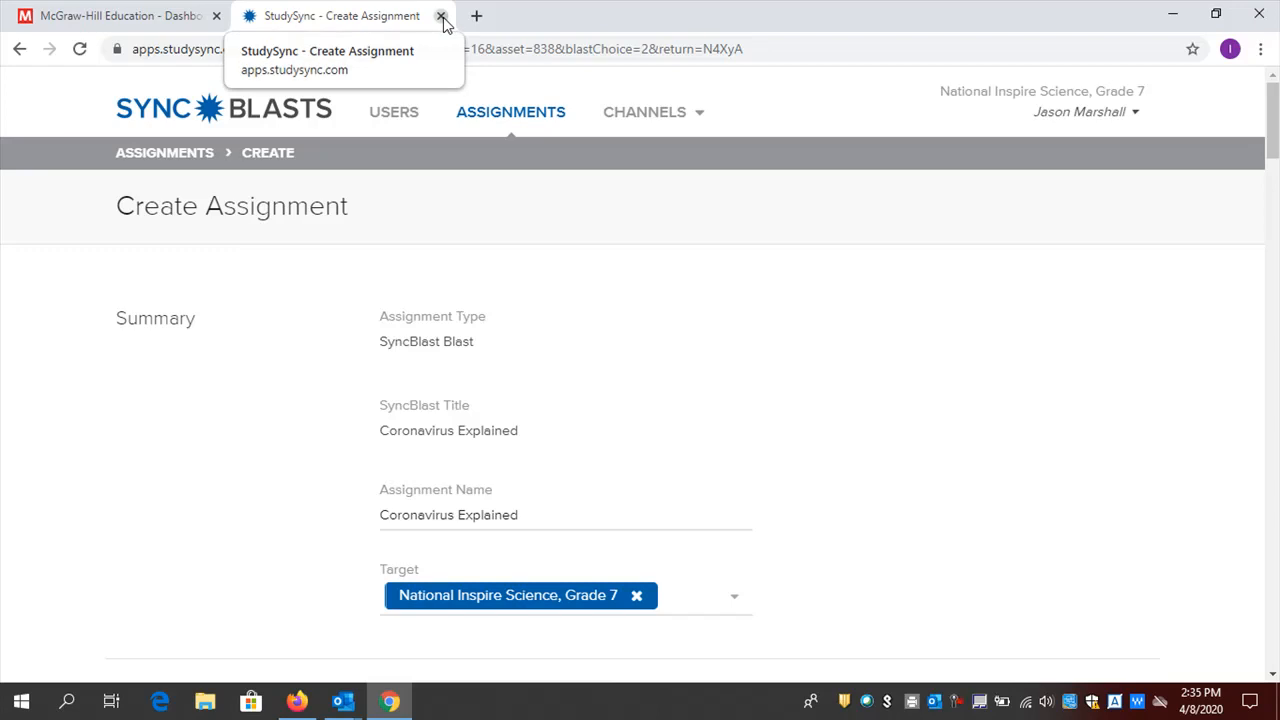
View the student SyncBlasts assignments list where Coronavirus Explained shows as Assigned
left_click(446, 17)
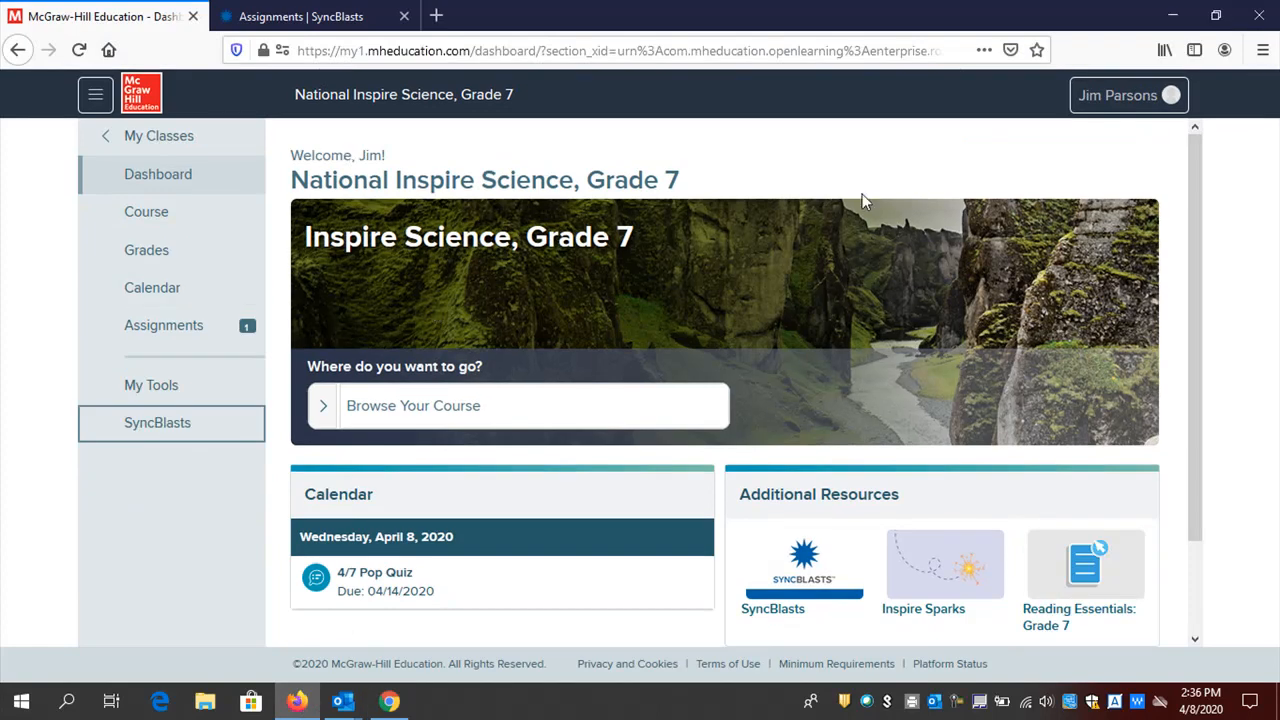
mouse_move(550, 163)
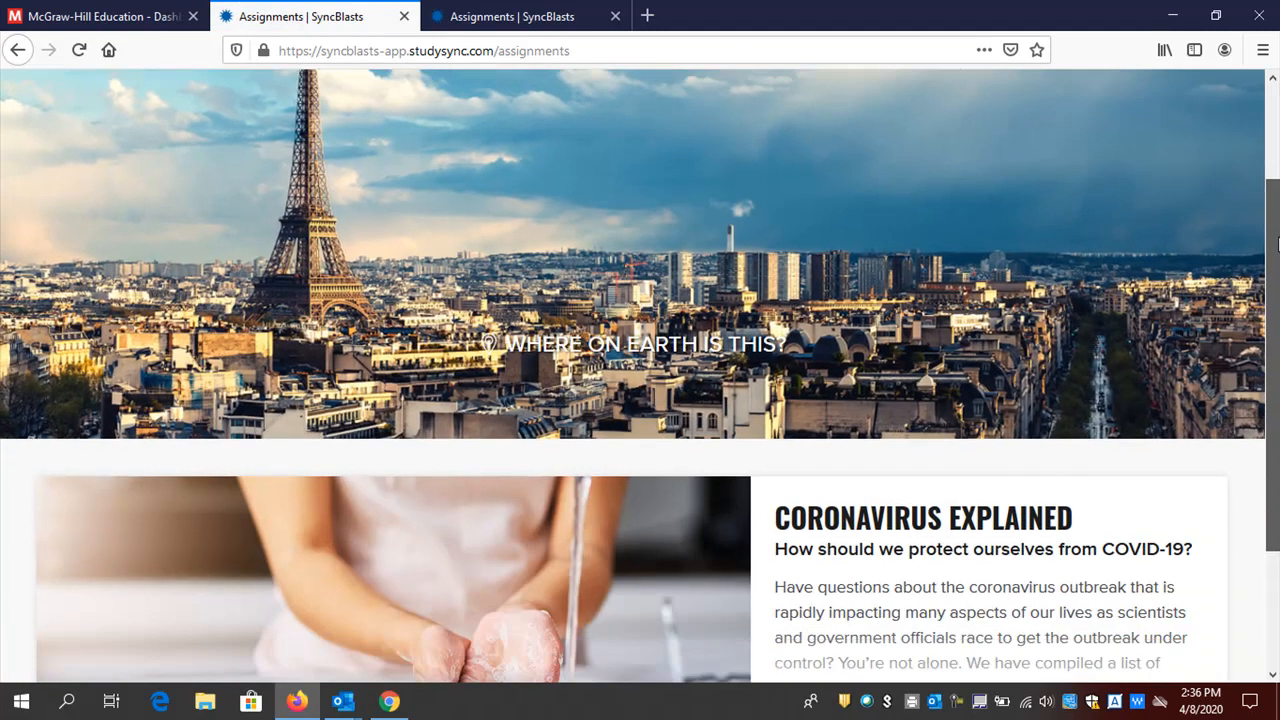
scroll("down", 3)
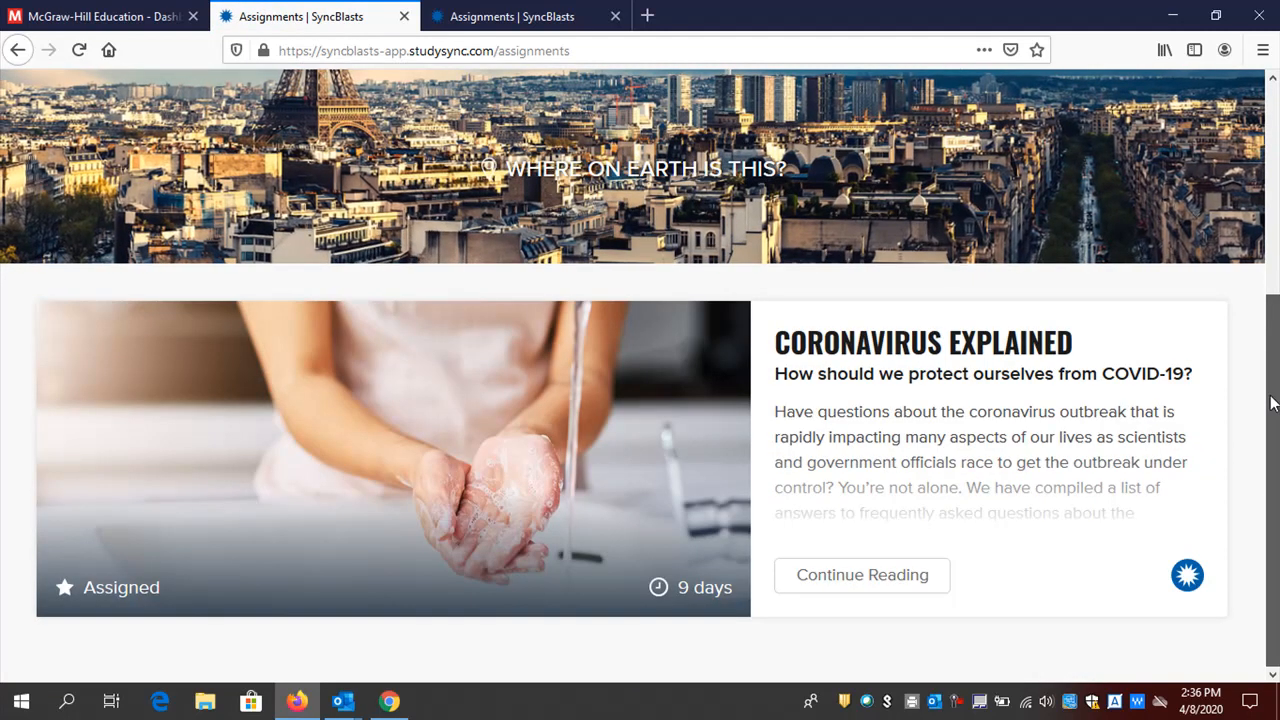
mouse_move(697, 615)
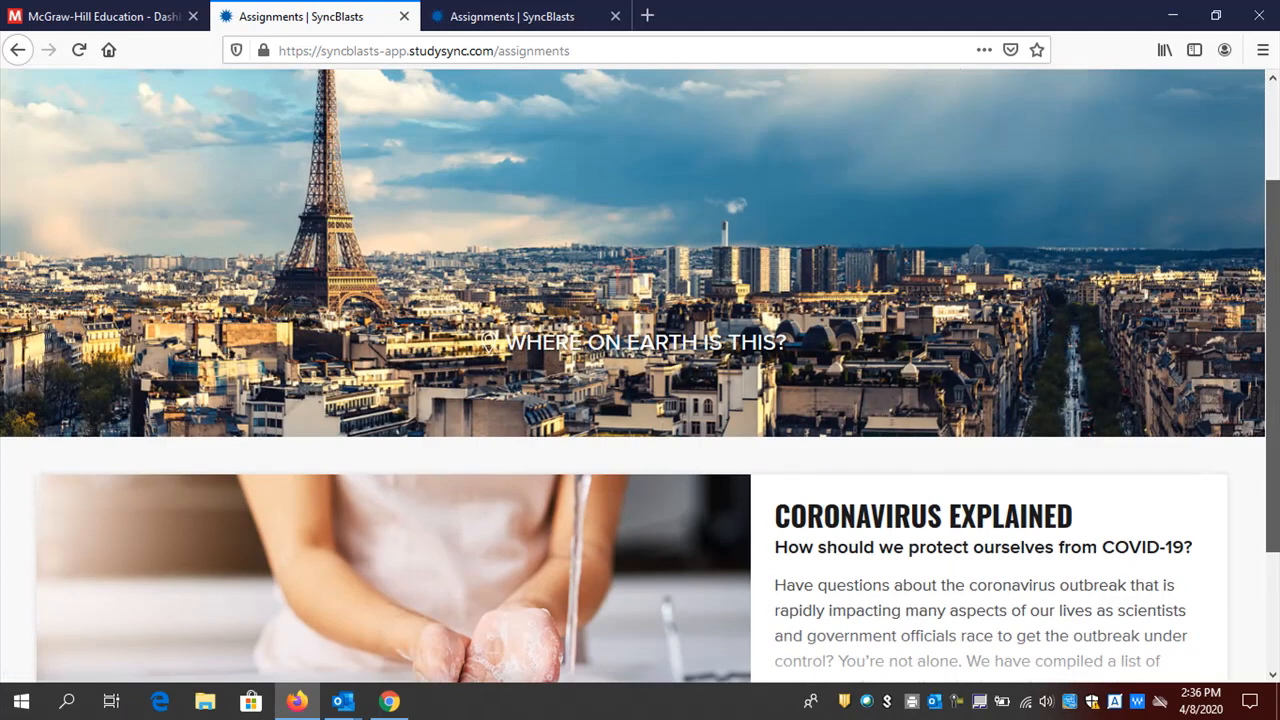
scroll("down", 3)
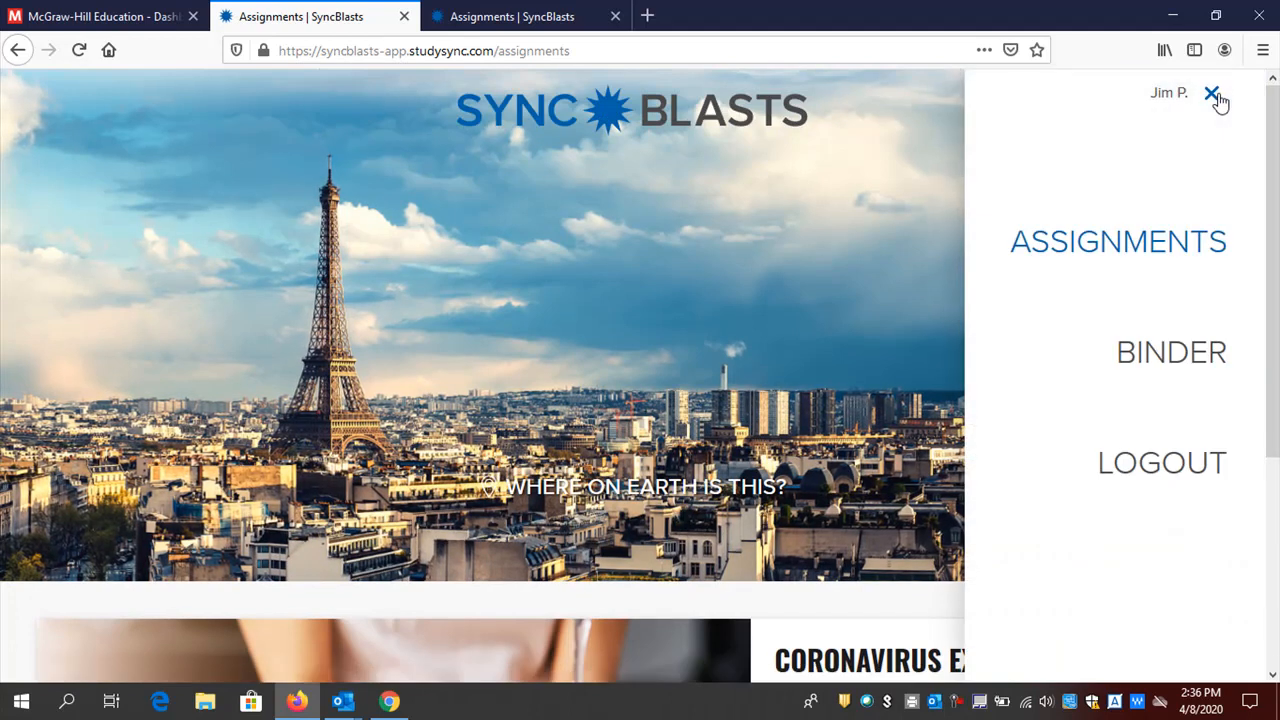
left_click(1211, 93)
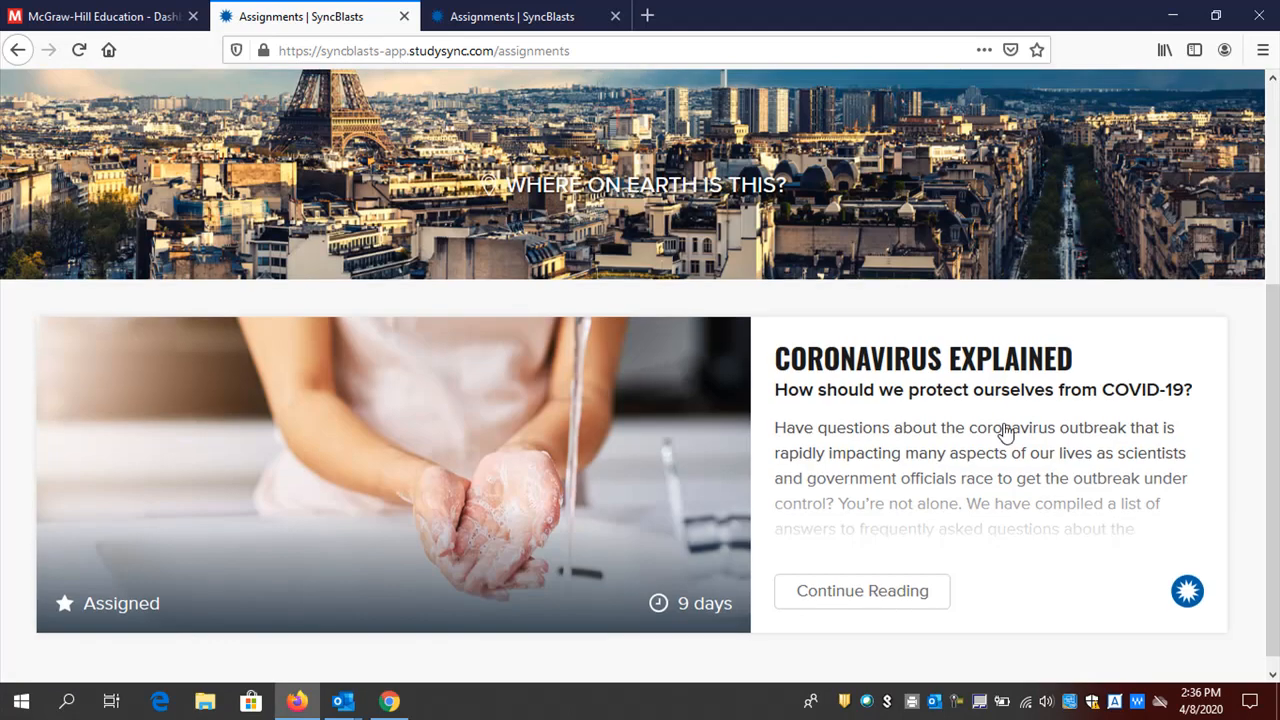
Enter the Coronavirus Explained assignment and draft a placeholder Blast response
left_click(862, 591)
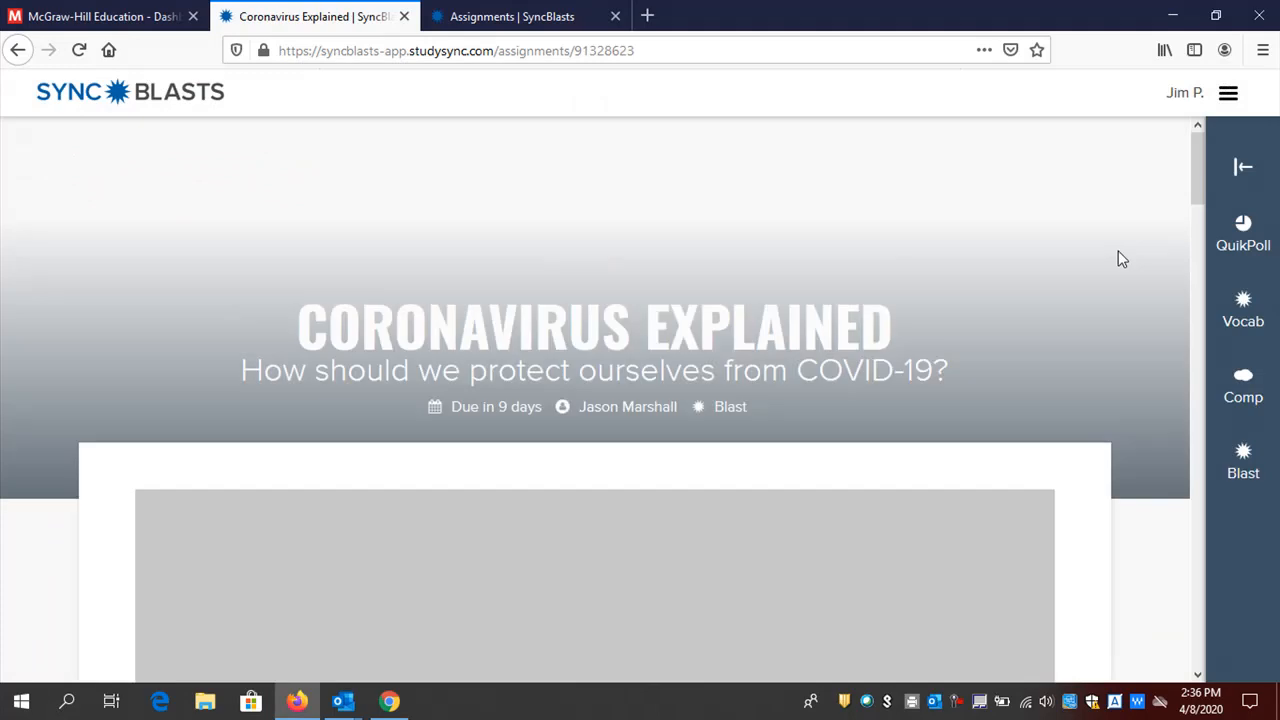
scroll("down", 3)
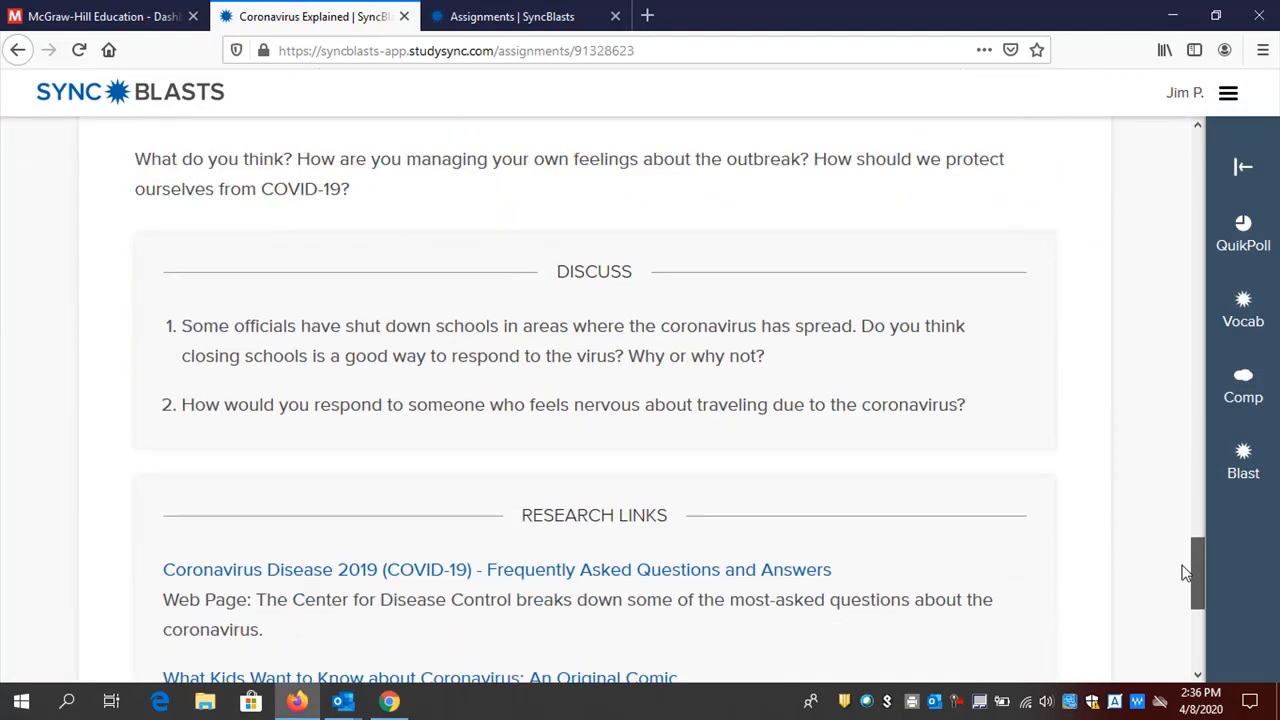
left_click(1242, 452)
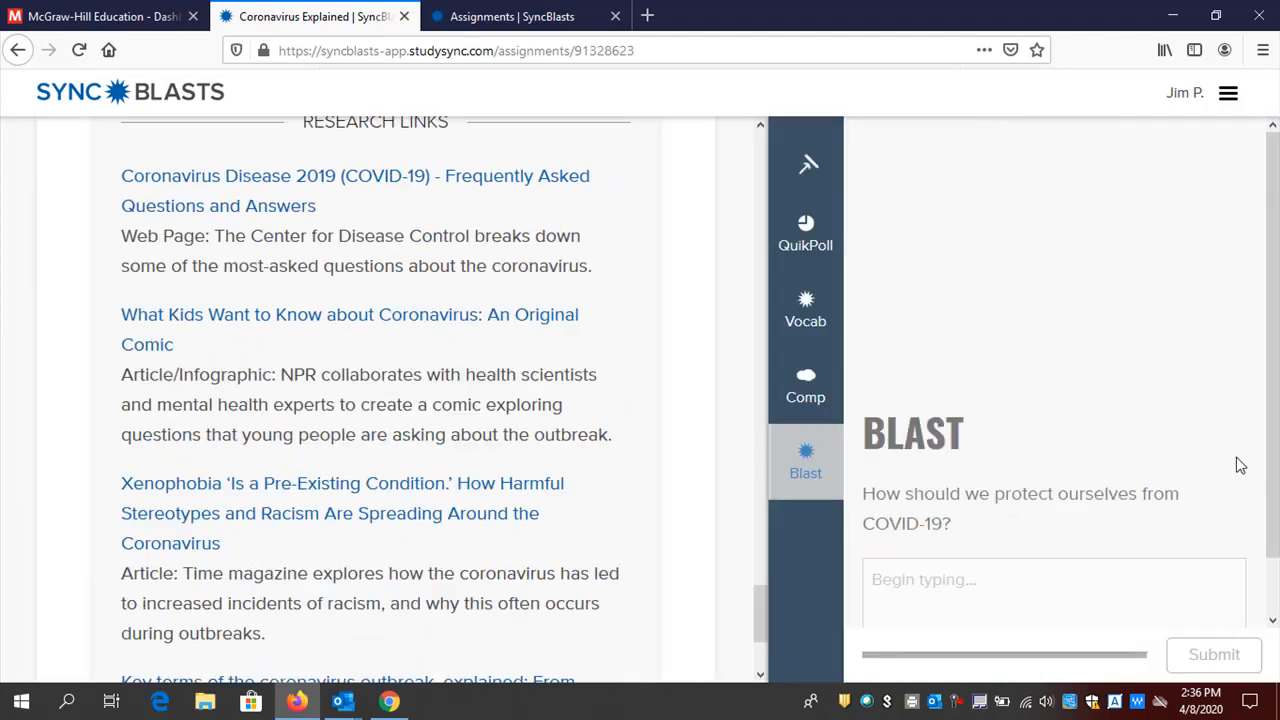
type("aldjla")
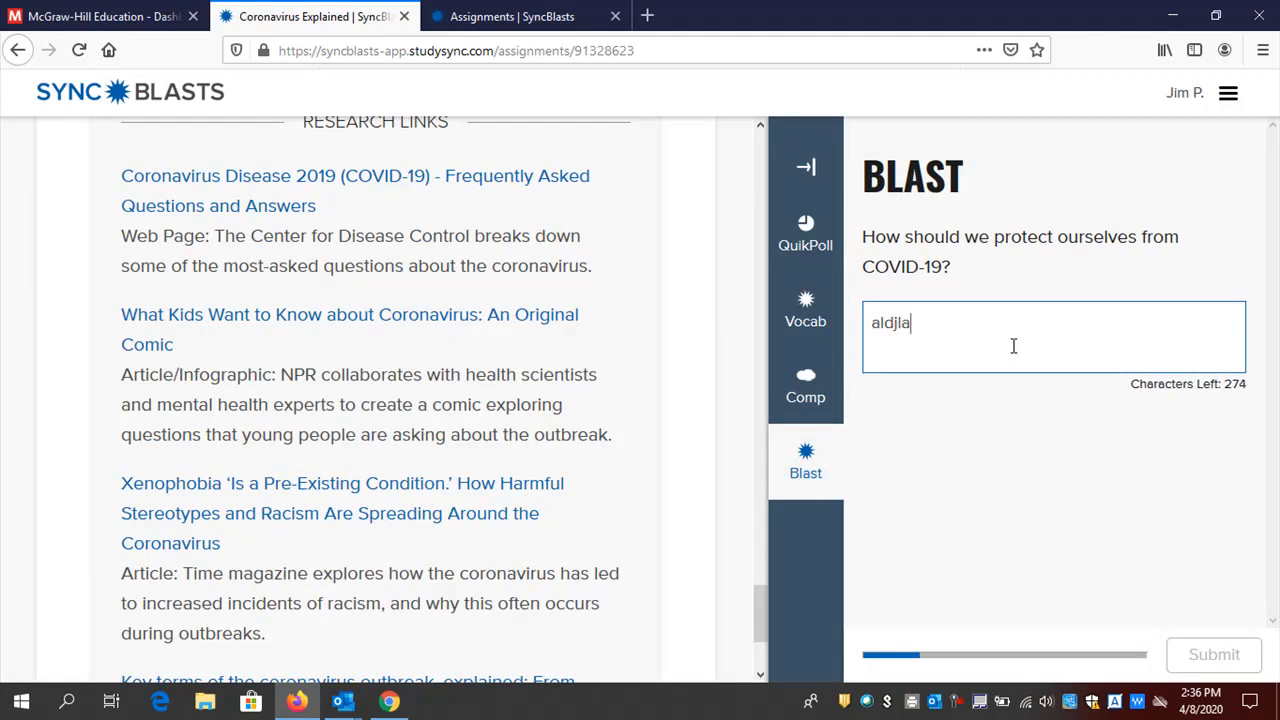
type("ksdjalskdjalsdkjalsdkjalsdkjalsdkjdalskdjal")
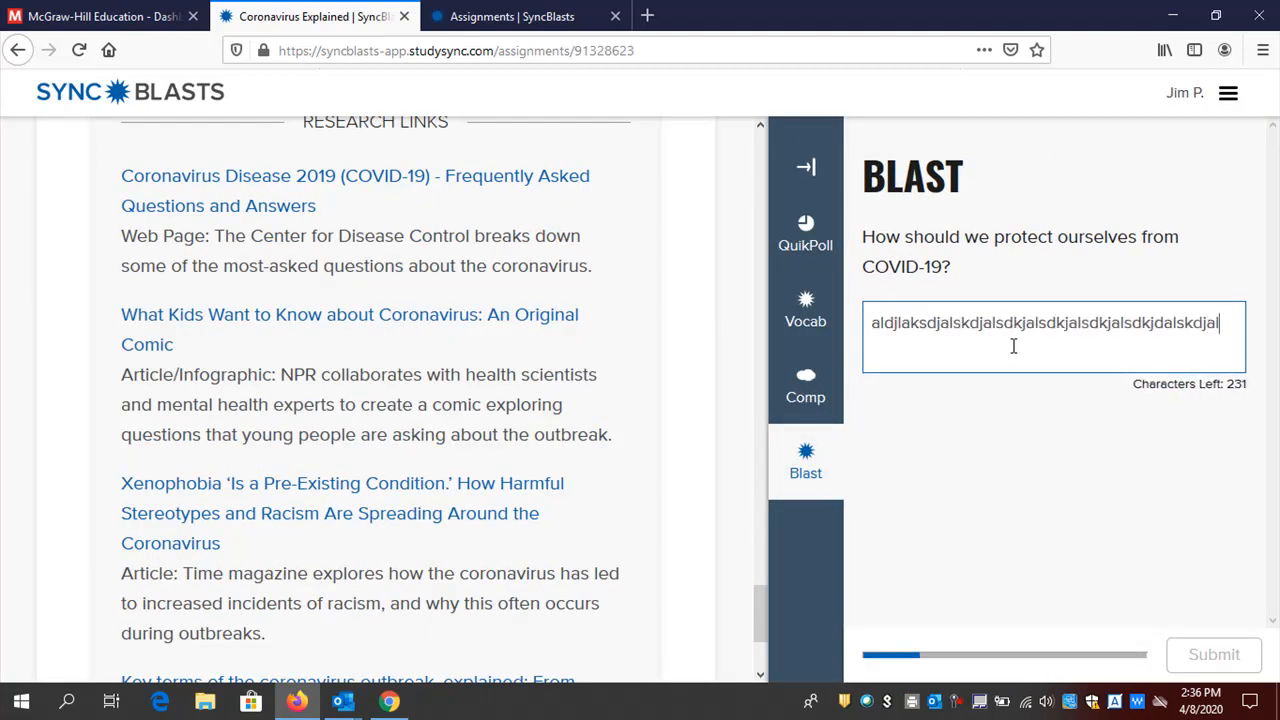
type("djaskdal;sdkjalsdkjalskjdlsk")
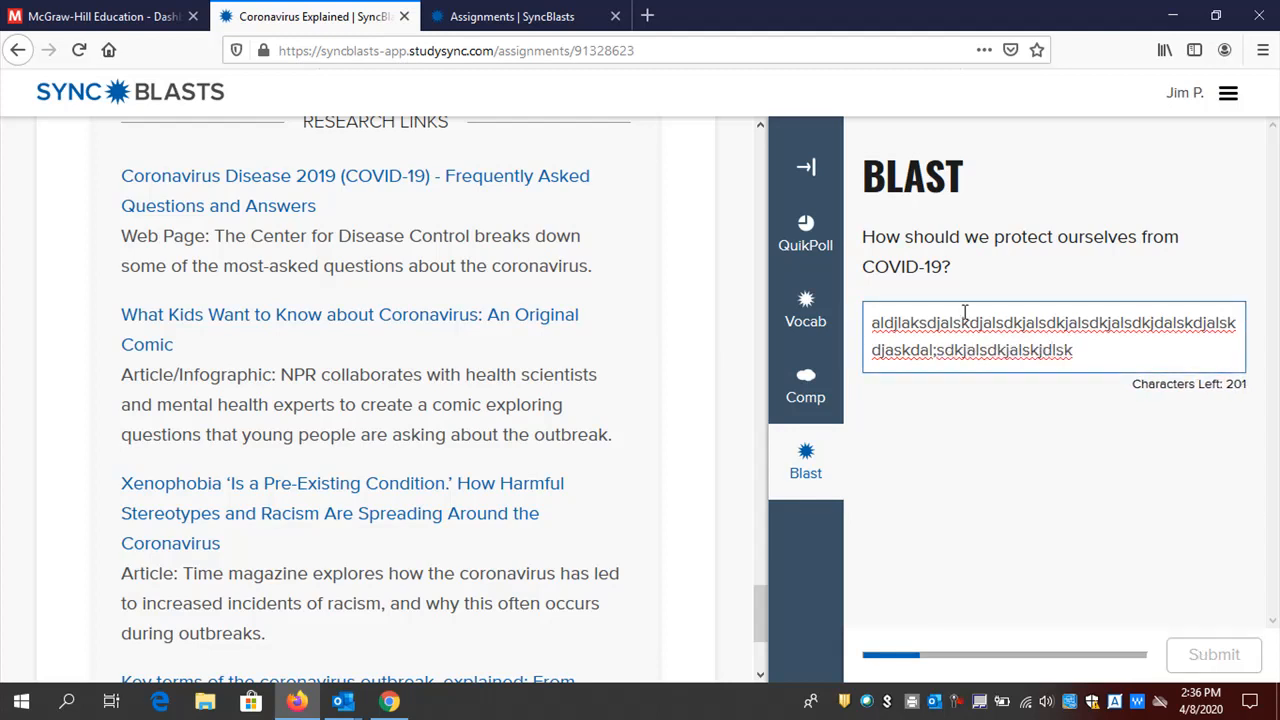
Switch to the comprehension questions and choose answer A for question 1
left_click(805, 385)
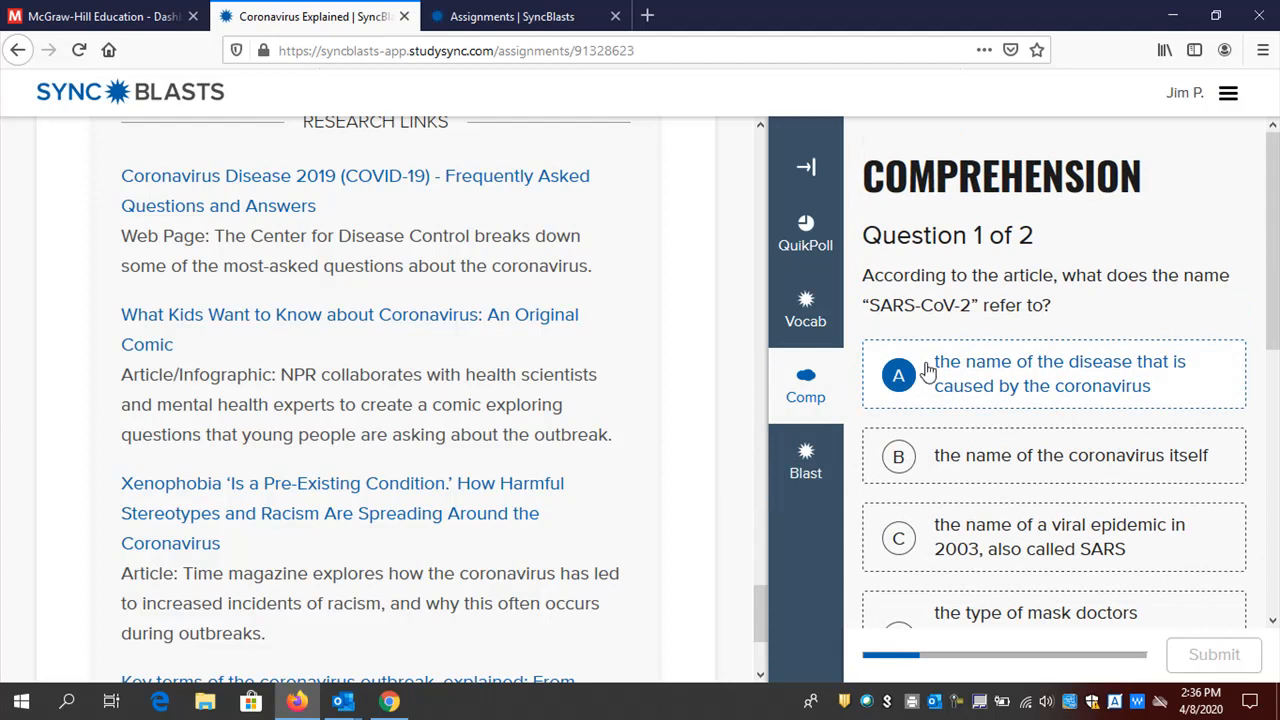
left_click(898, 374)
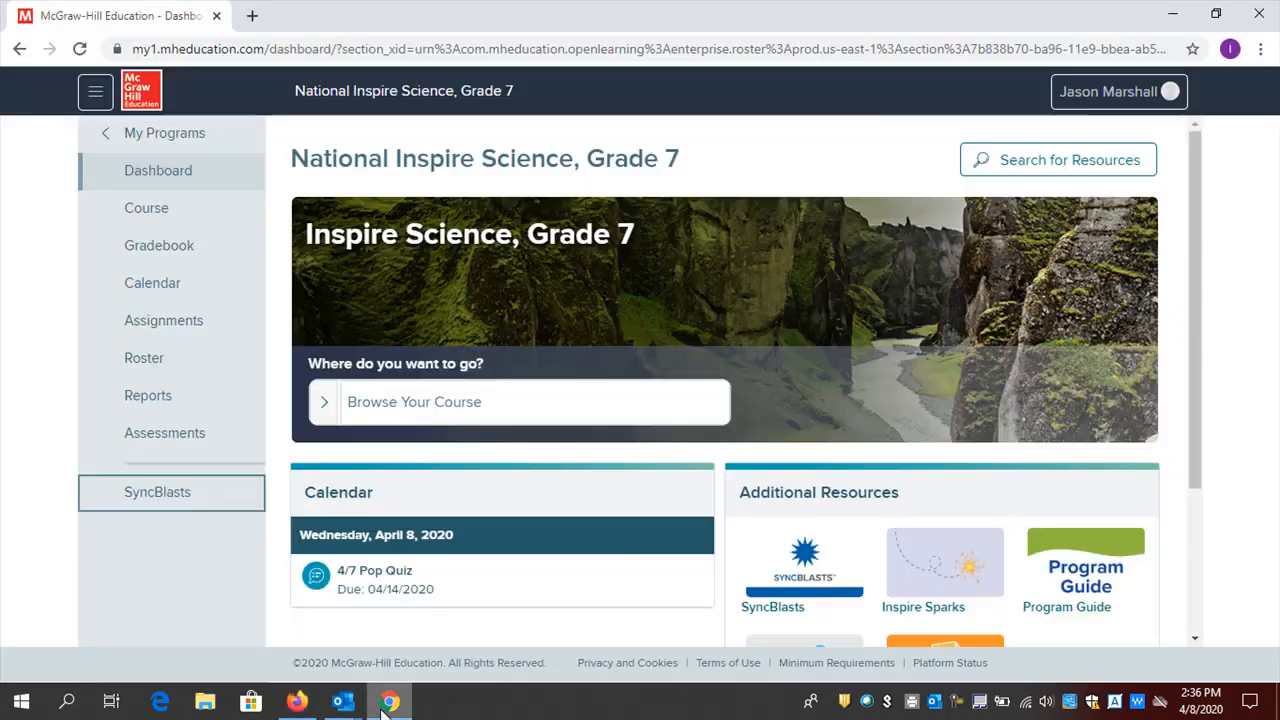
View the teacher Assignments List with Coronavirus Explained and bring up the Channels list
left_click(157, 492)
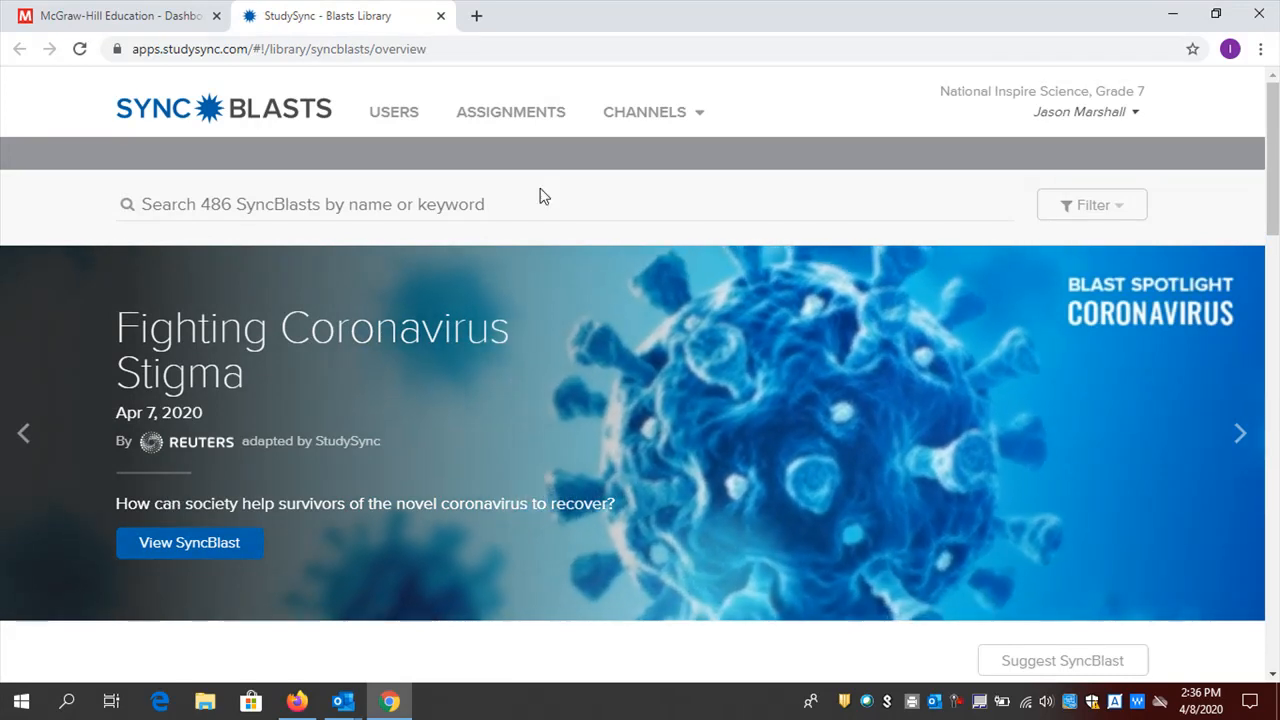
left_click(510, 111)
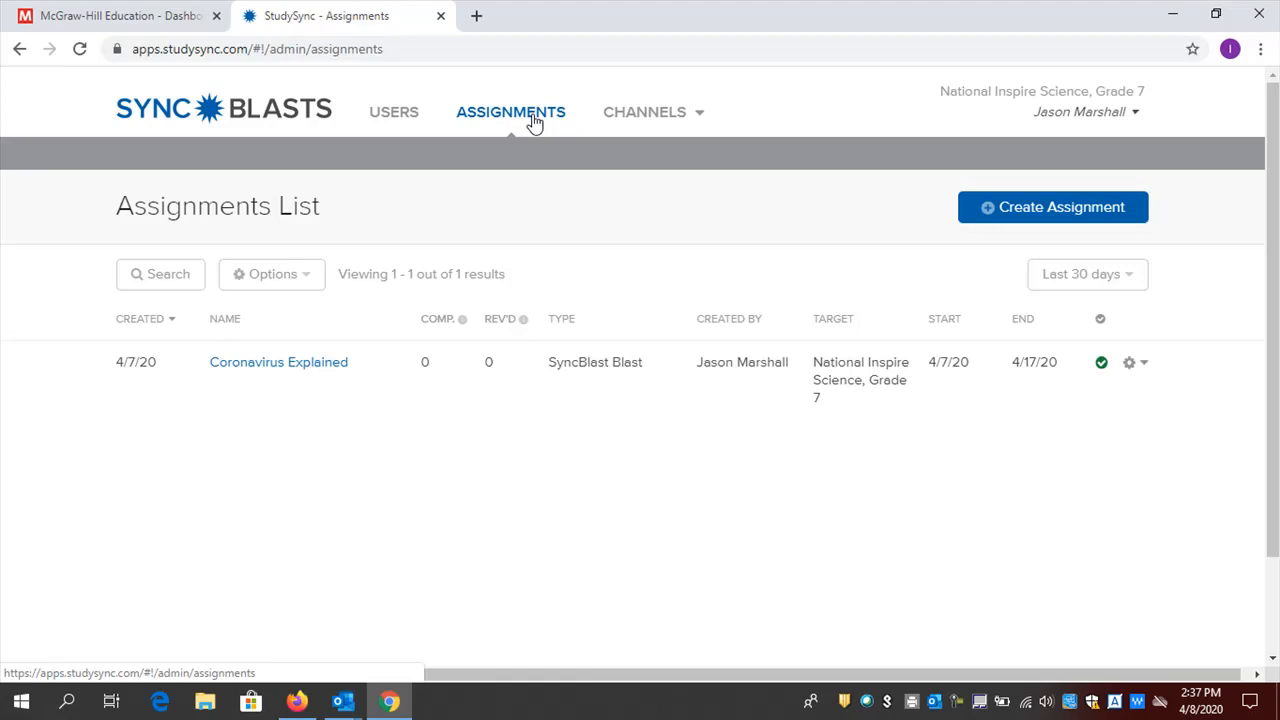
mouse_move(558, 120)
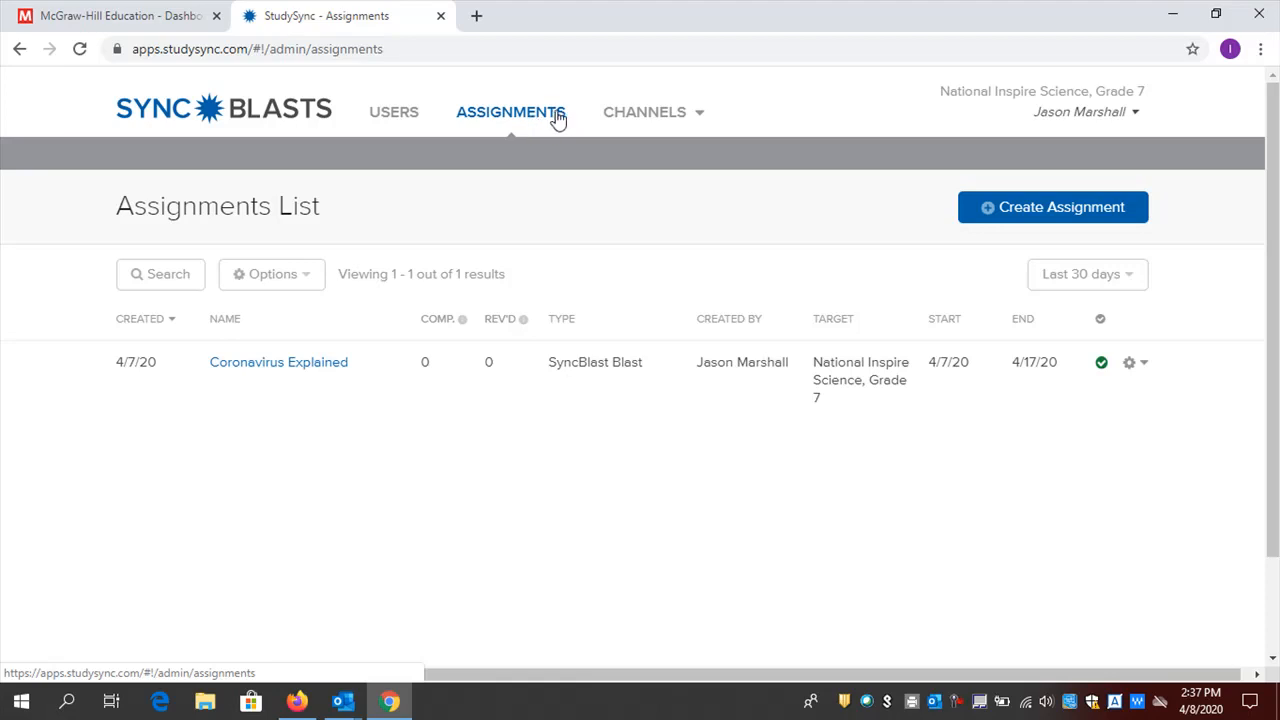
left_click(646, 111)
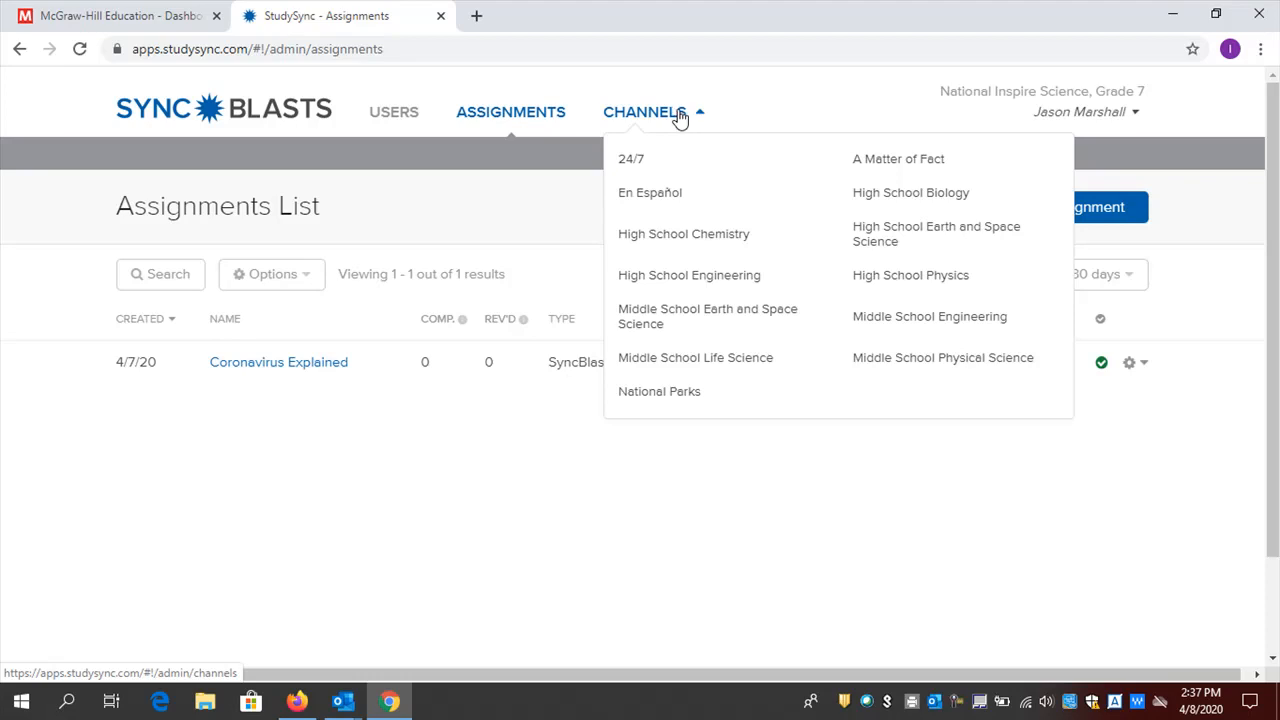
mouse_move(660, 281)
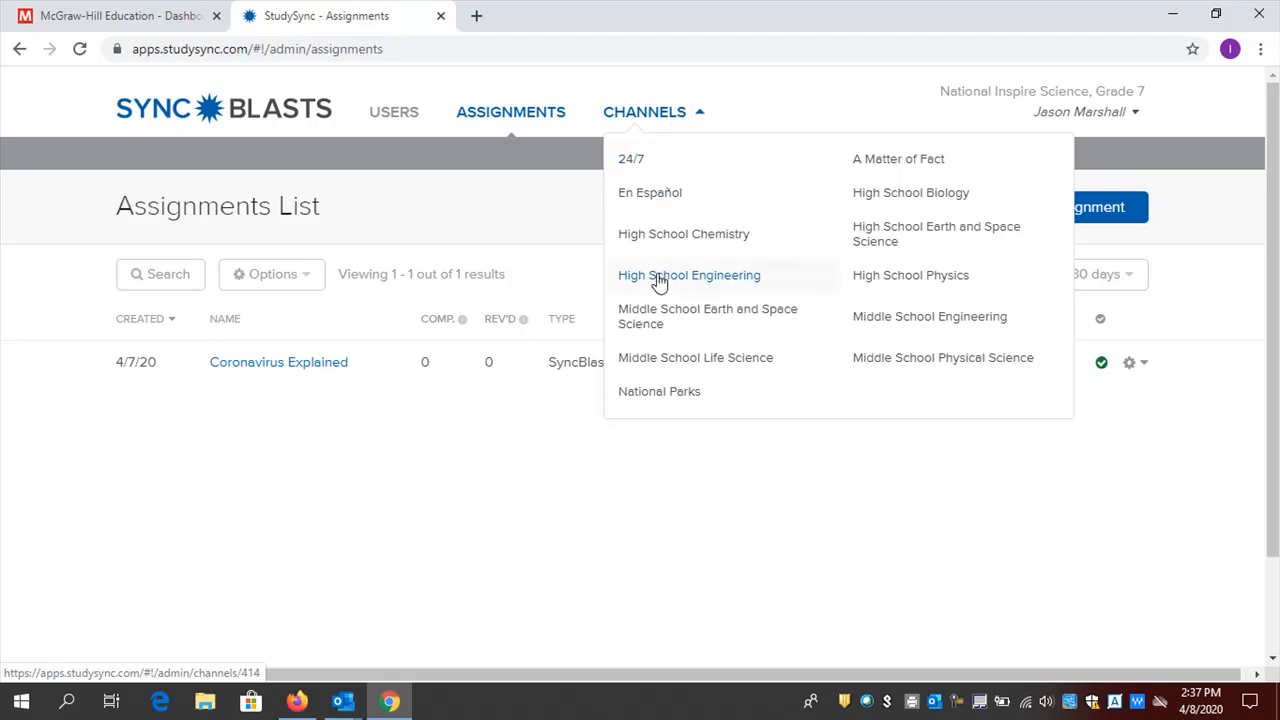
mouse_move(671, 396)
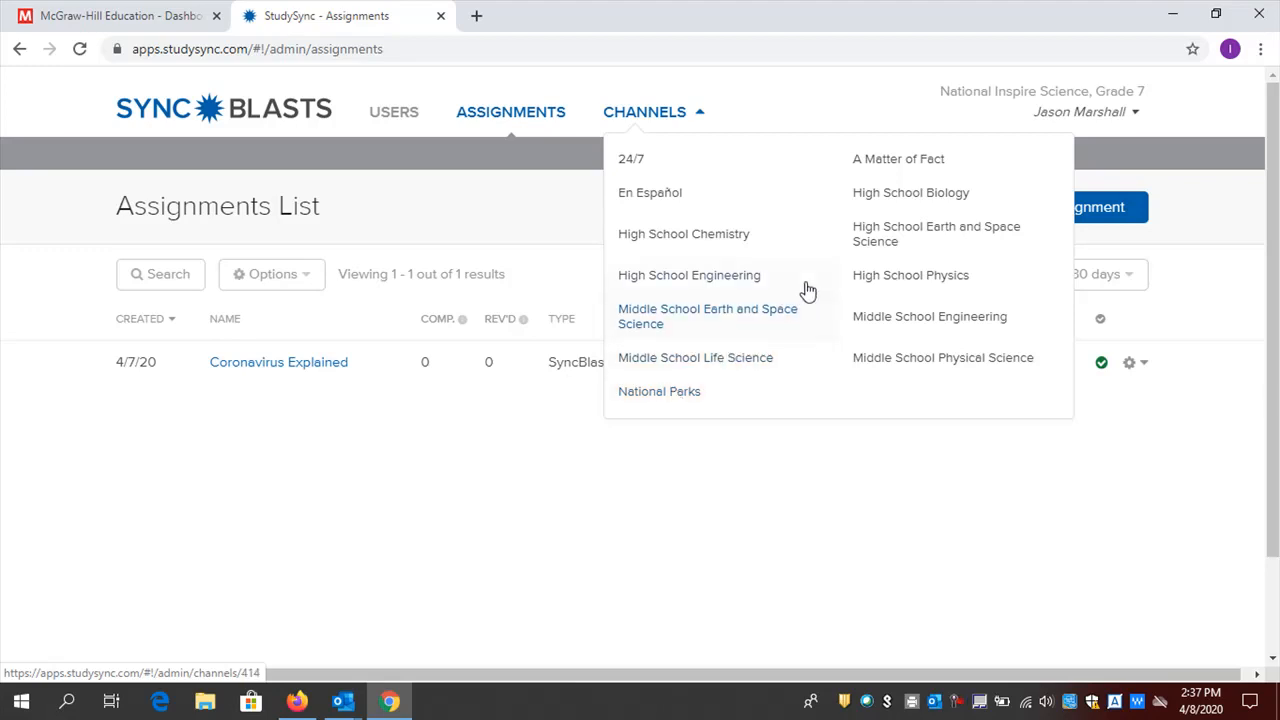
Browse the High School Chemistry channel's featured SyncBlasts such as Coming Clean
left_click(683, 233)
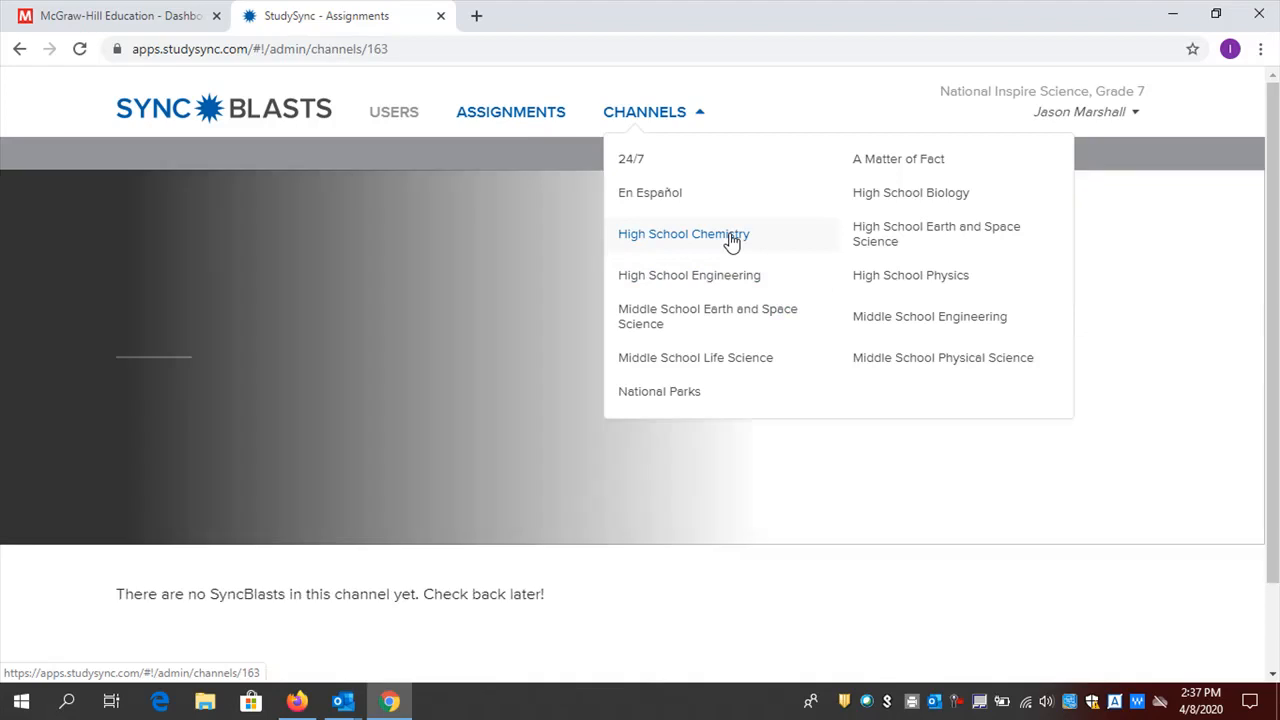
left_click(683, 233)
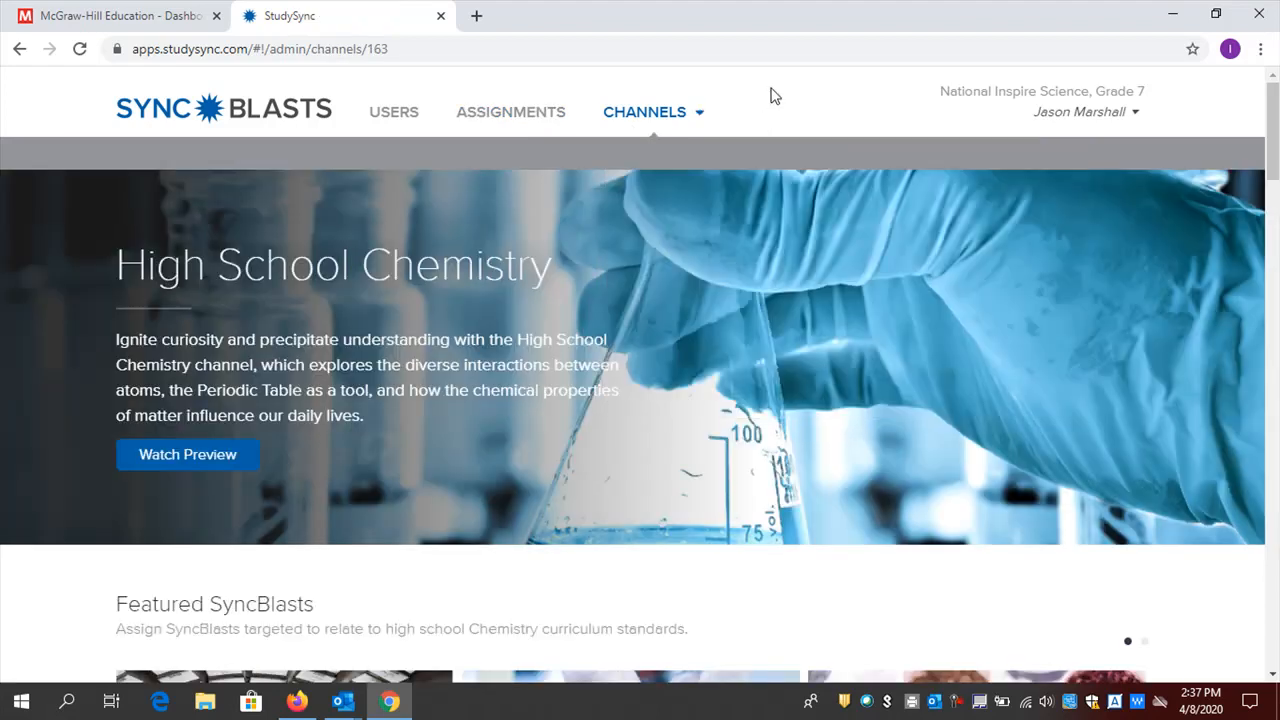
scroll("down", 3)
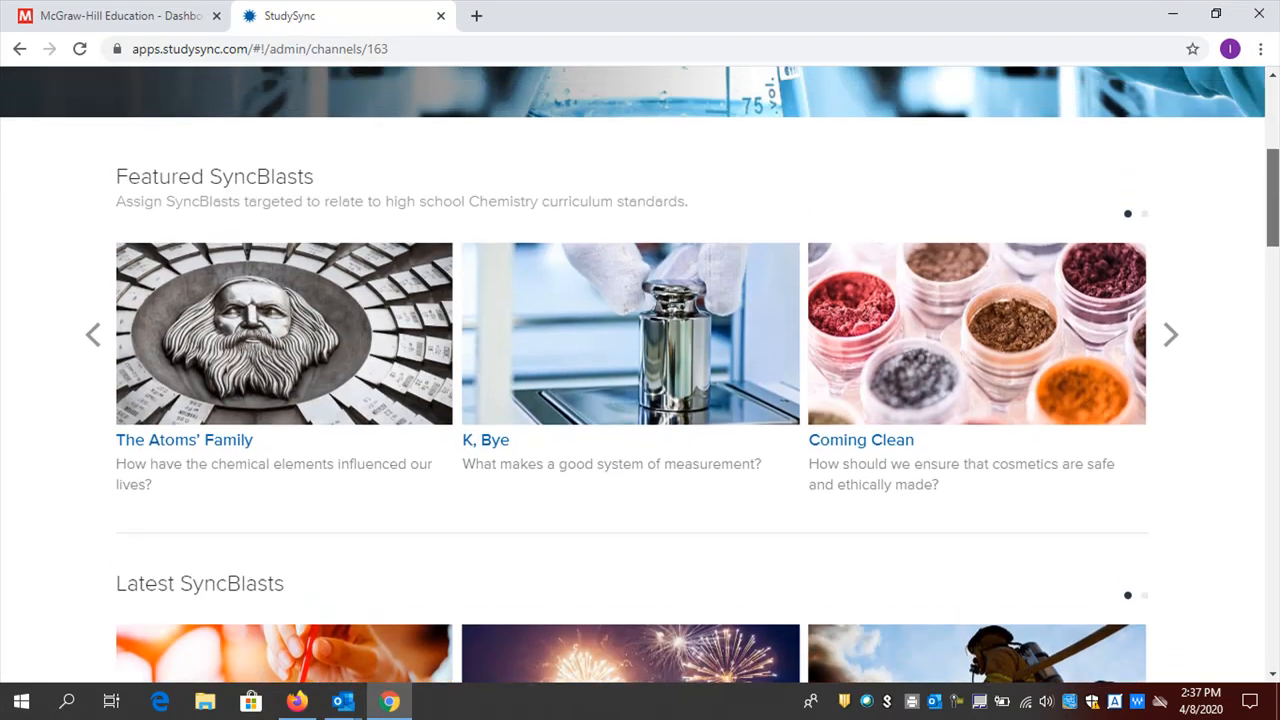
mouse_move(962, 303)
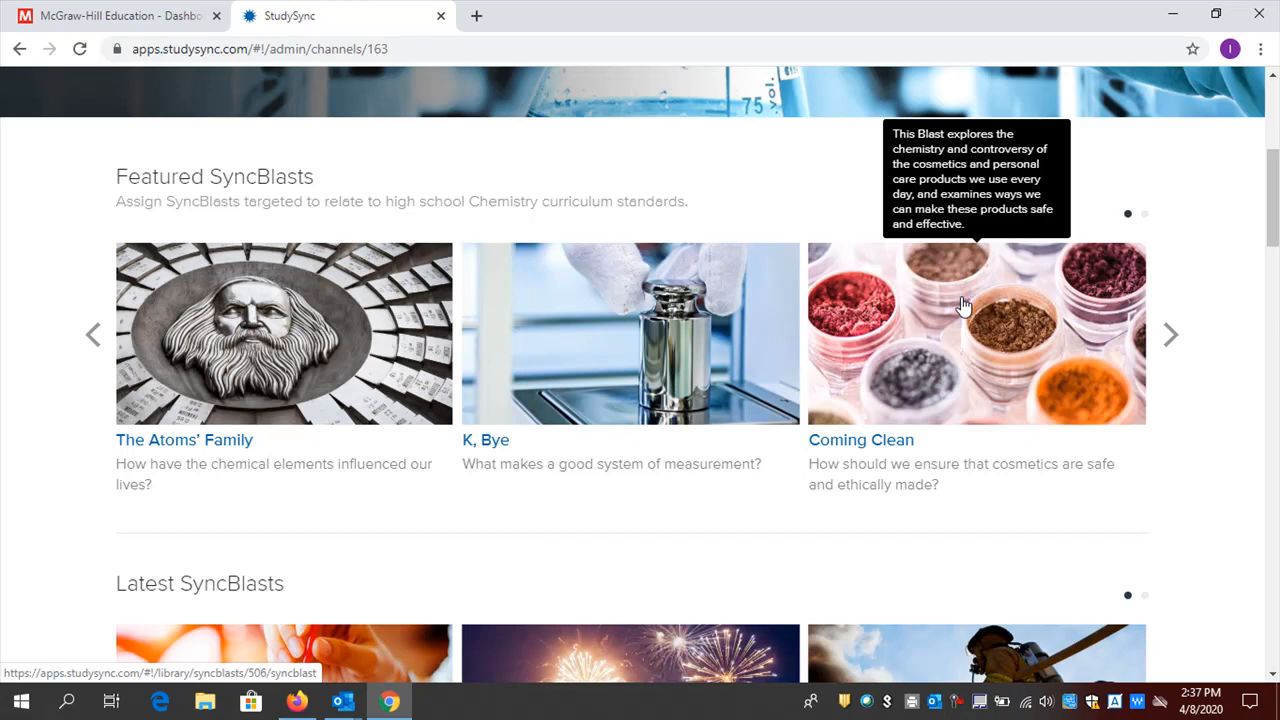
mouse_move(1122, 270)
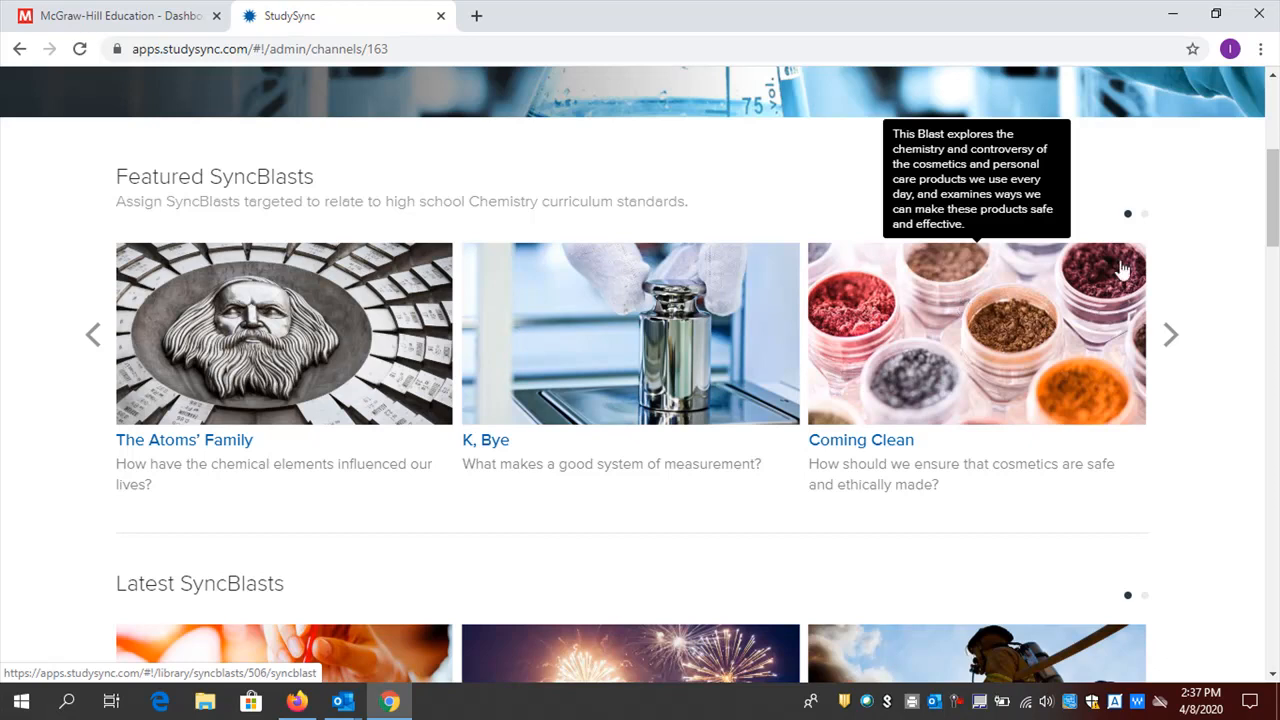
scroll("up", 3)
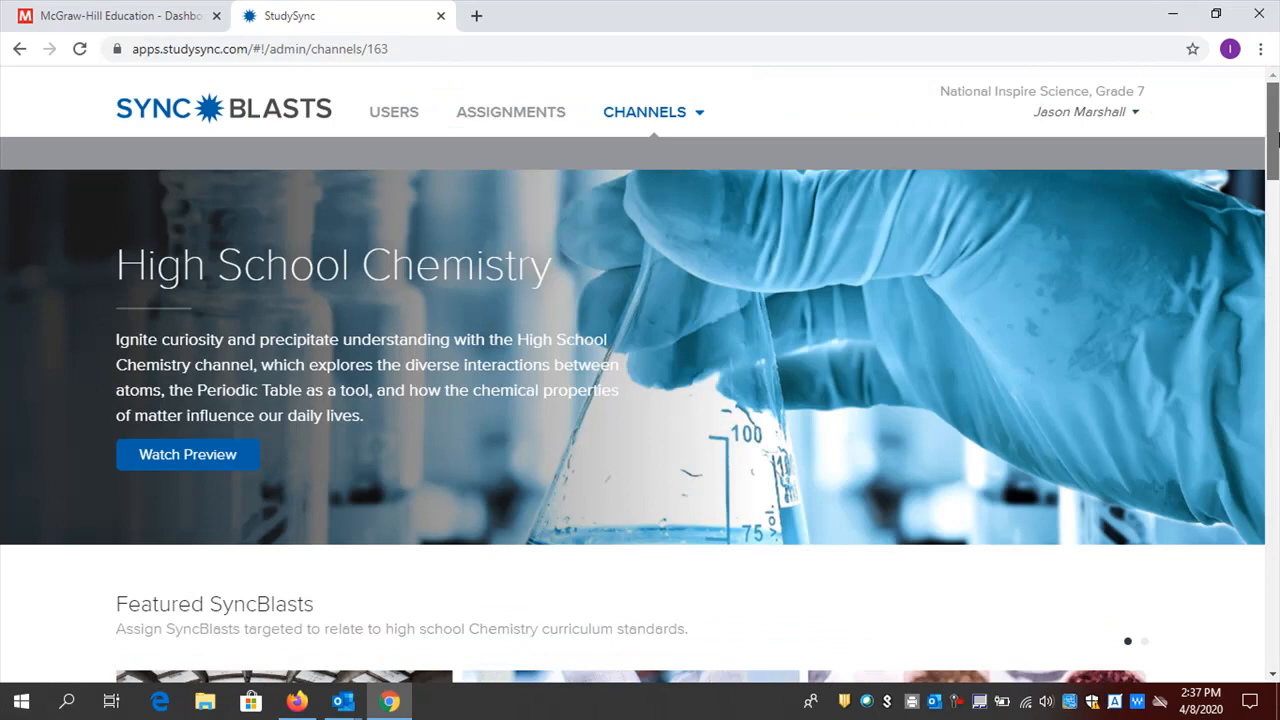
mouse_move(754, 87)
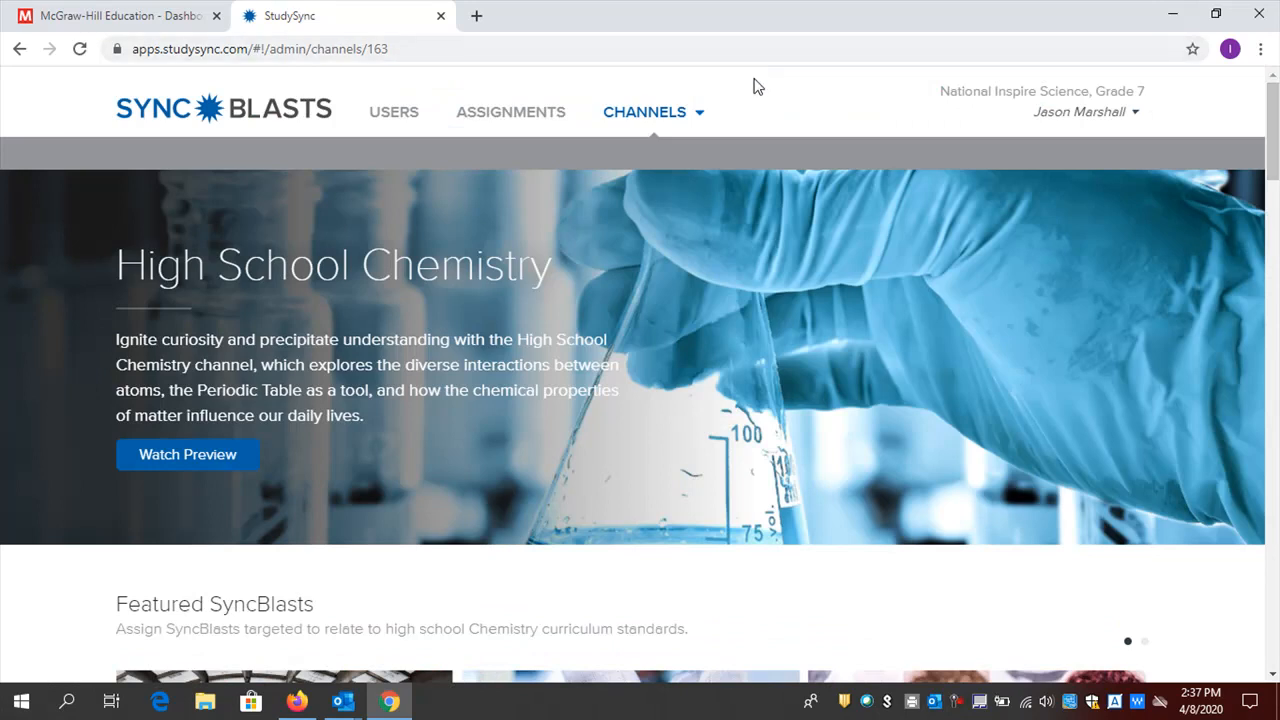